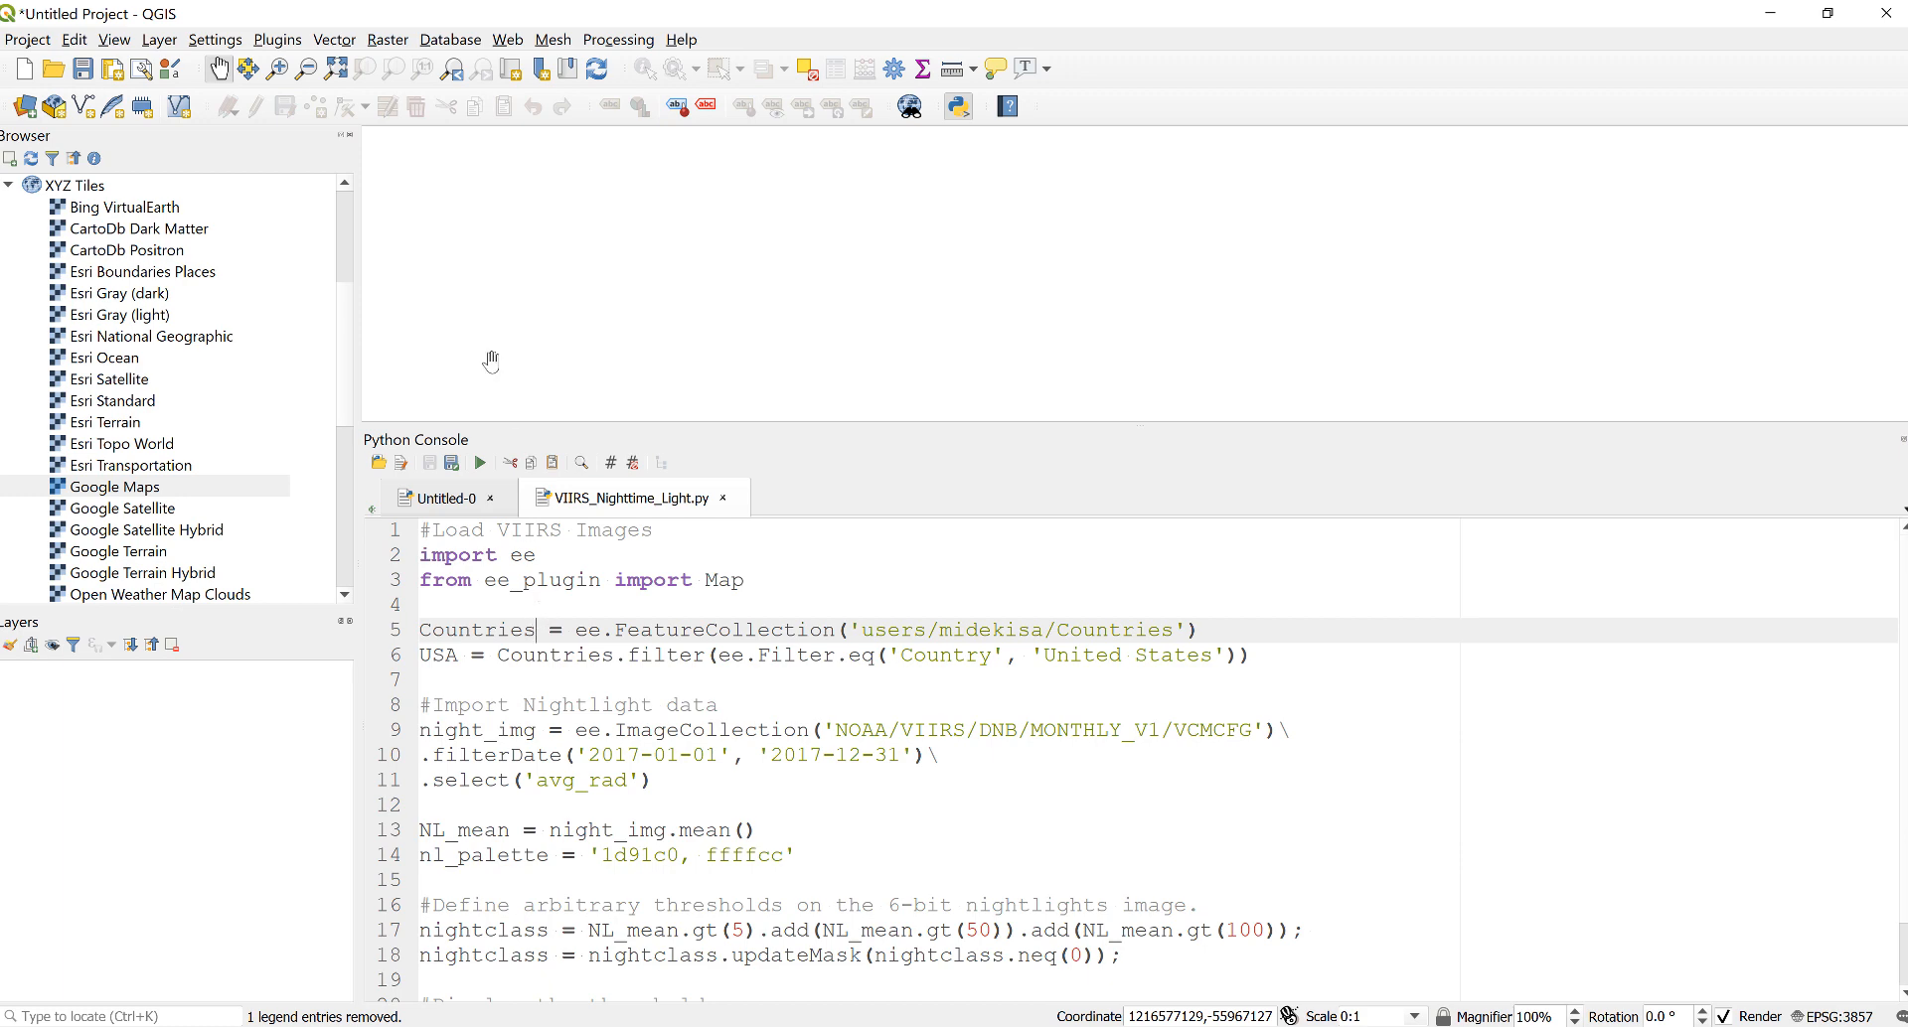
Step: Browse the Plugins and Settings menus and close them without choosing anything
click(279, 40)
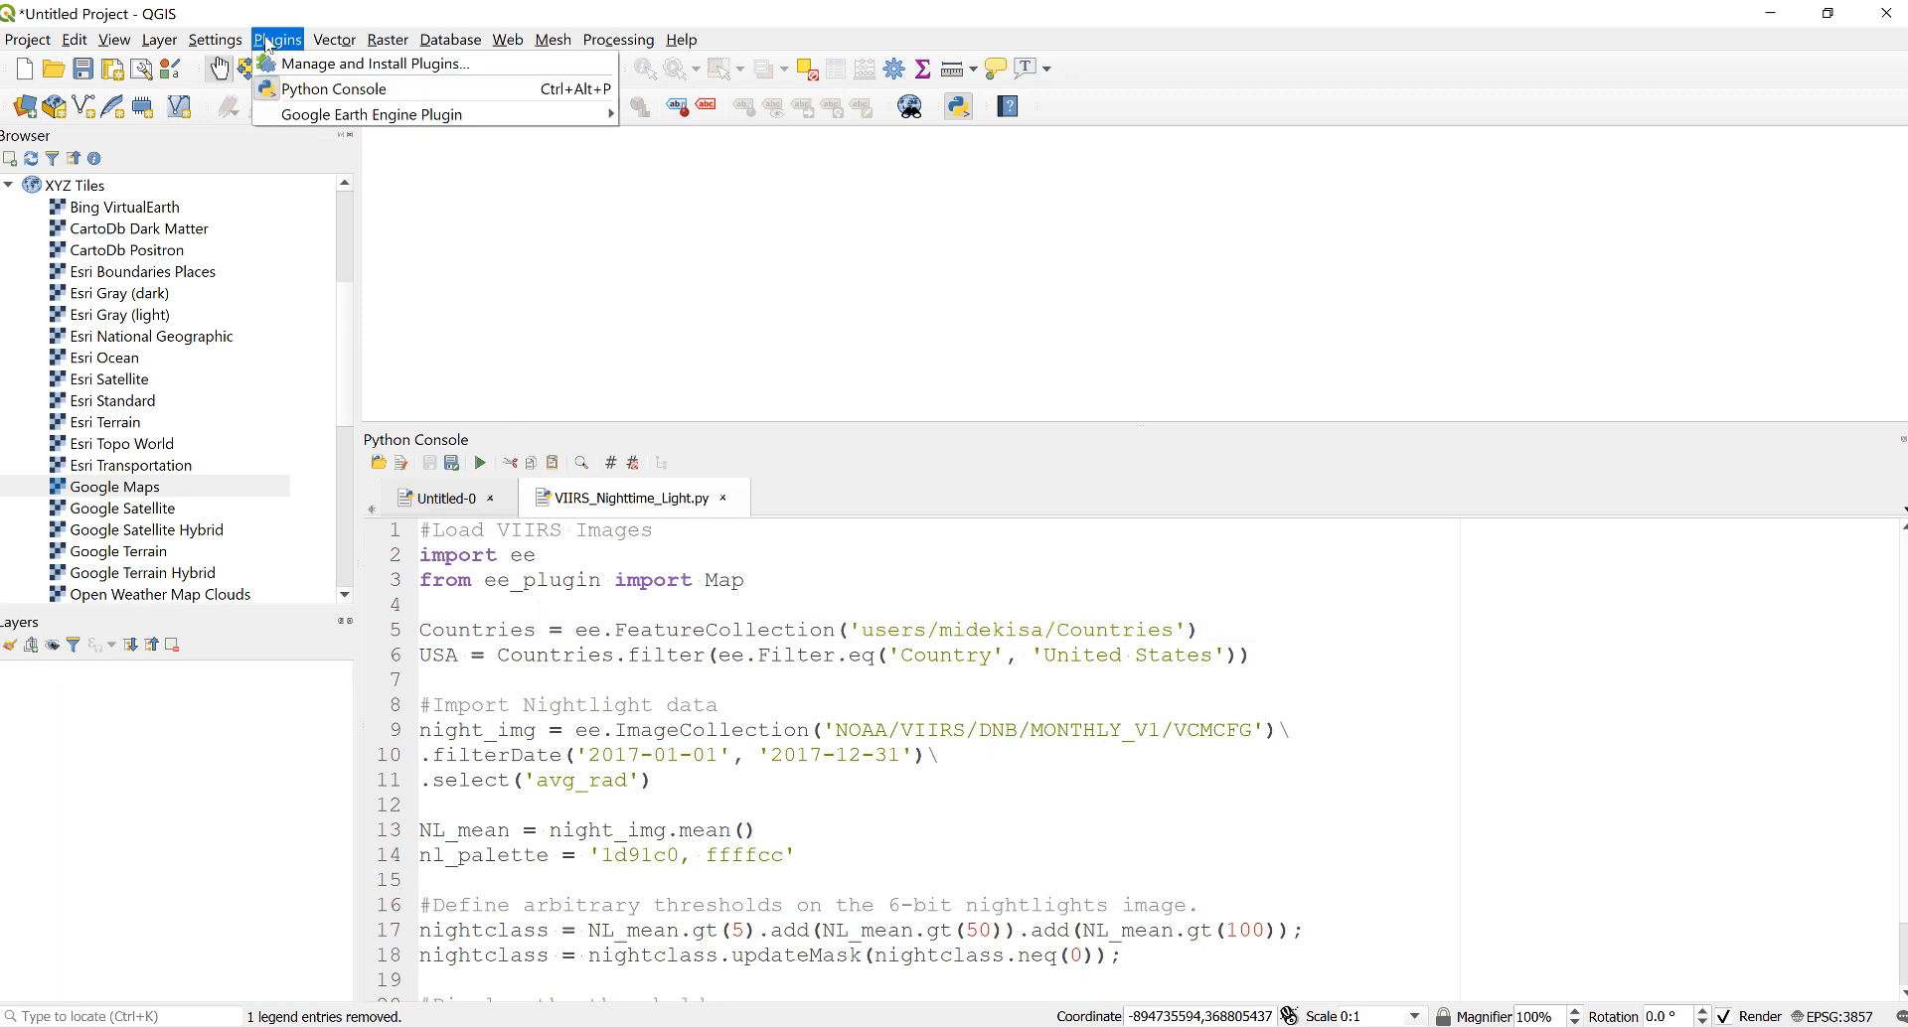
click(214, 40)
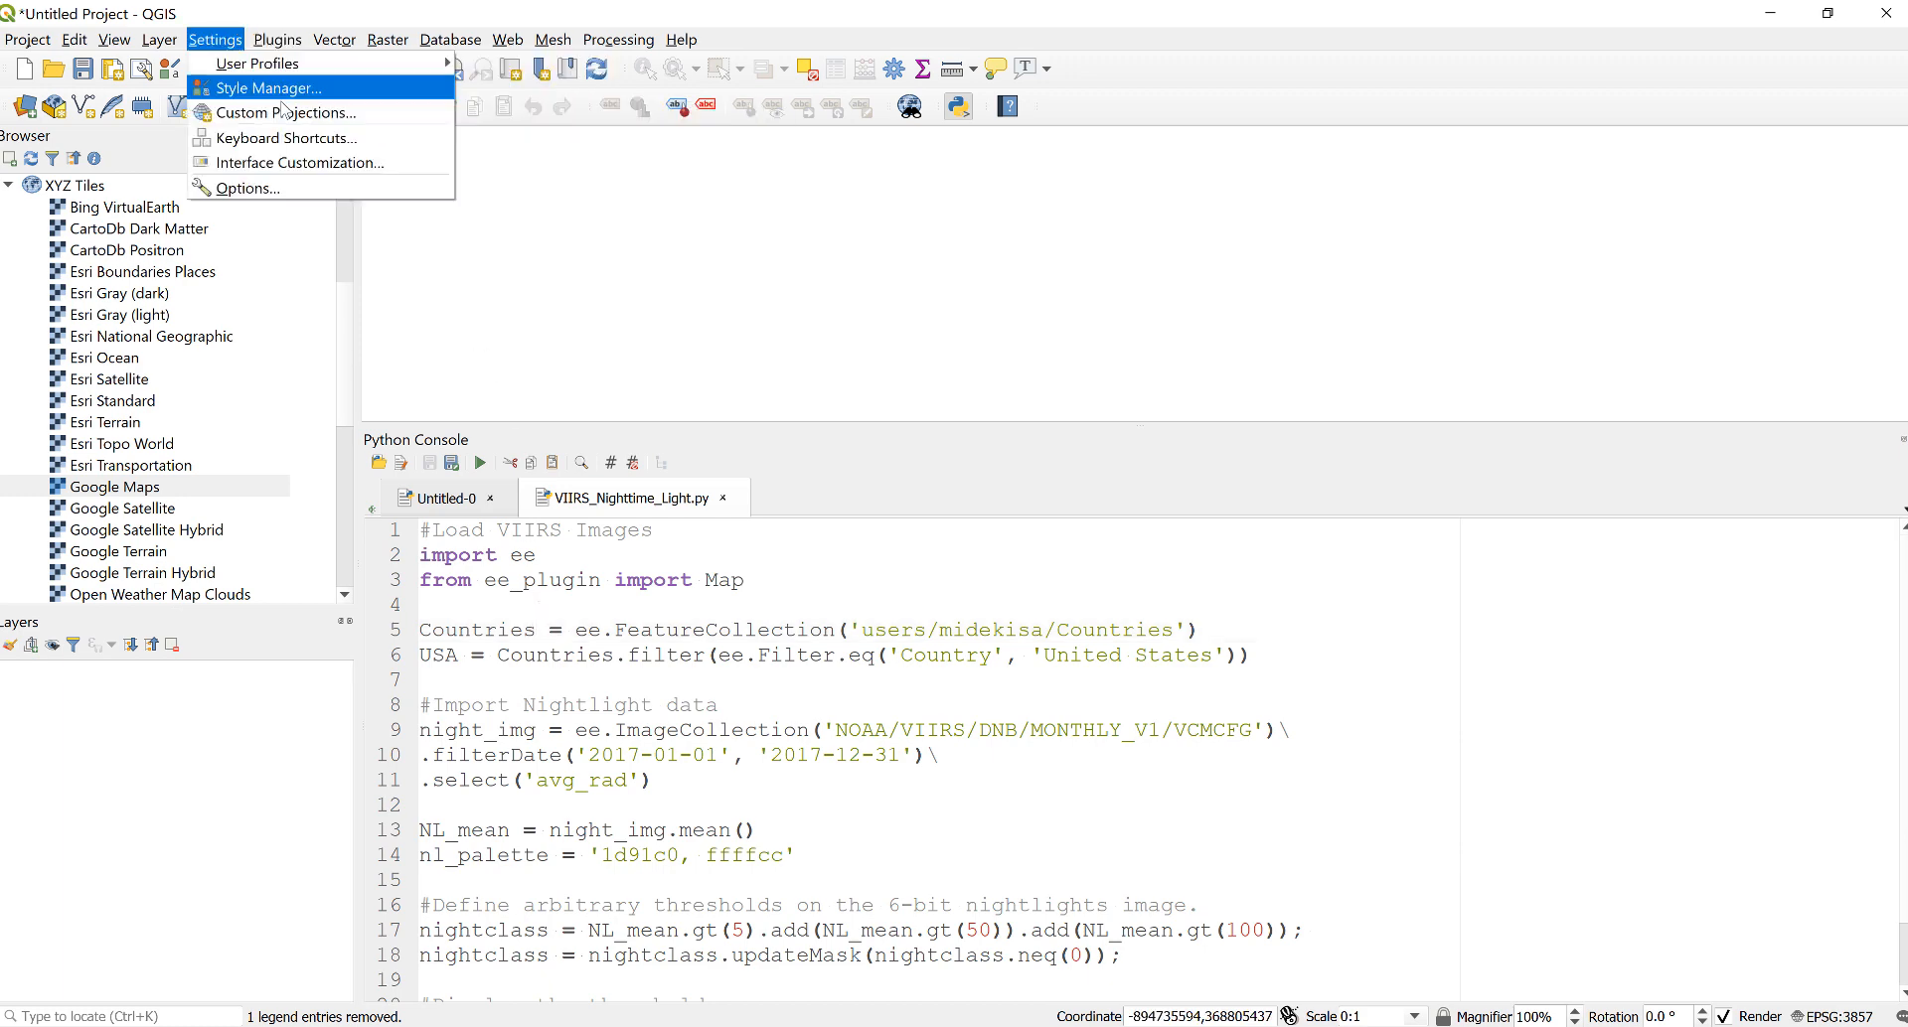
click(276, 40)
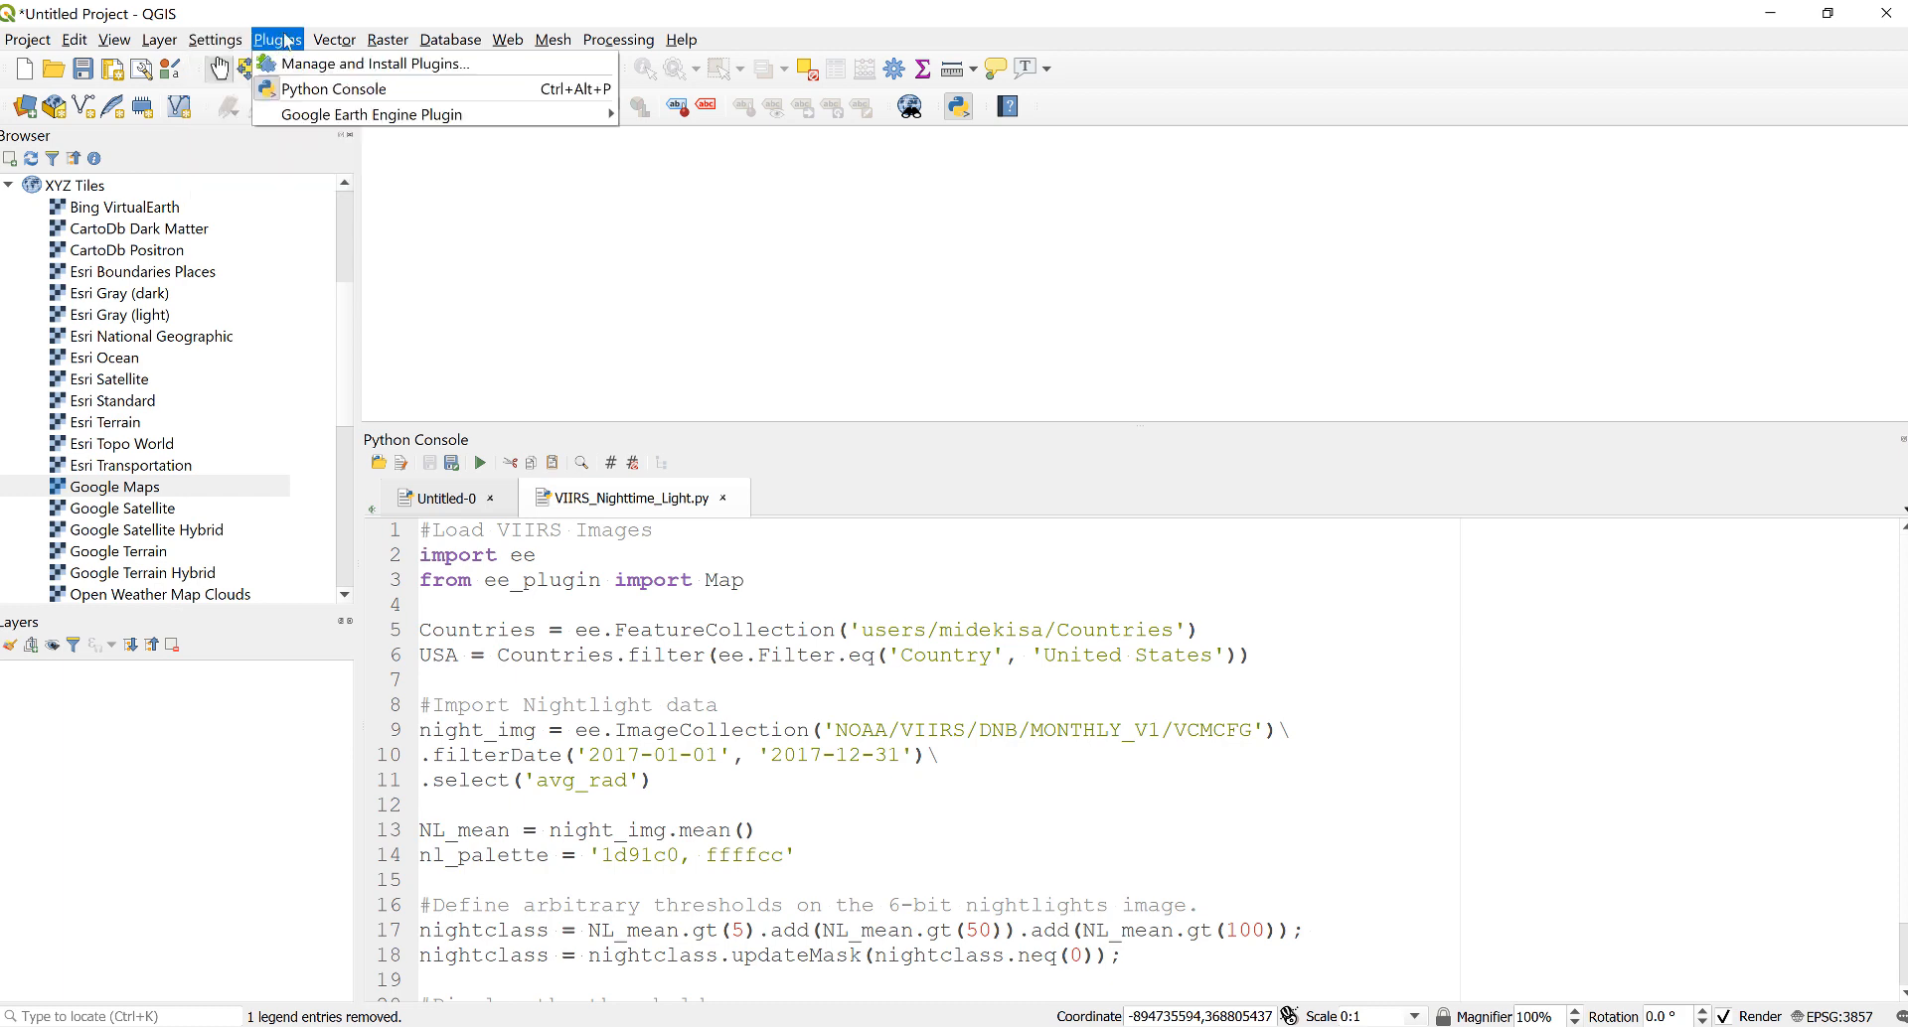
mouse_move(367, 113)
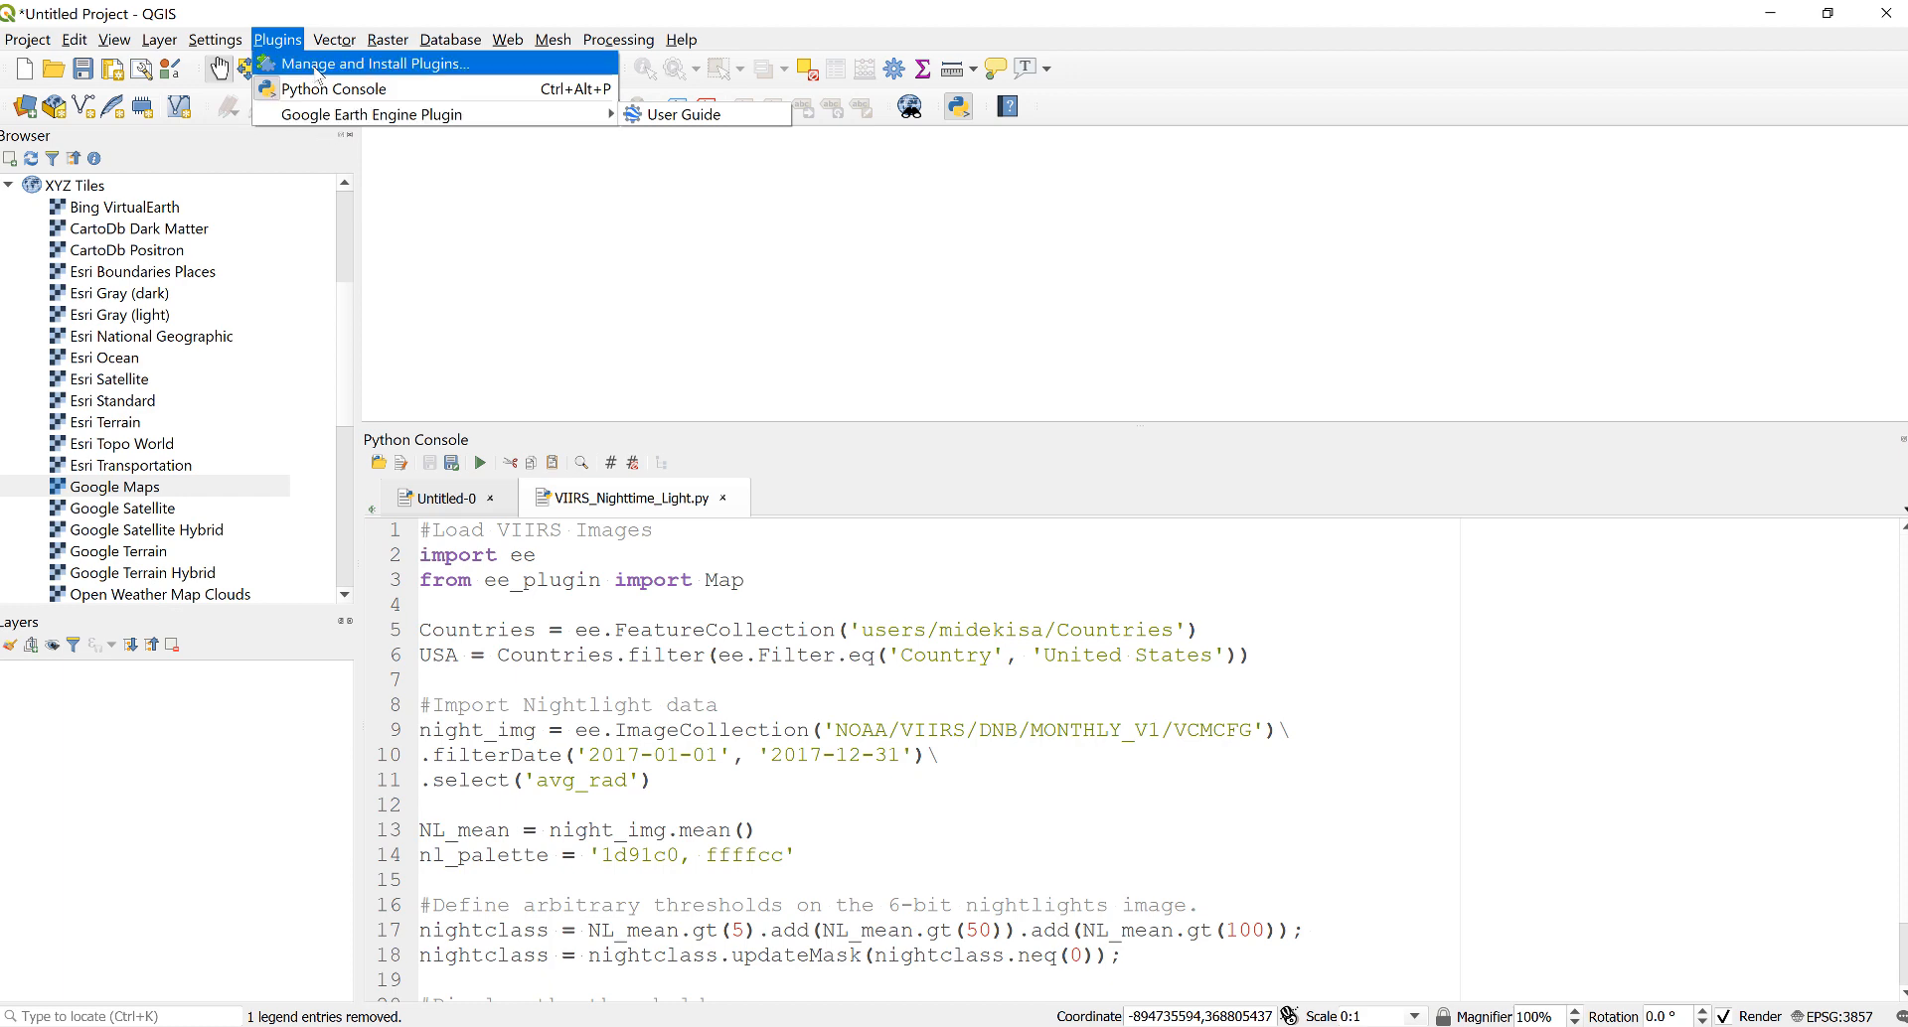
mouse_move(367, 116)
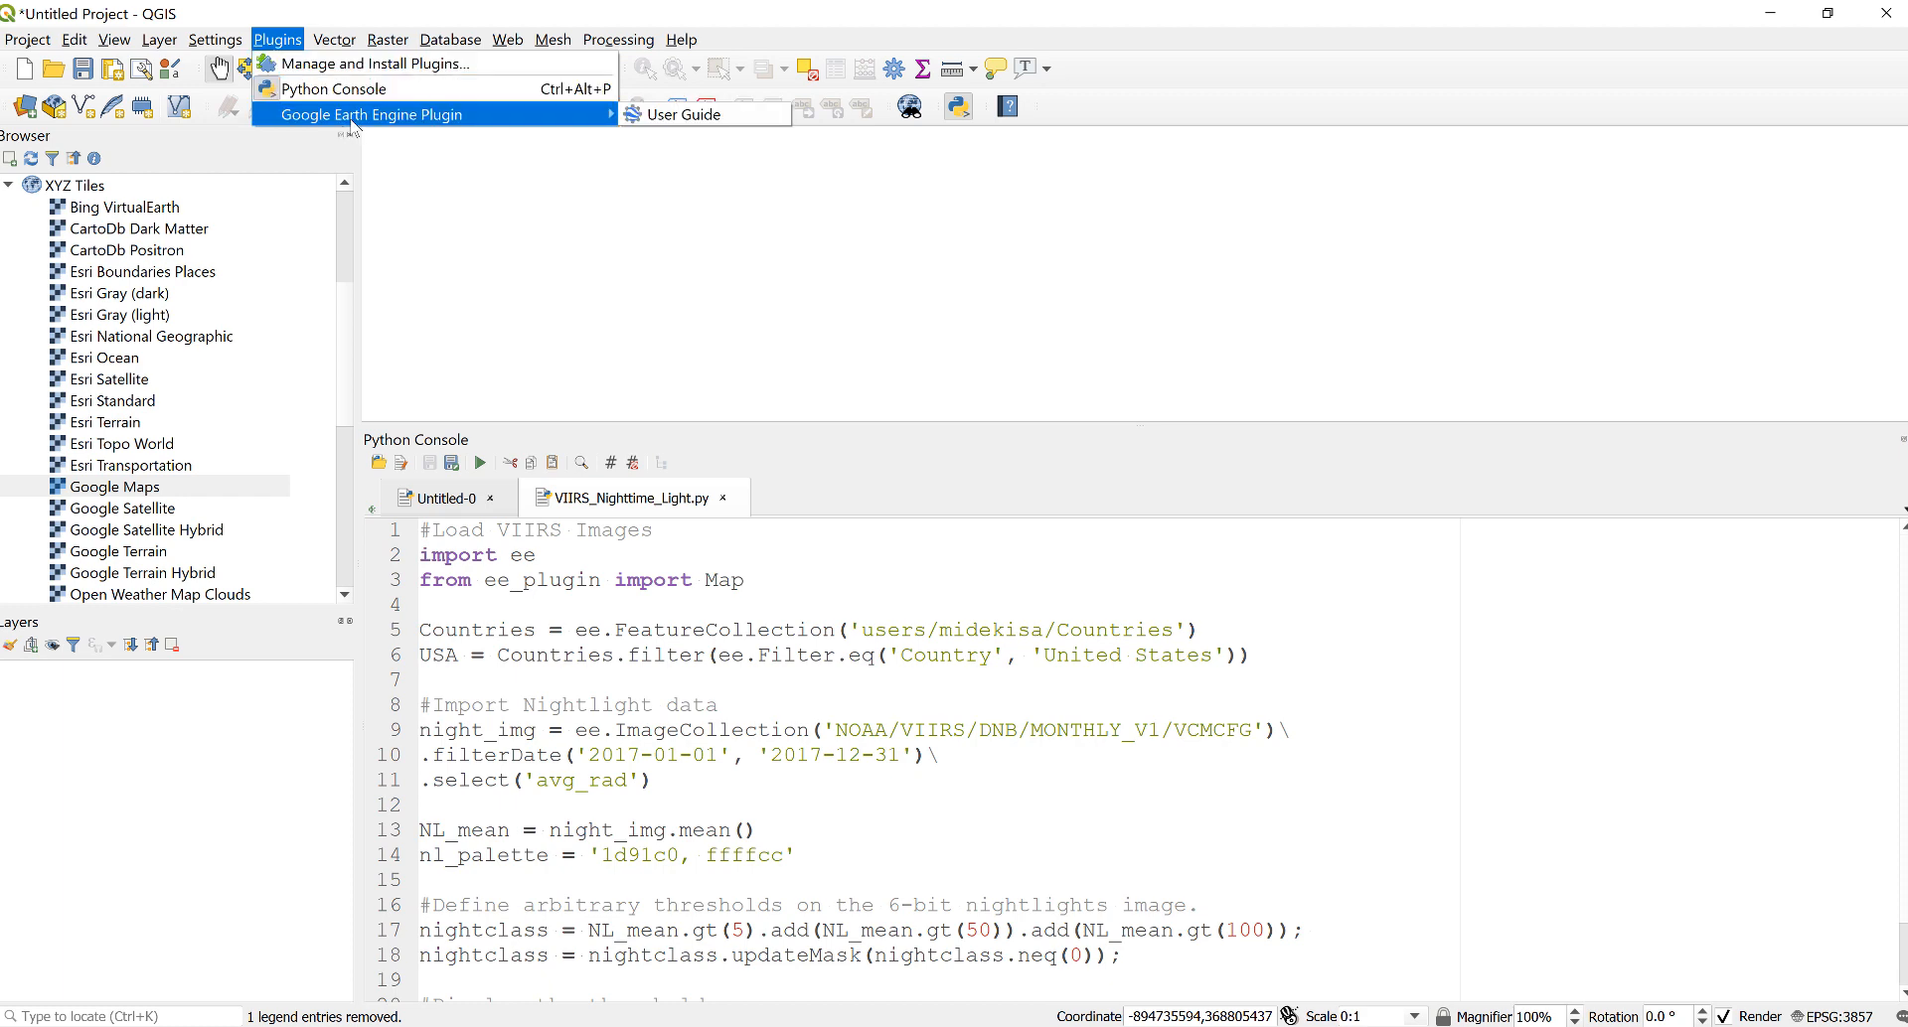
click(568, 604)
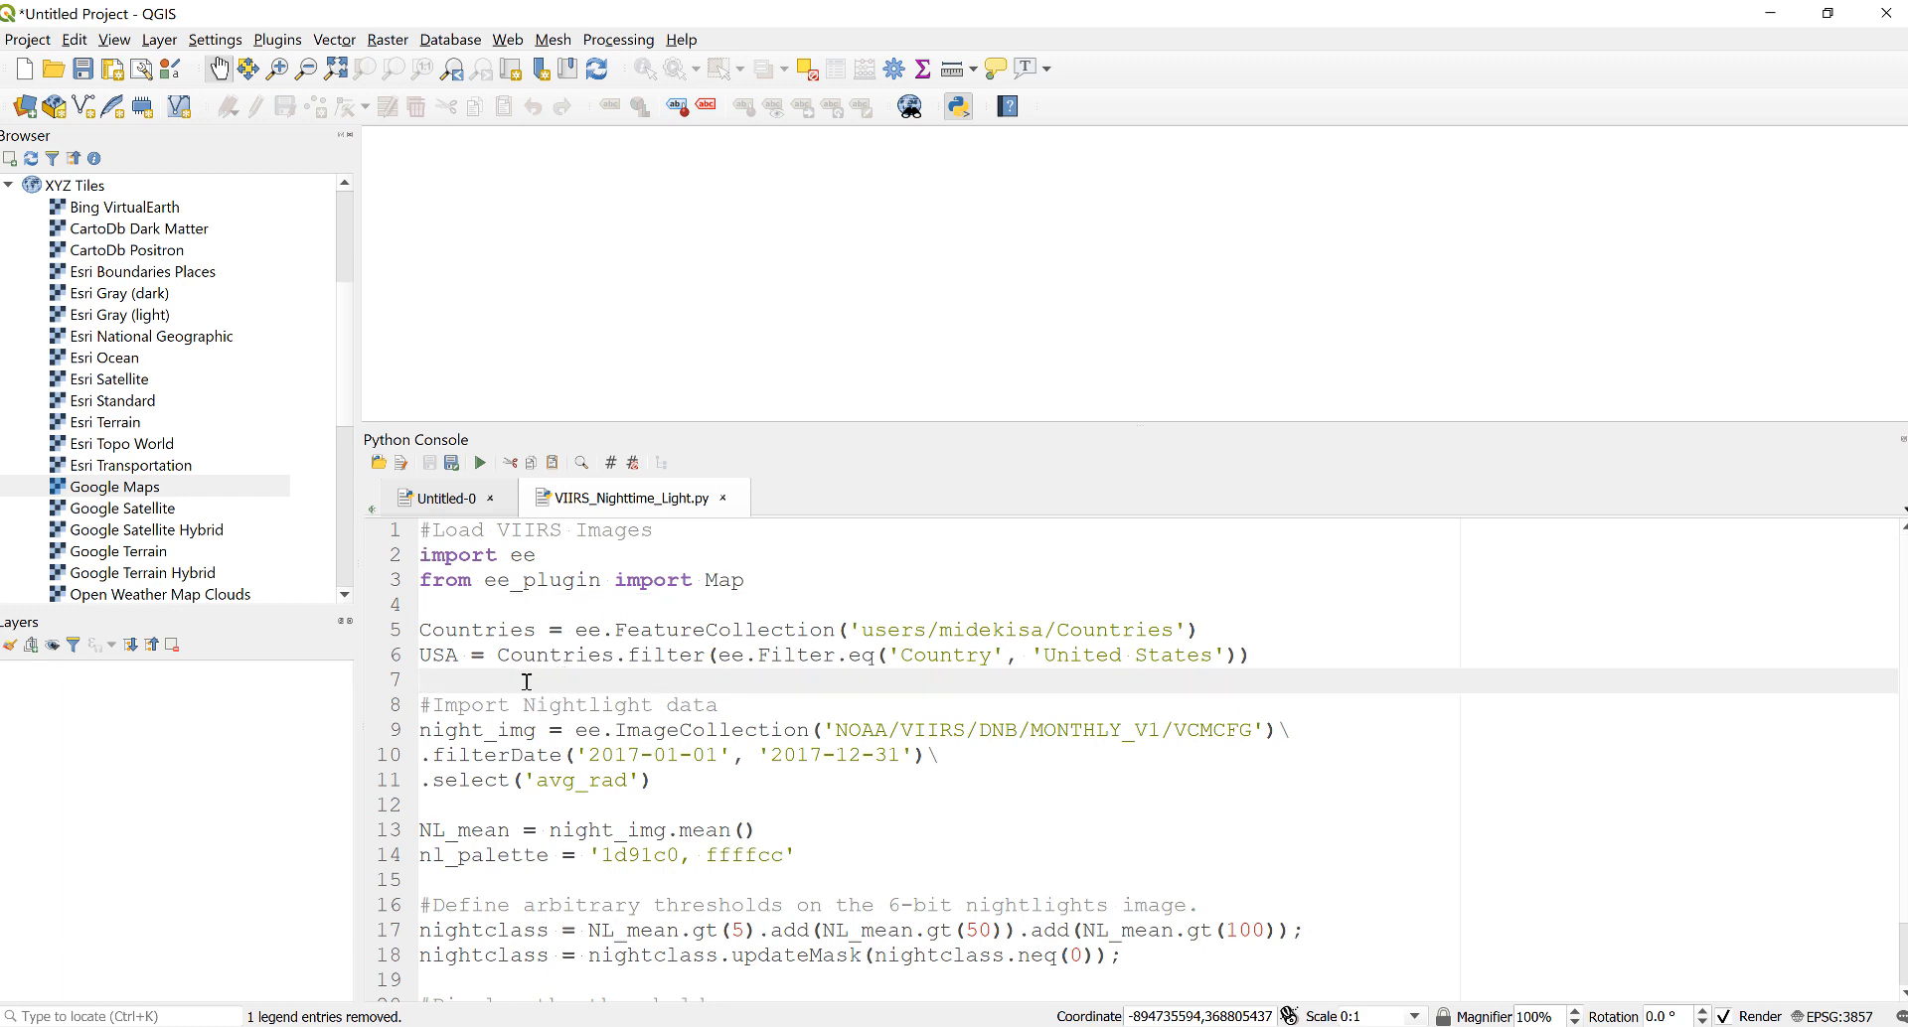
mouse_move(469, 684)
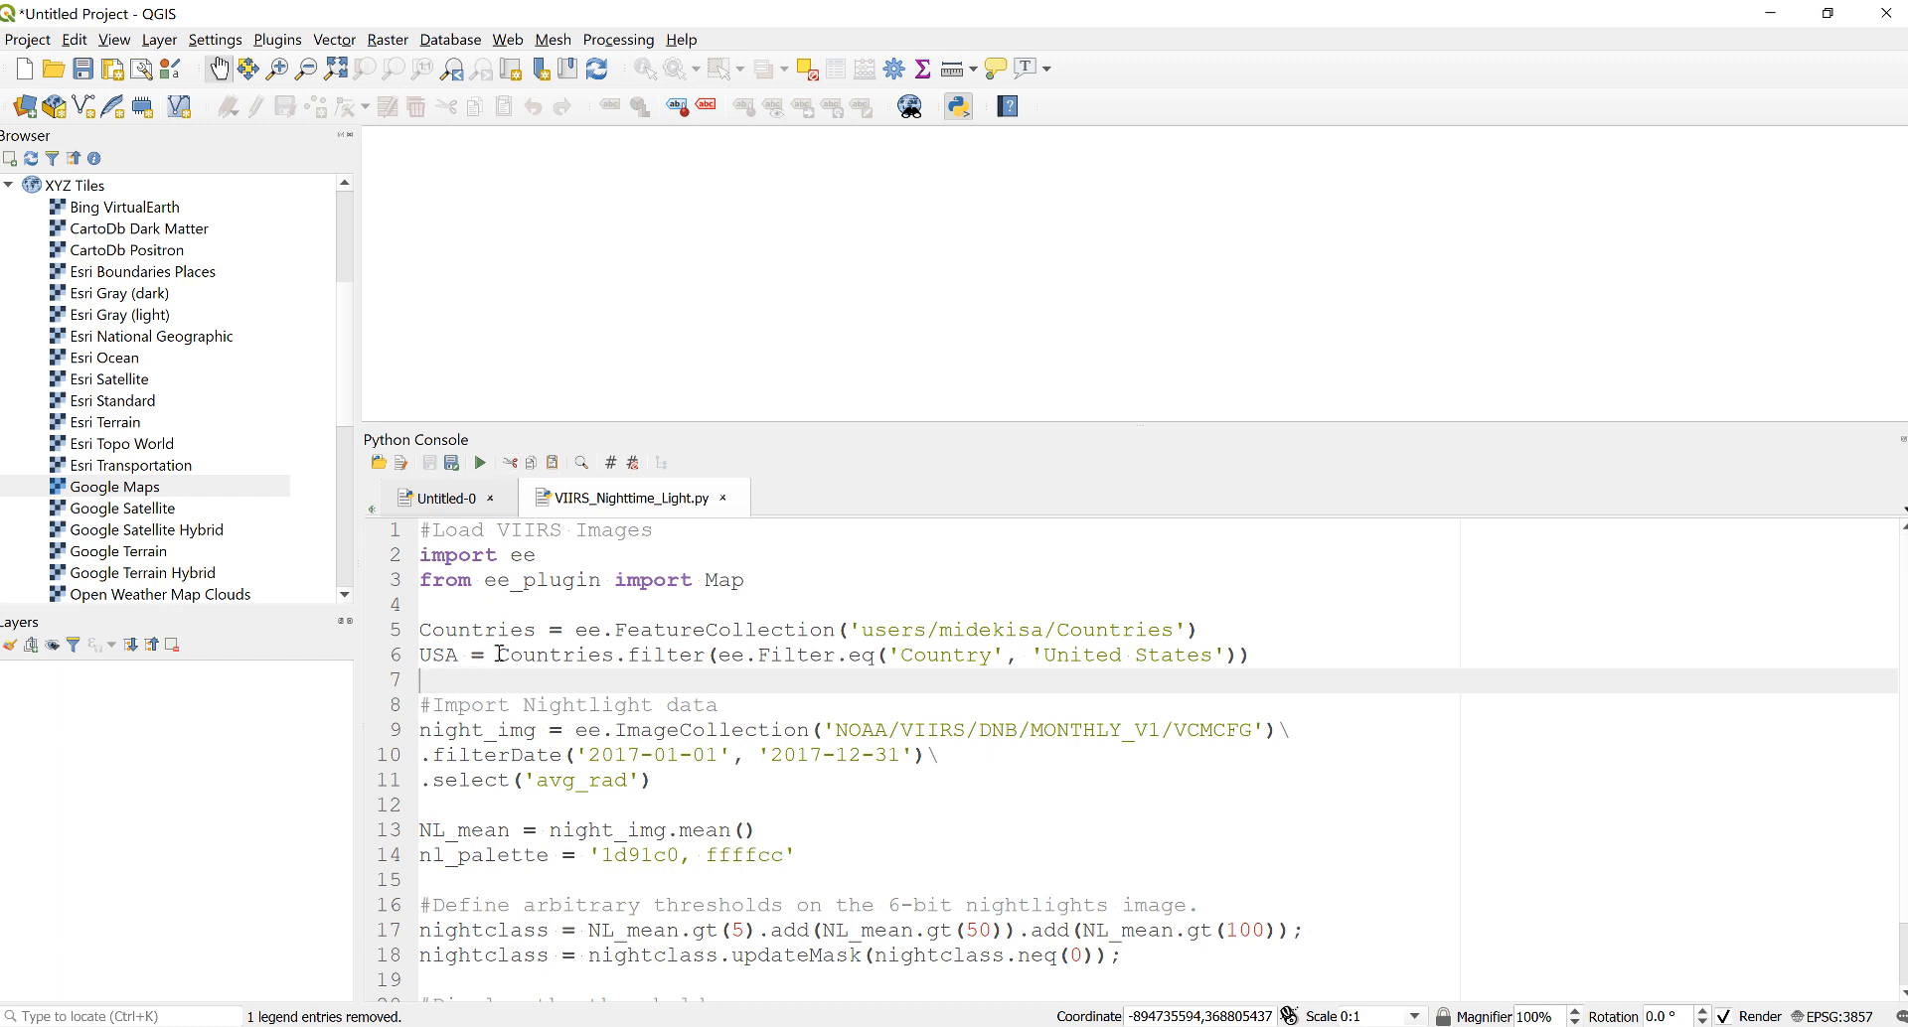
mouse_move(936, 139)
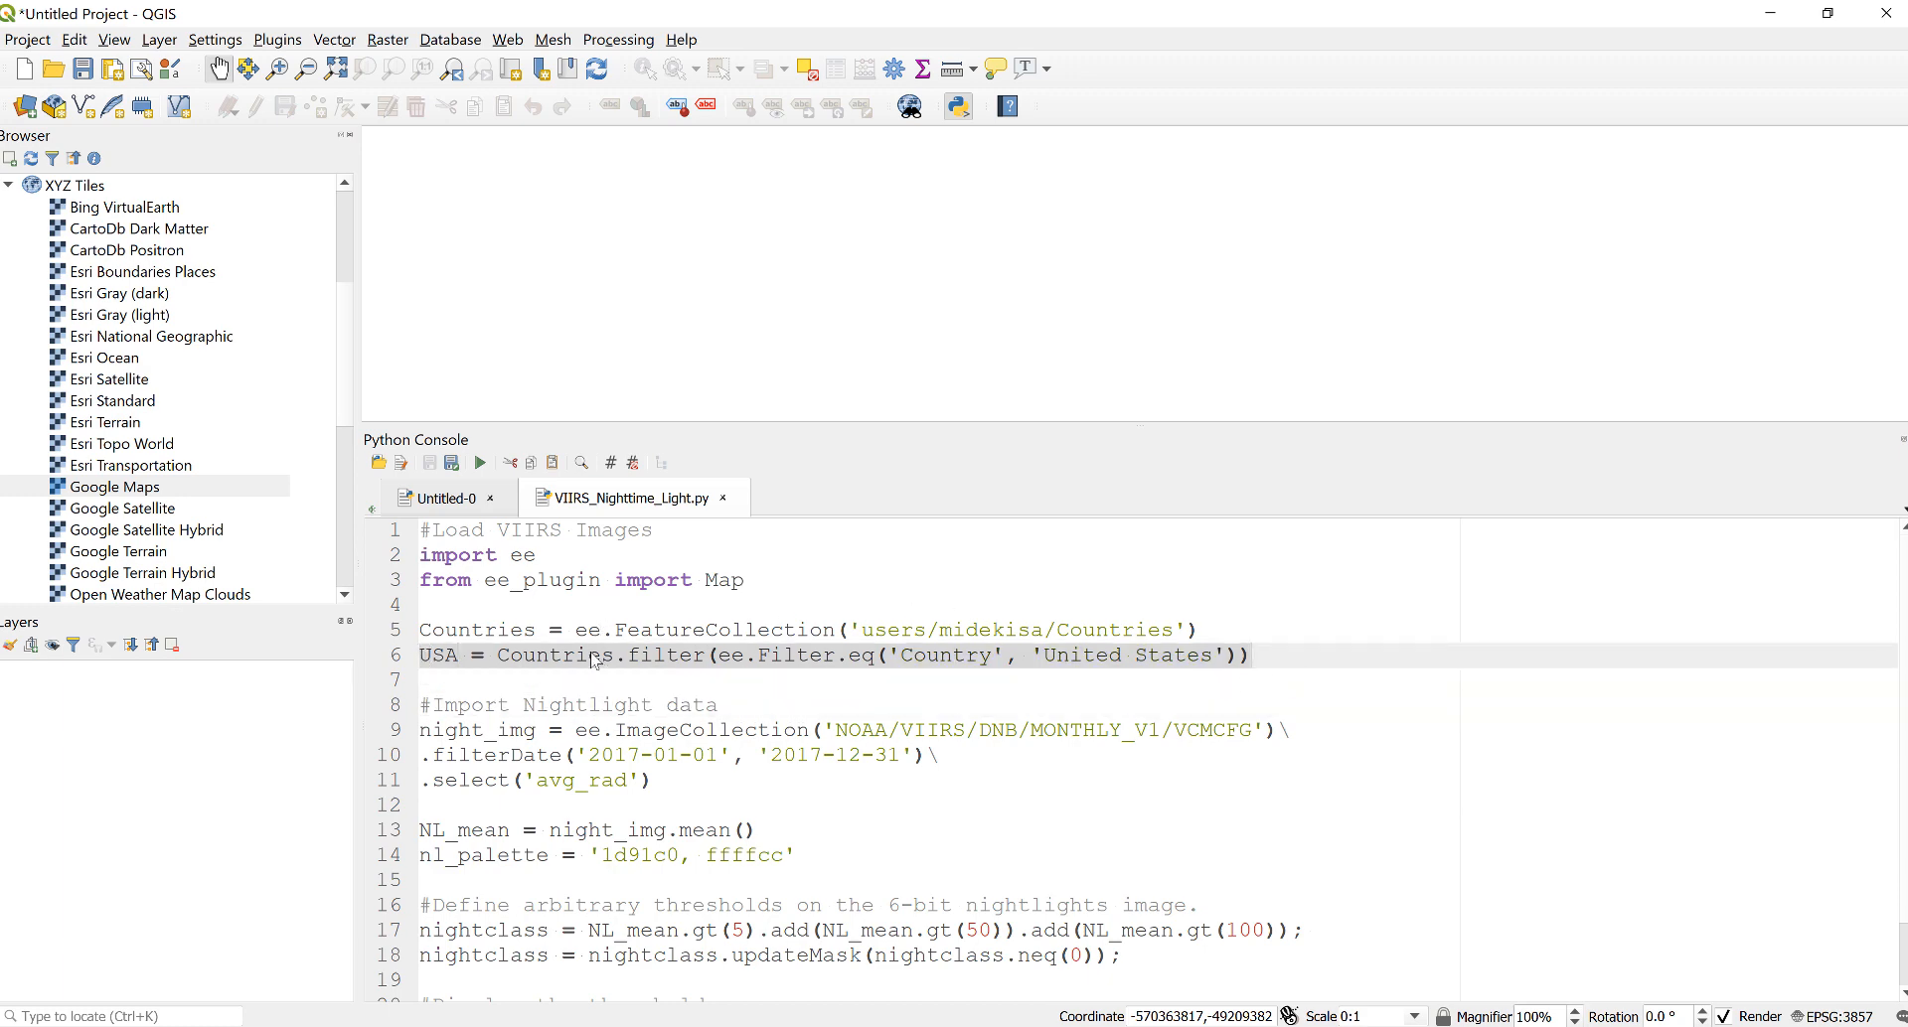
Step: Review the nightlight script's import, 2017 date filter and display code, then run it
click(503, 679)
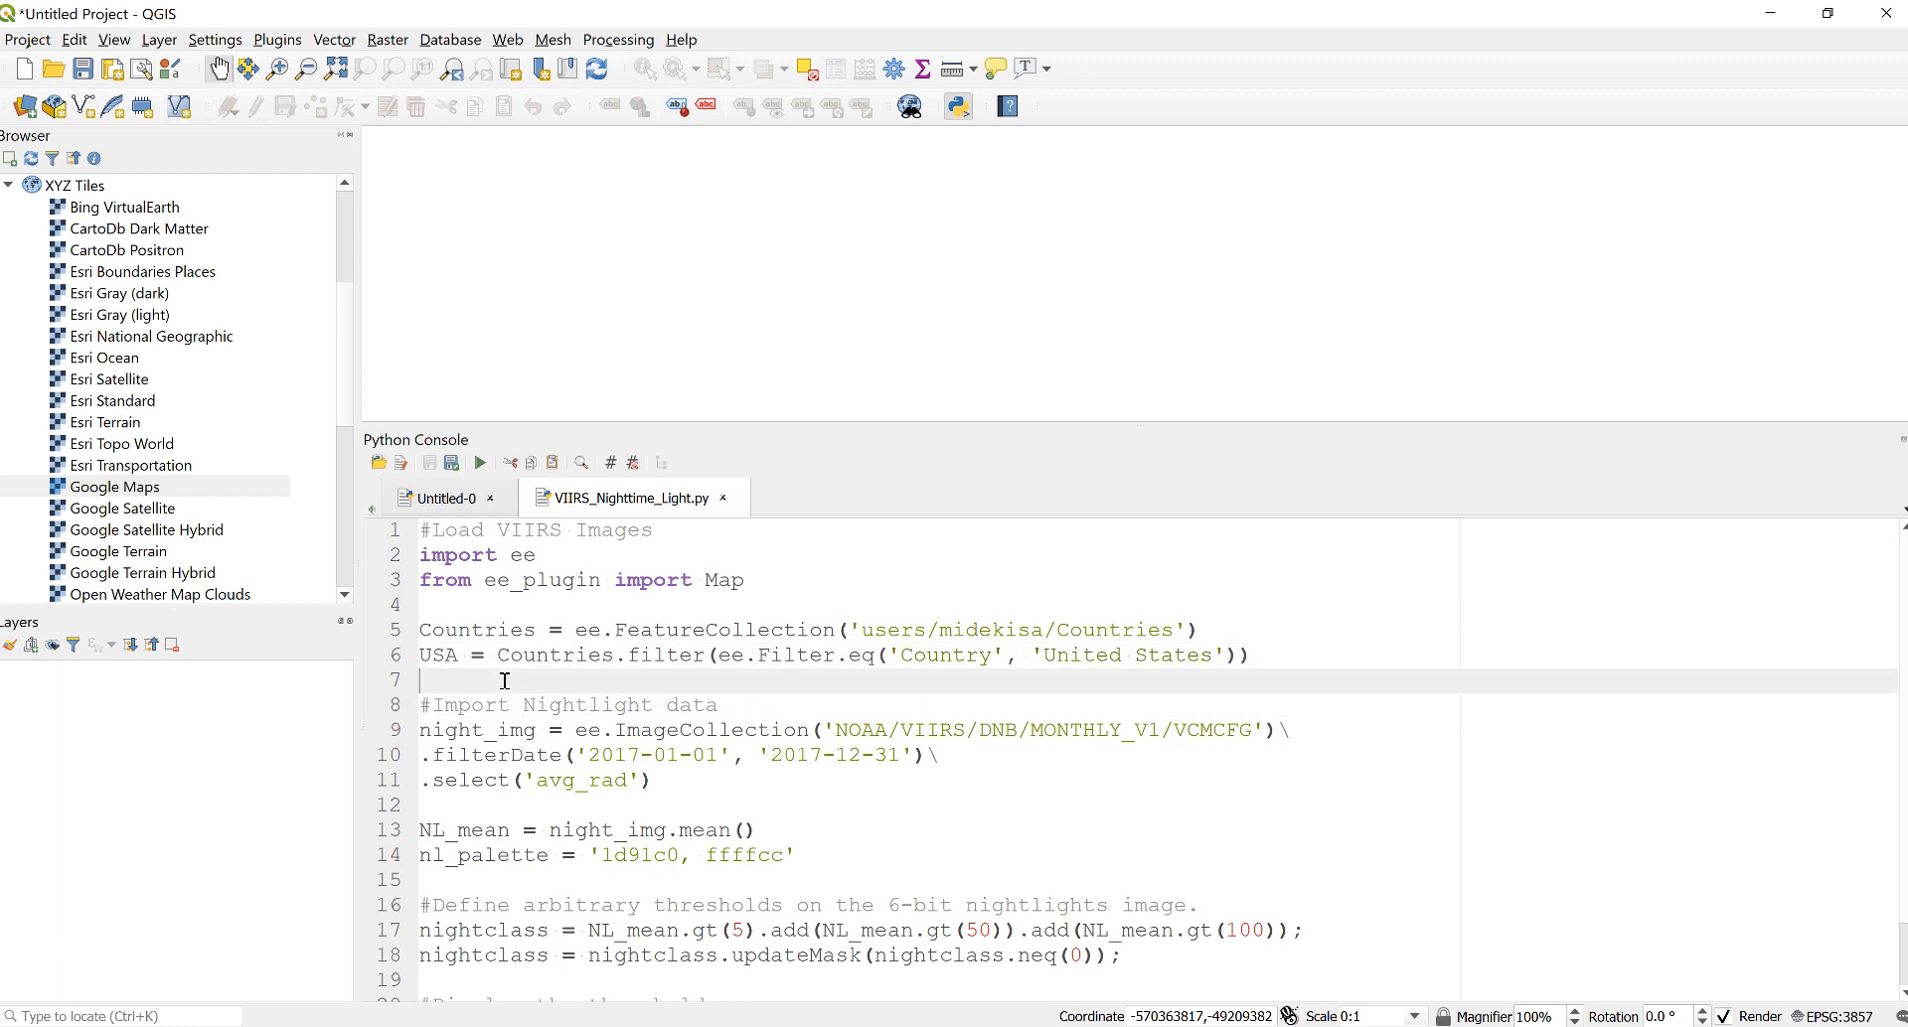
scroll(down, 3)
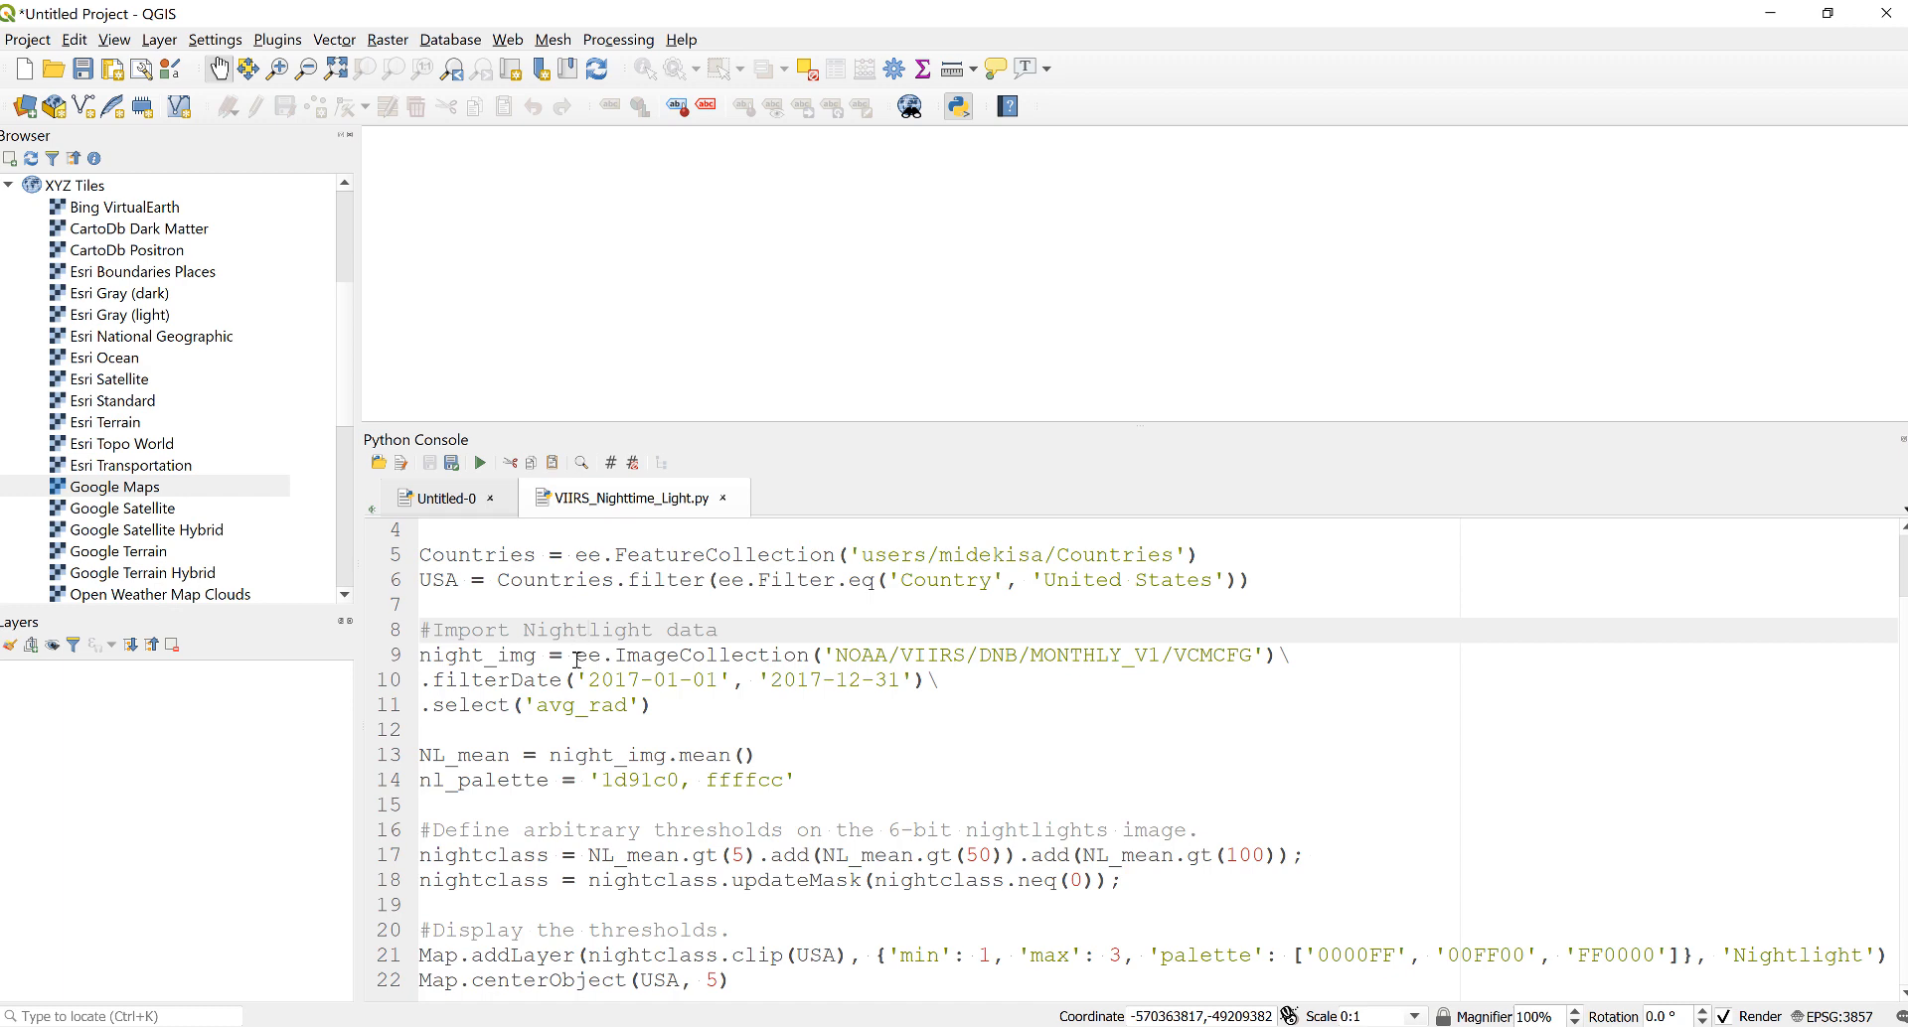
click(1289, 656)
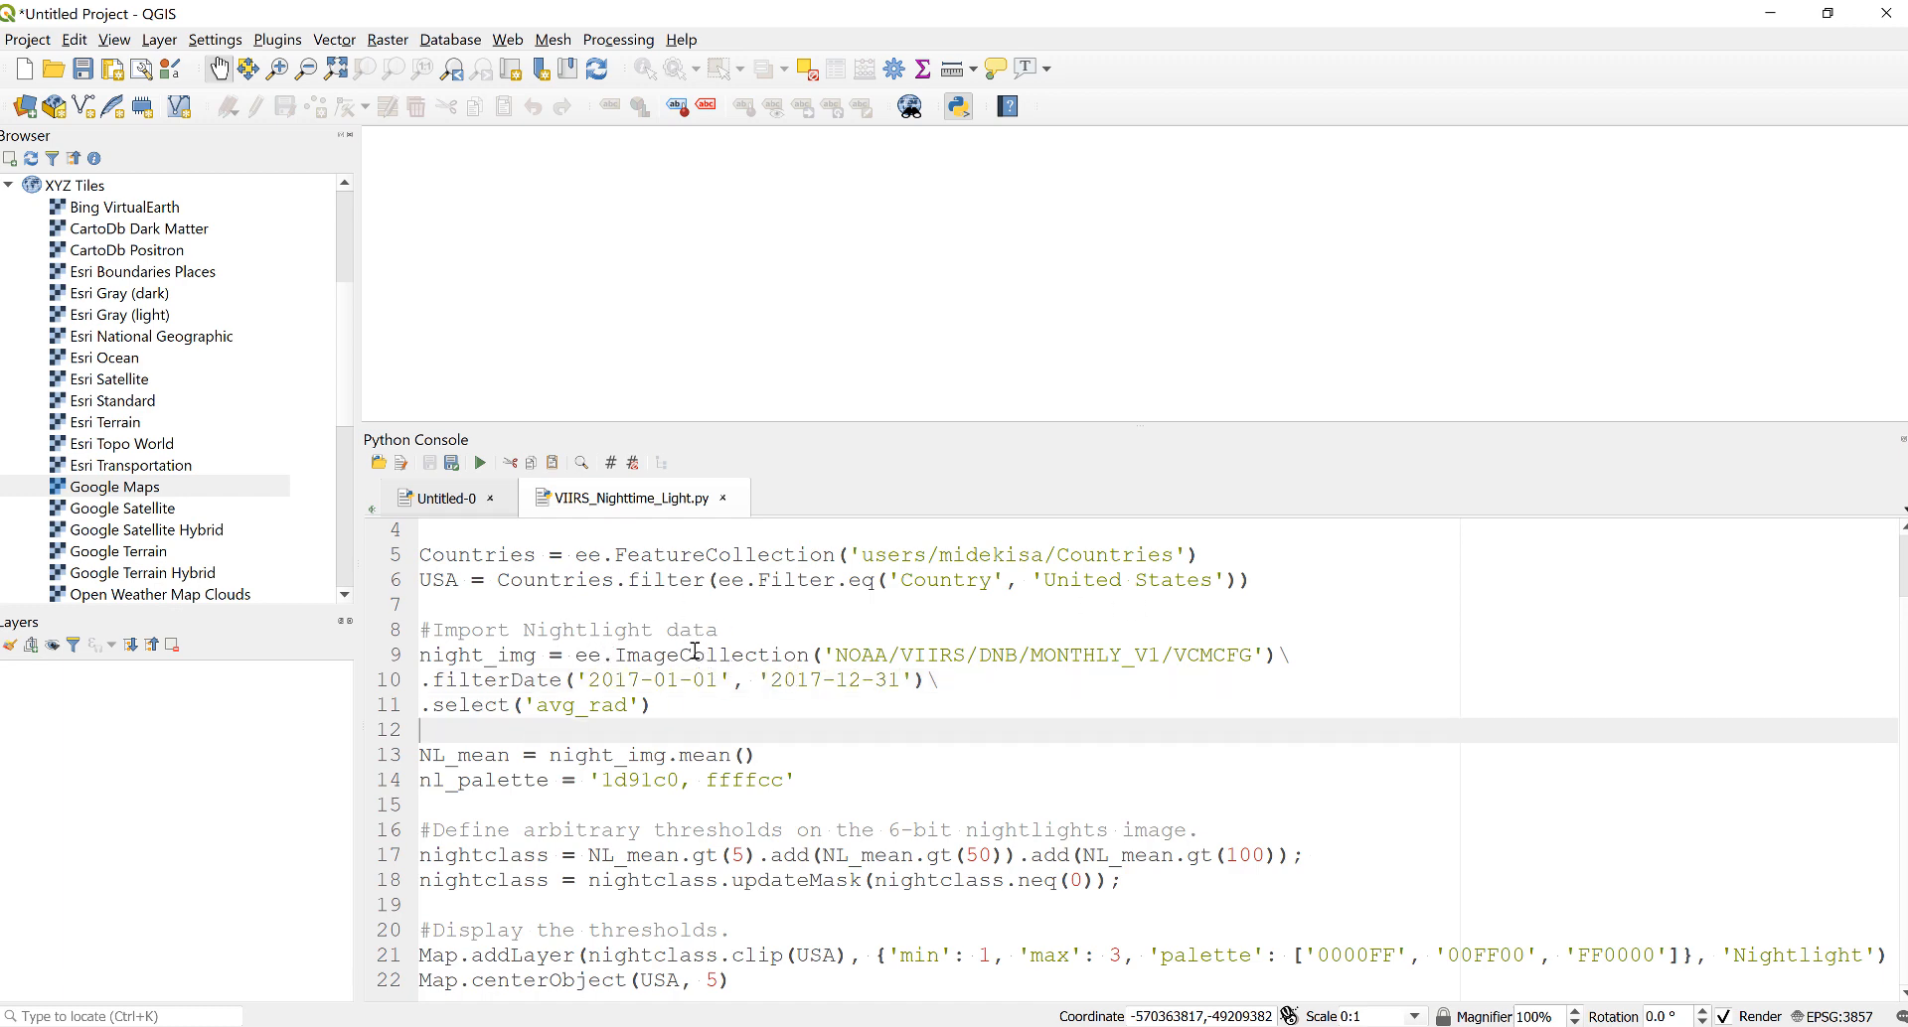
mouse_move(700, 664)
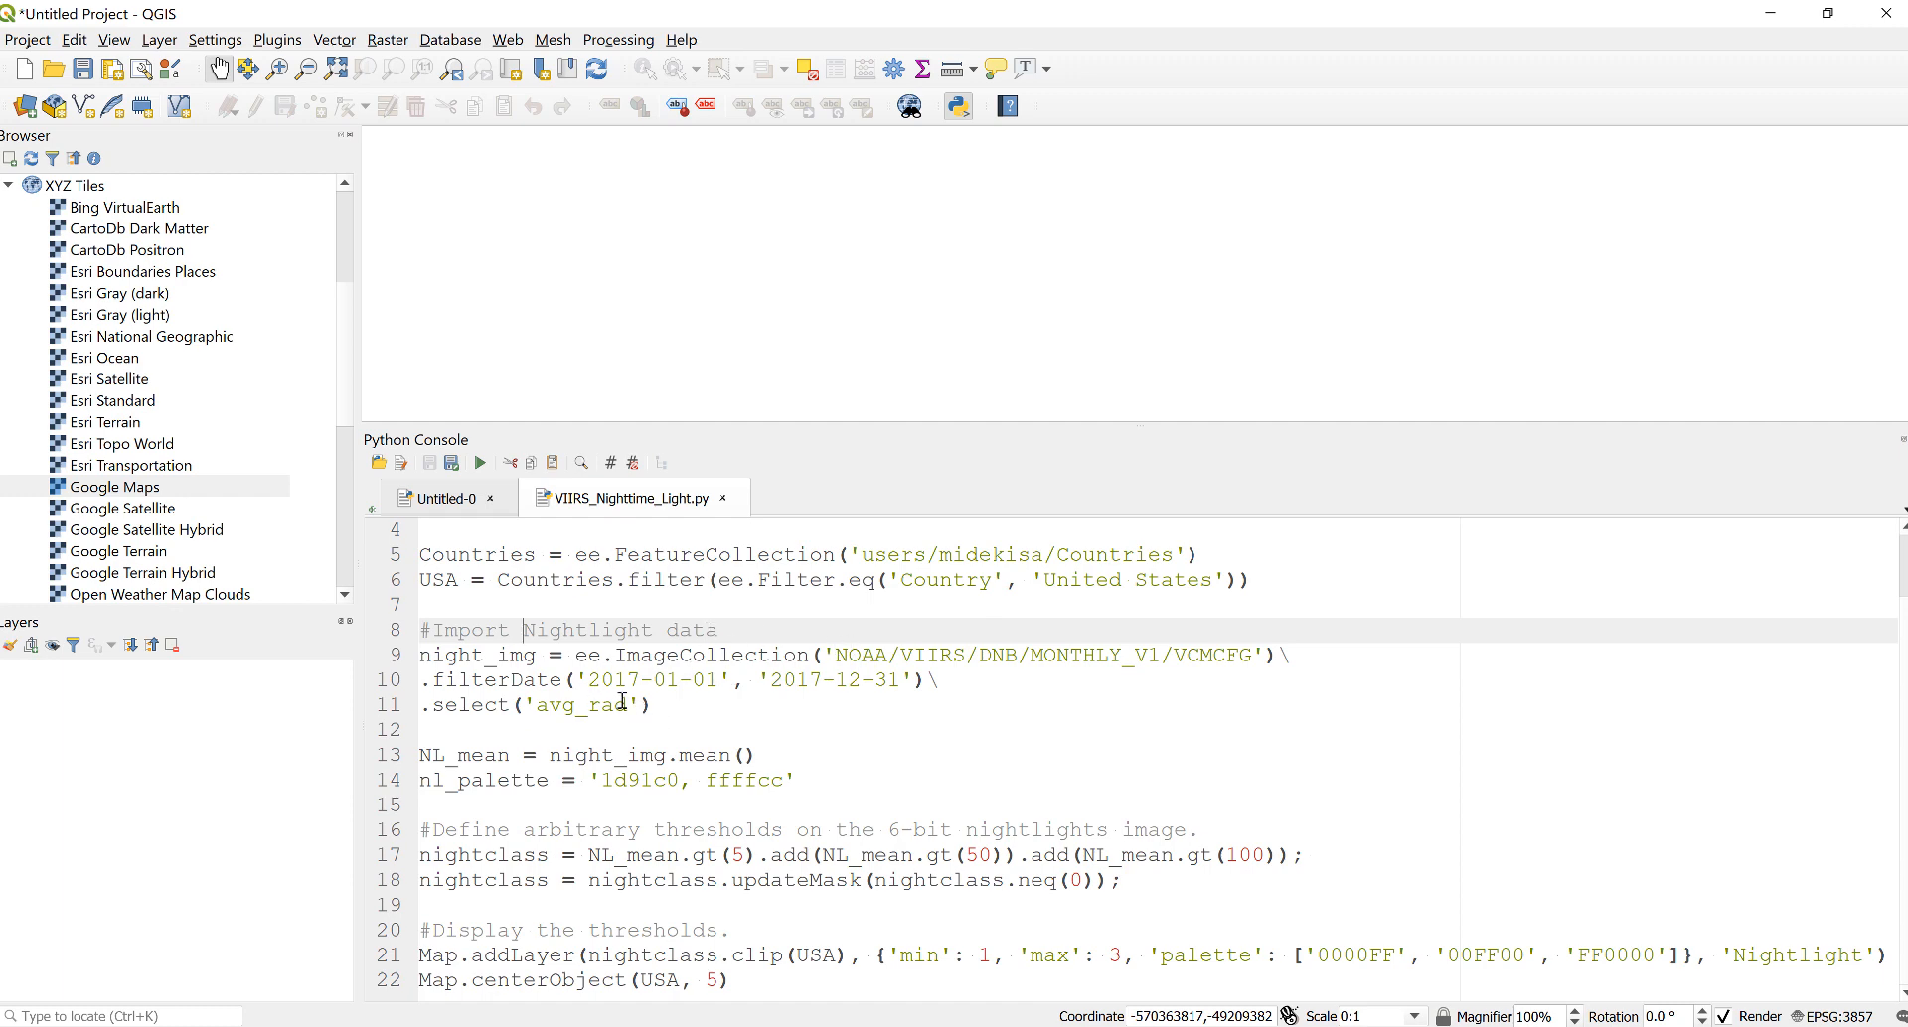
click(664, 706)
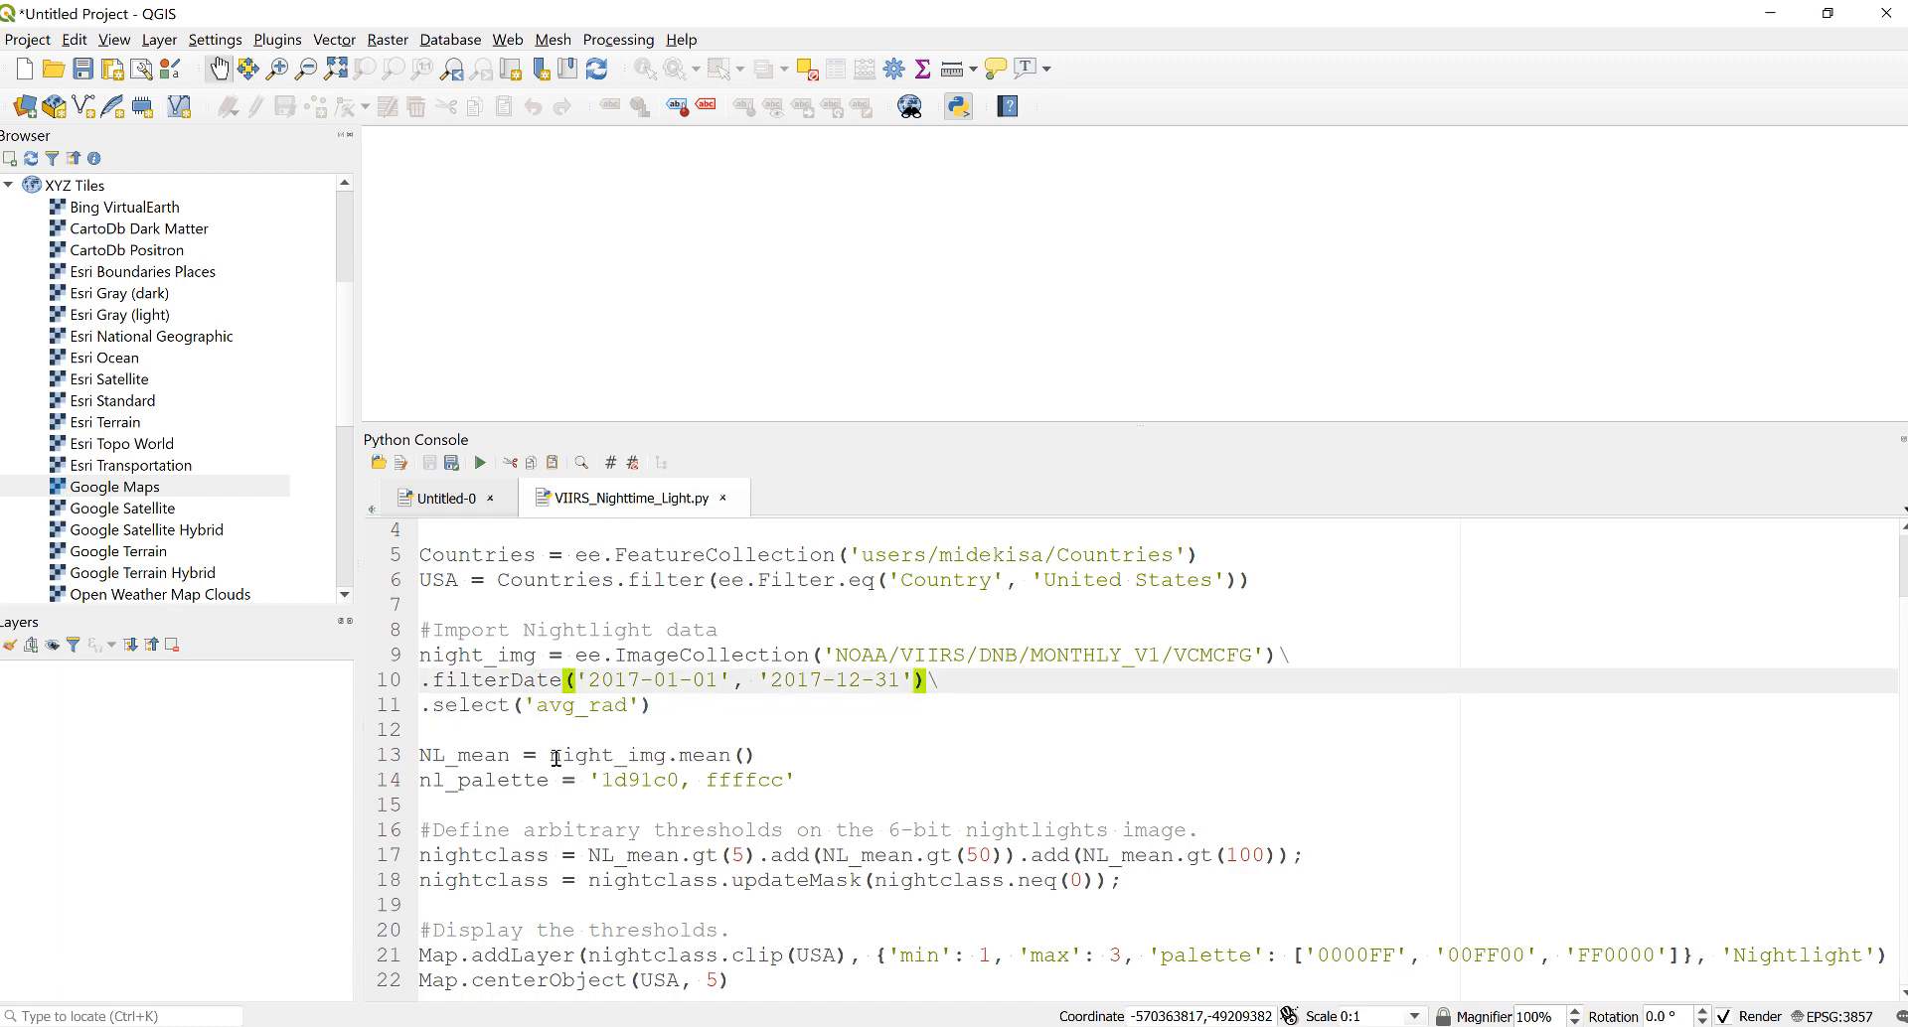
mouse_move(694, 749)
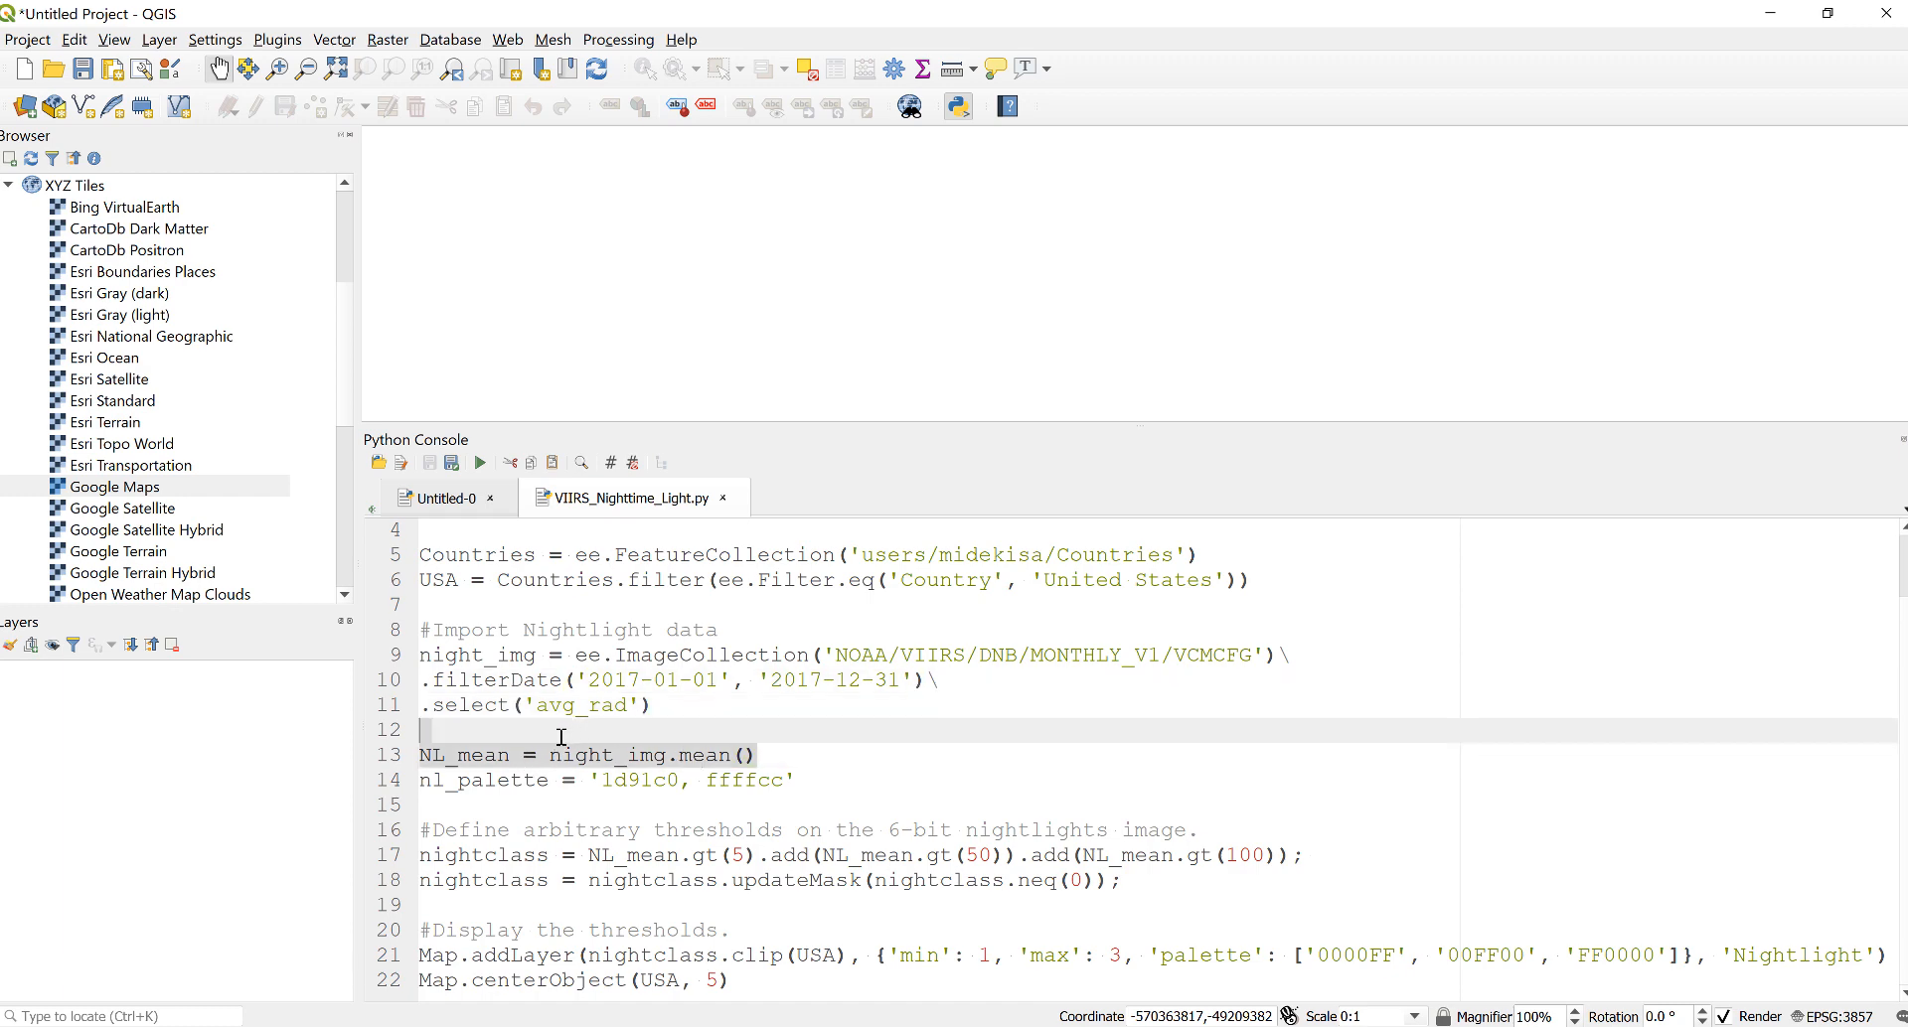
mouse_move(721, 754)
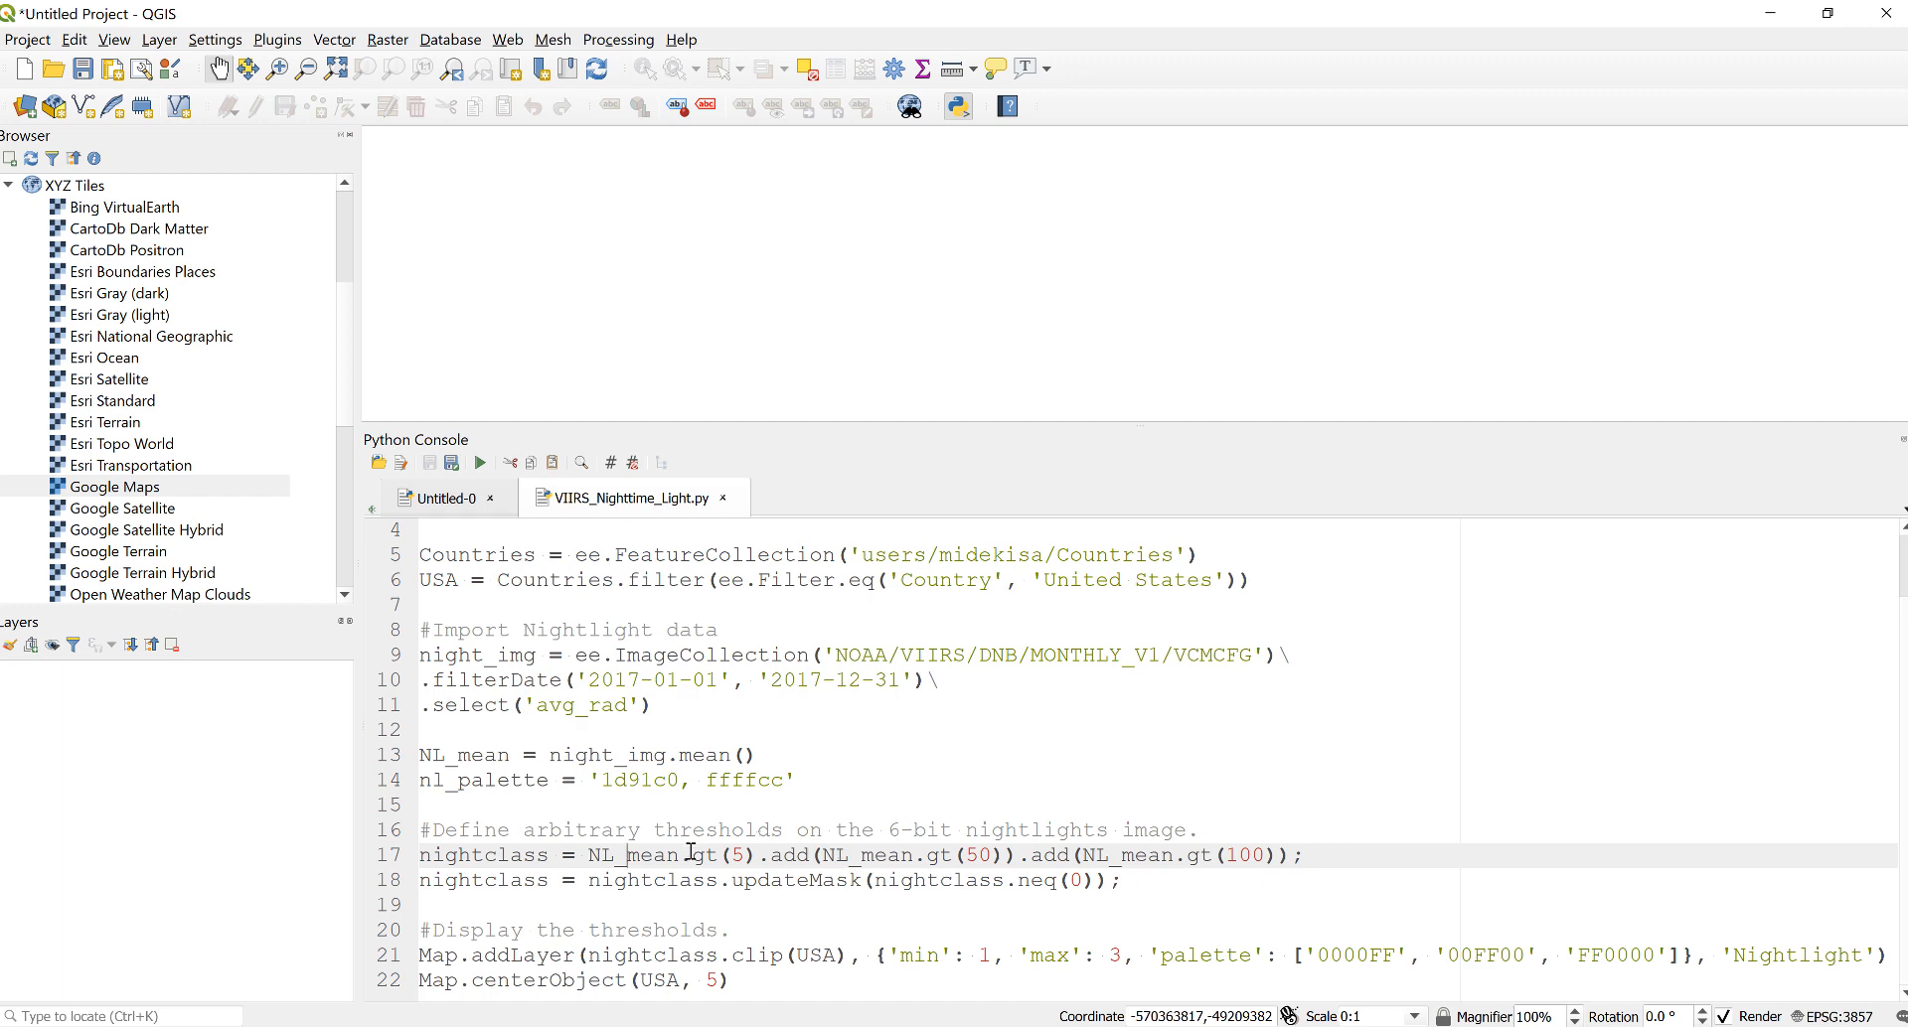
mouse_move(703, 864)
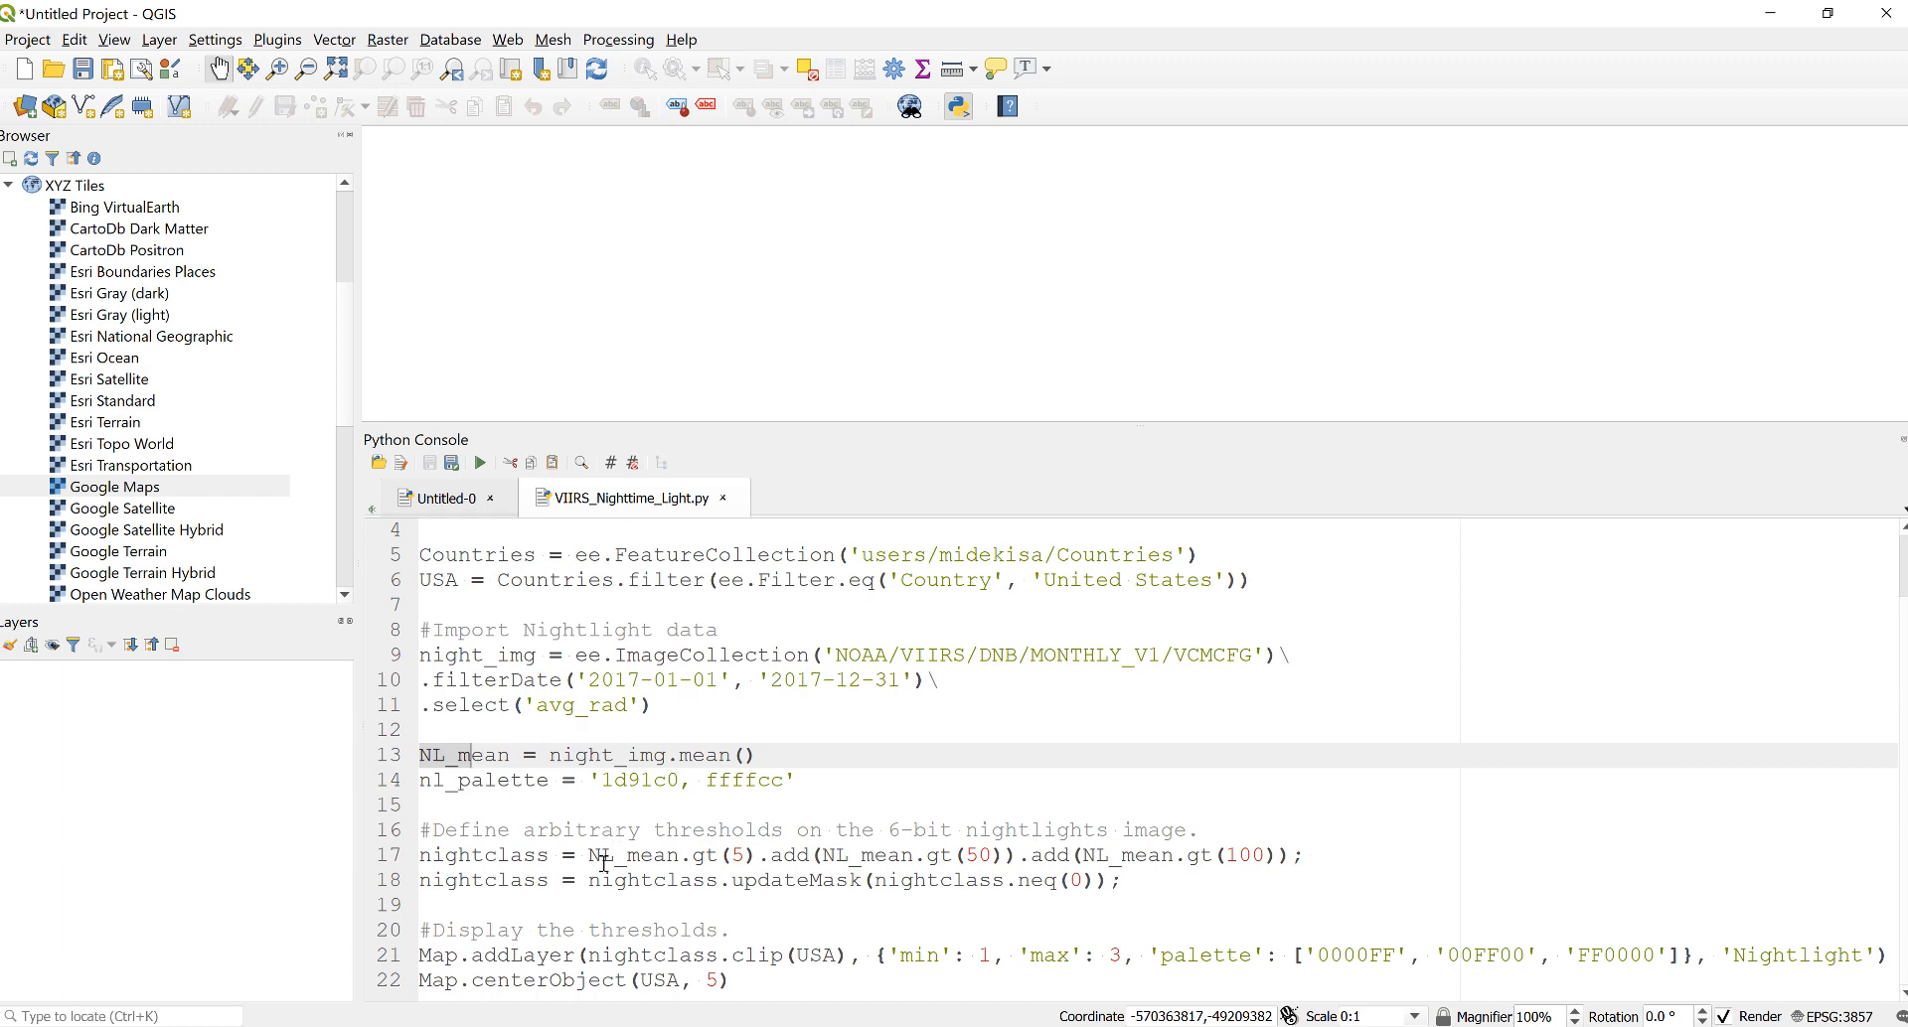
mouse_move(733, 845)
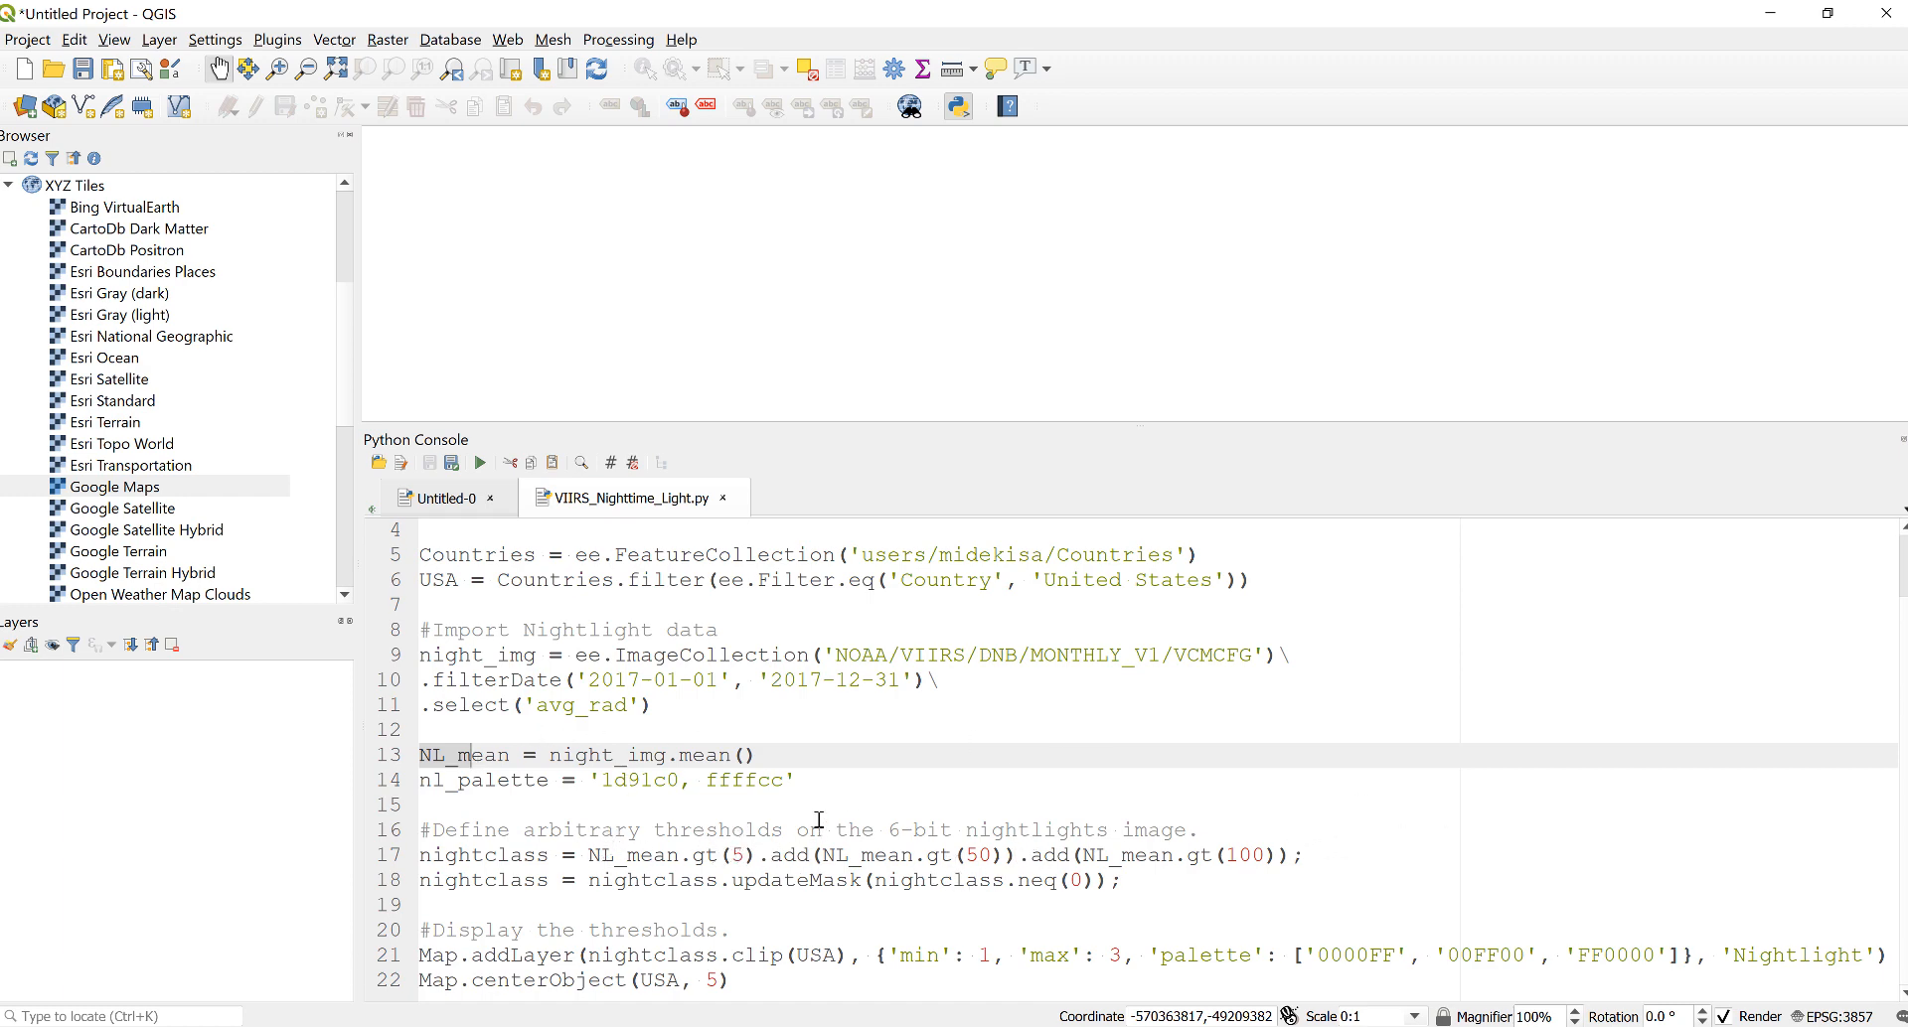
mouse_move(609, 869)
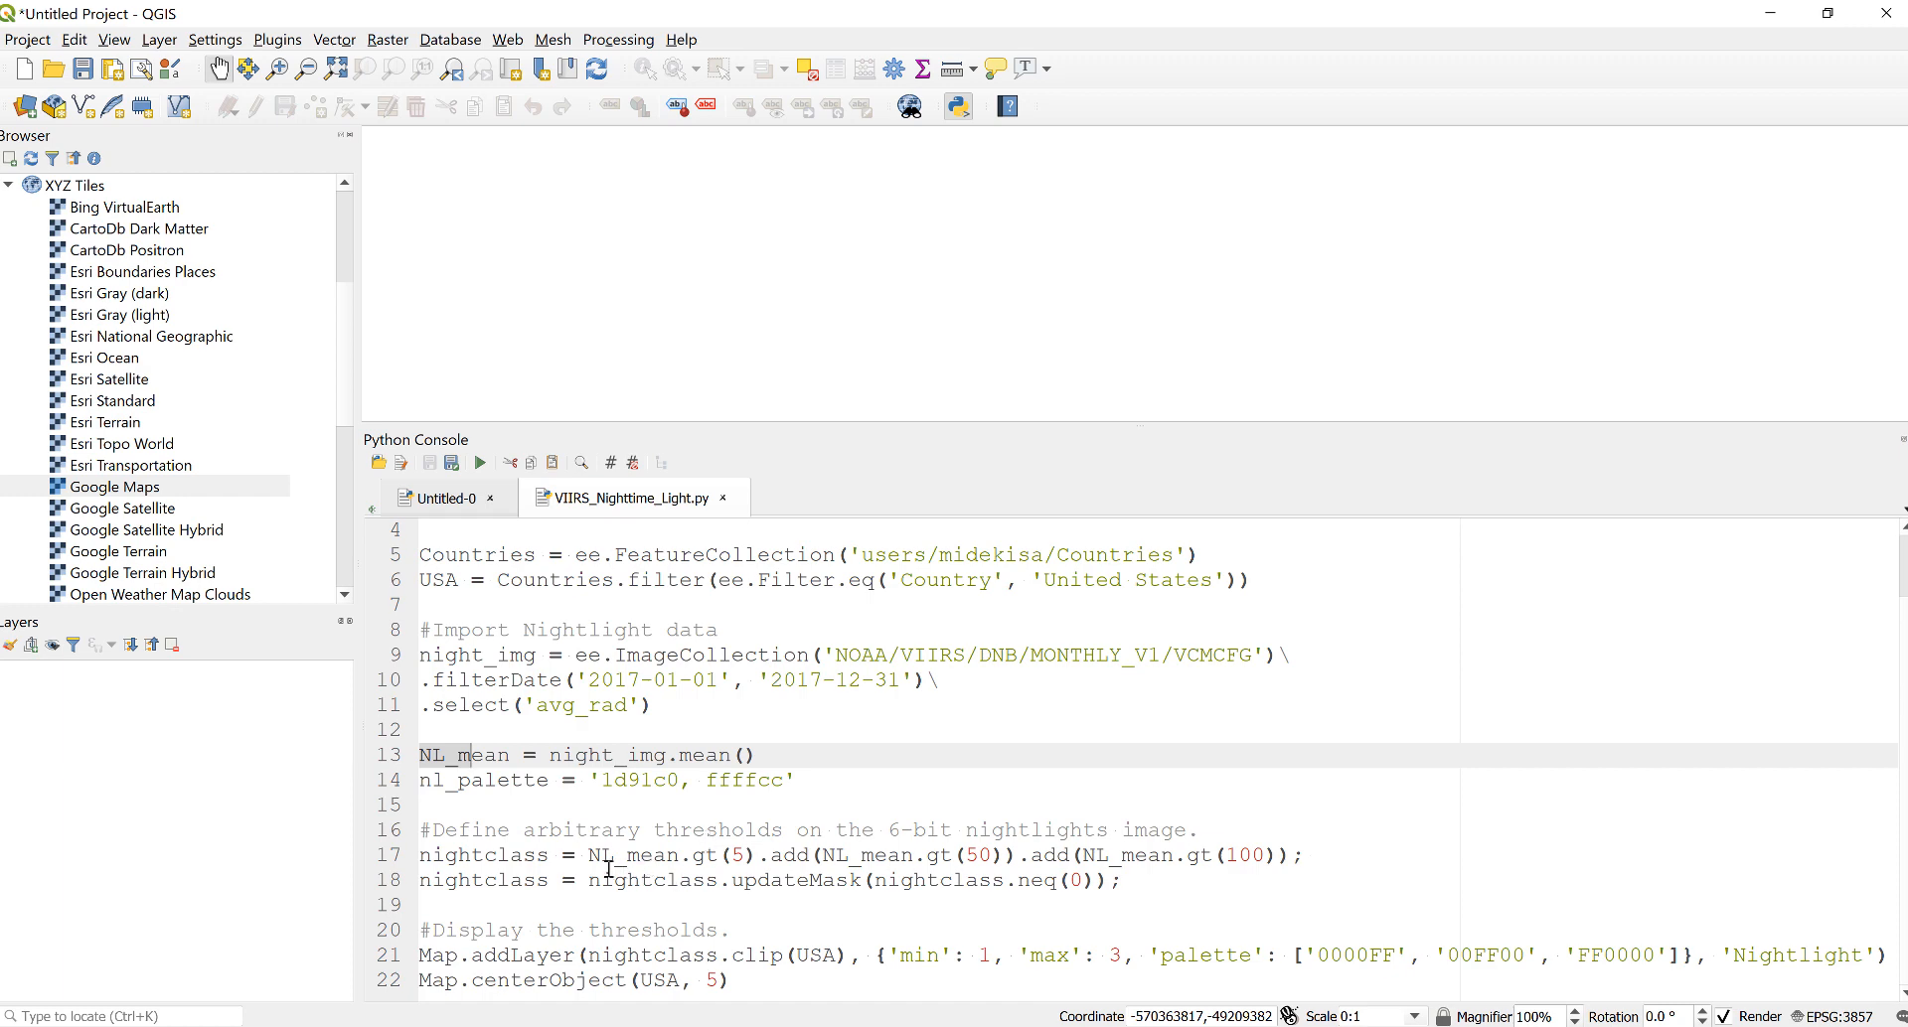
mouse_move(697, 884)
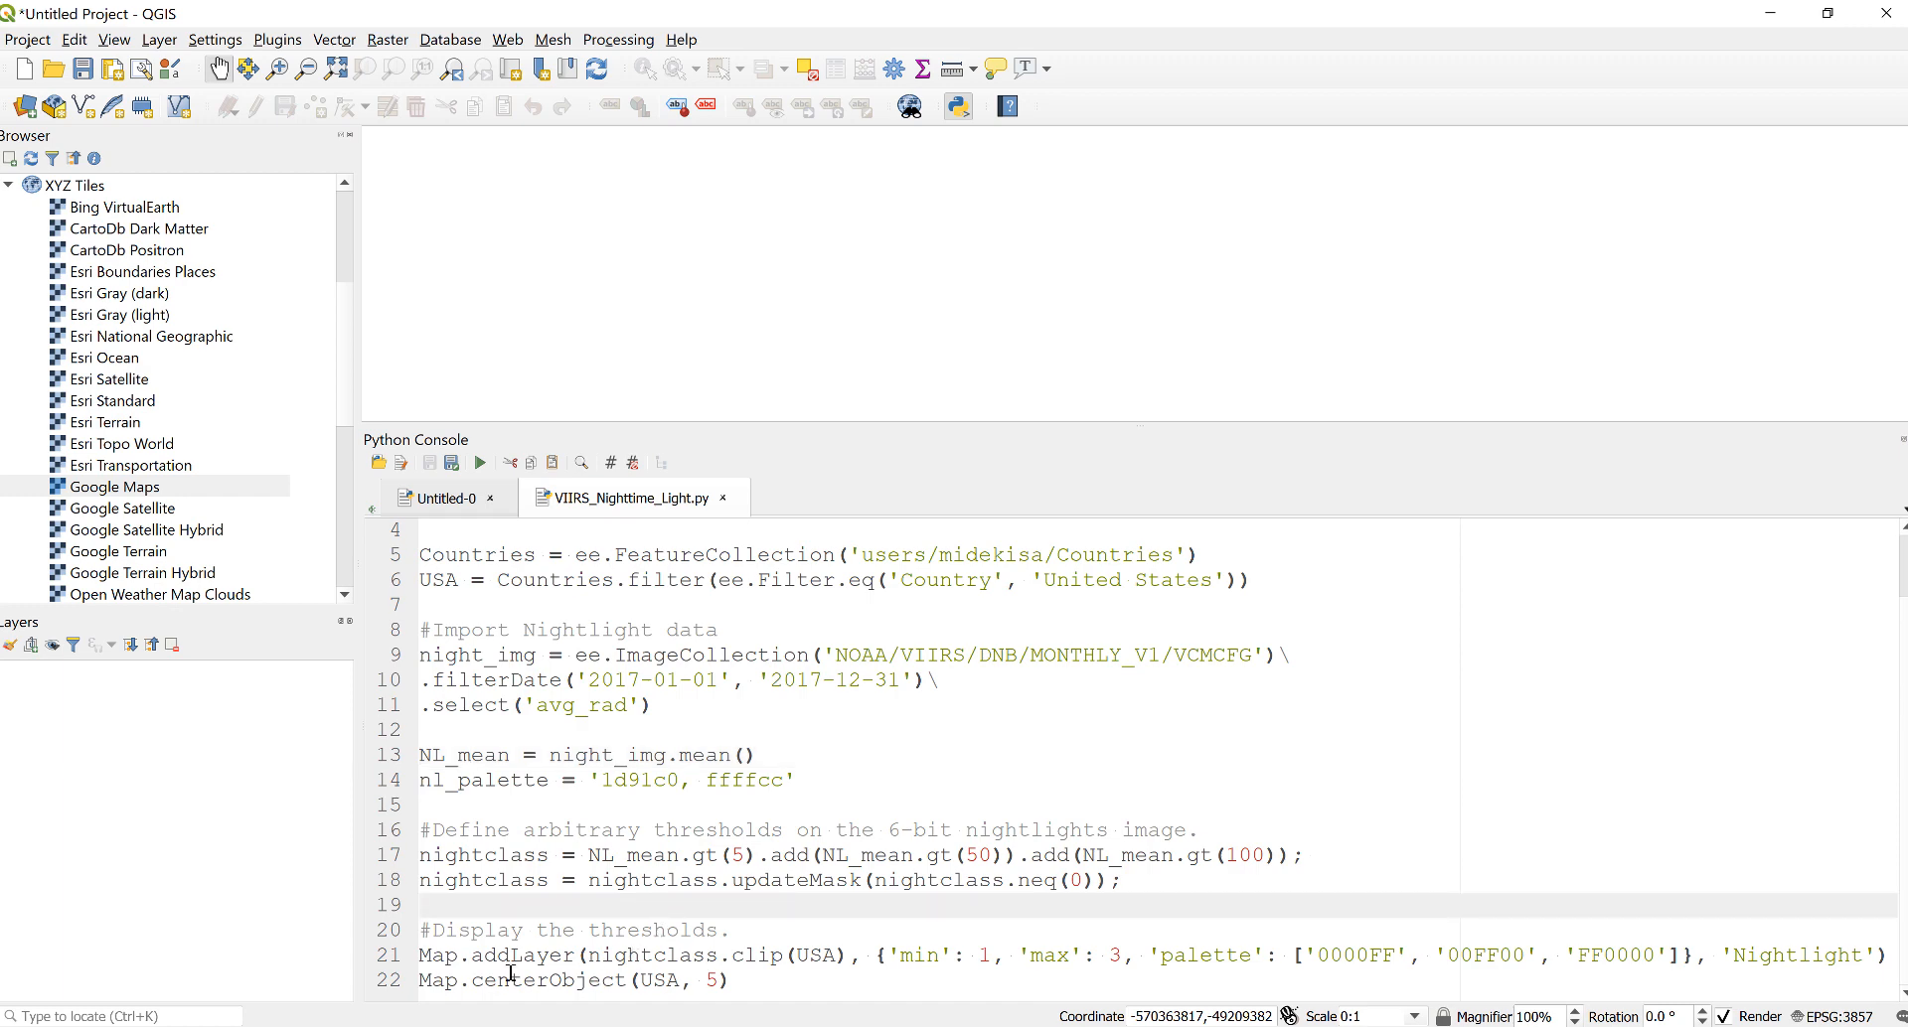
click(419, 904)
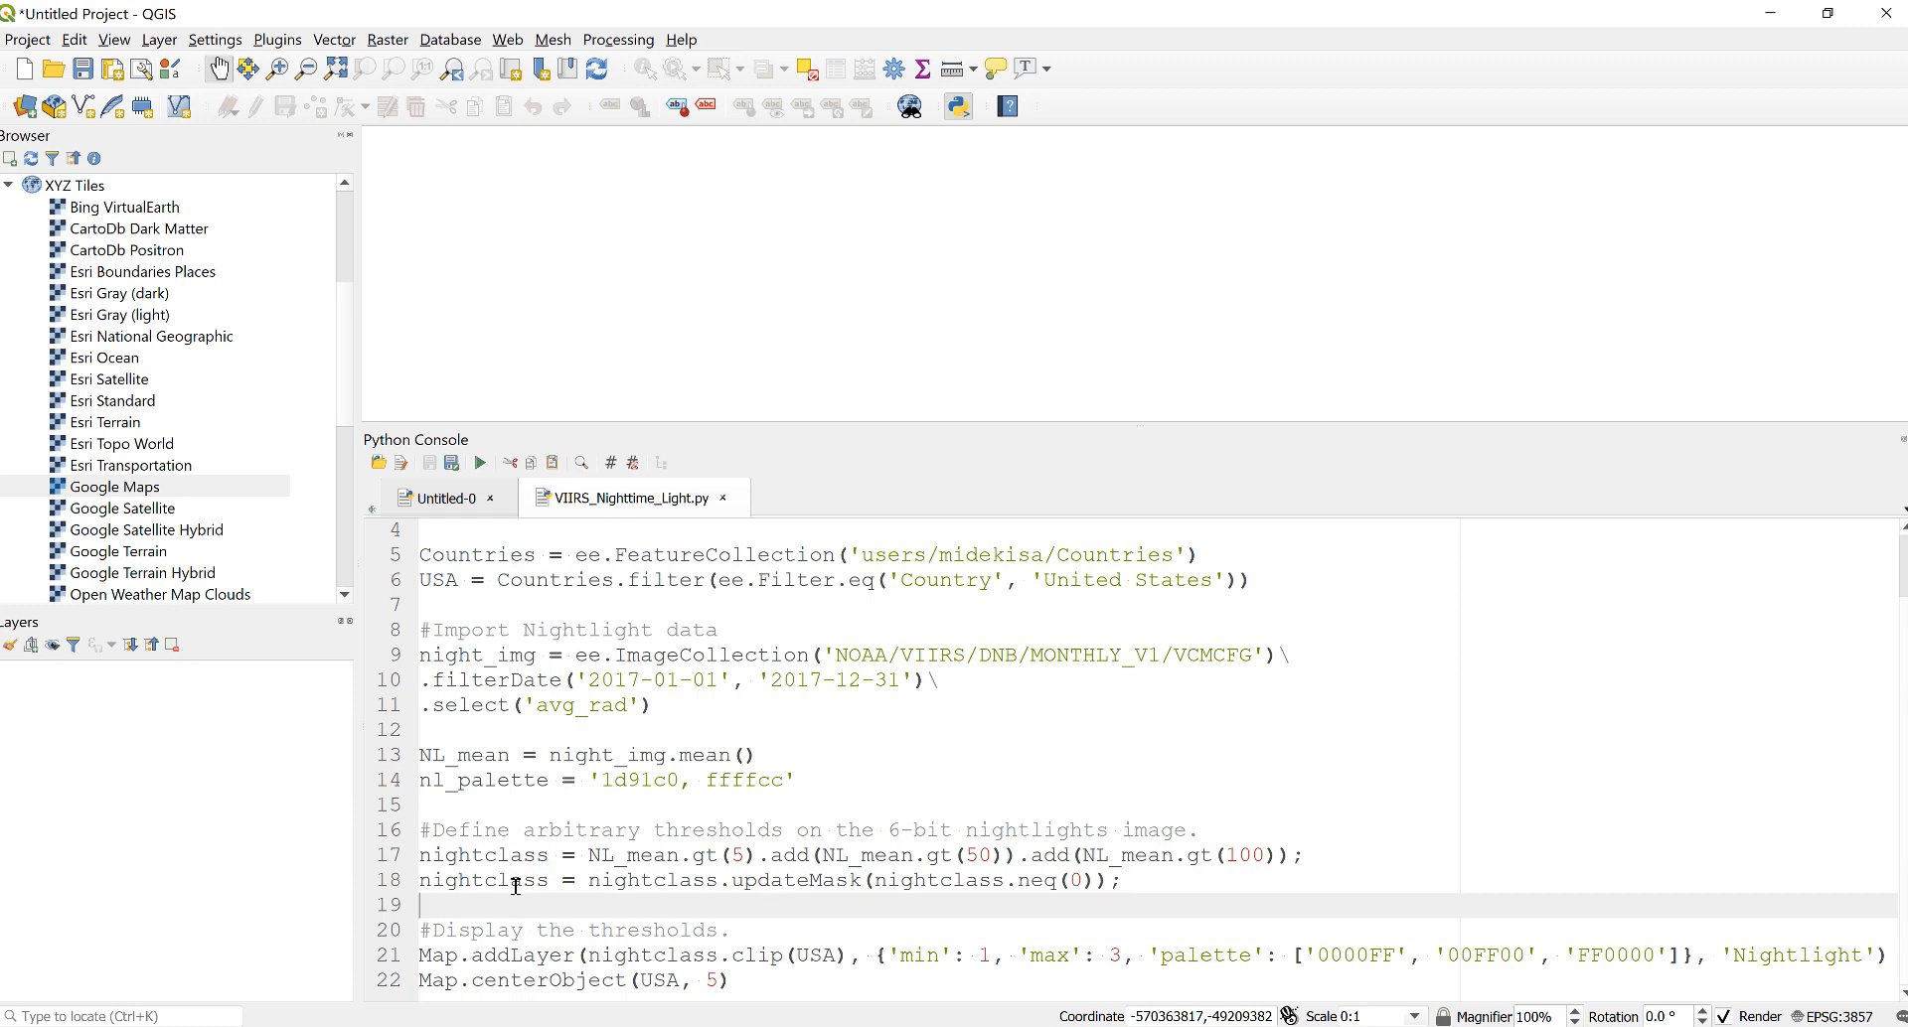
mouse_move(594, 956)
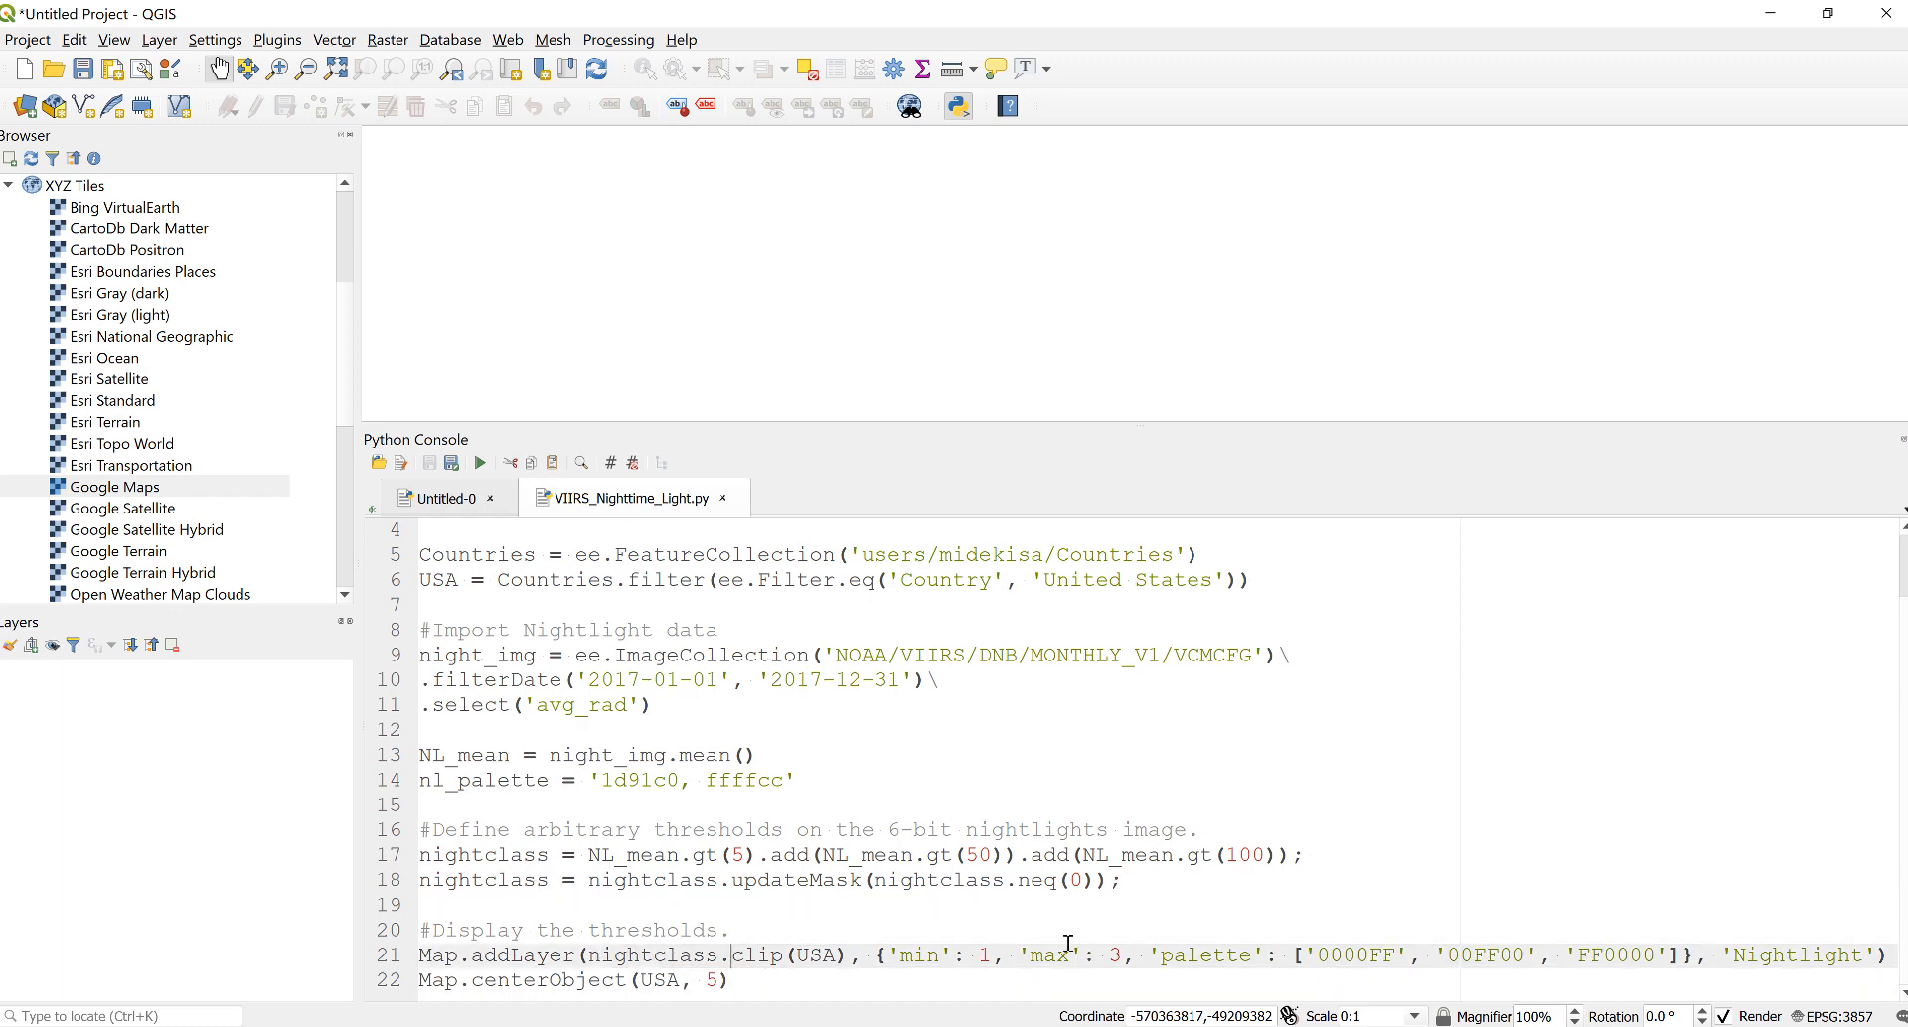
mouse_move(827, 895)
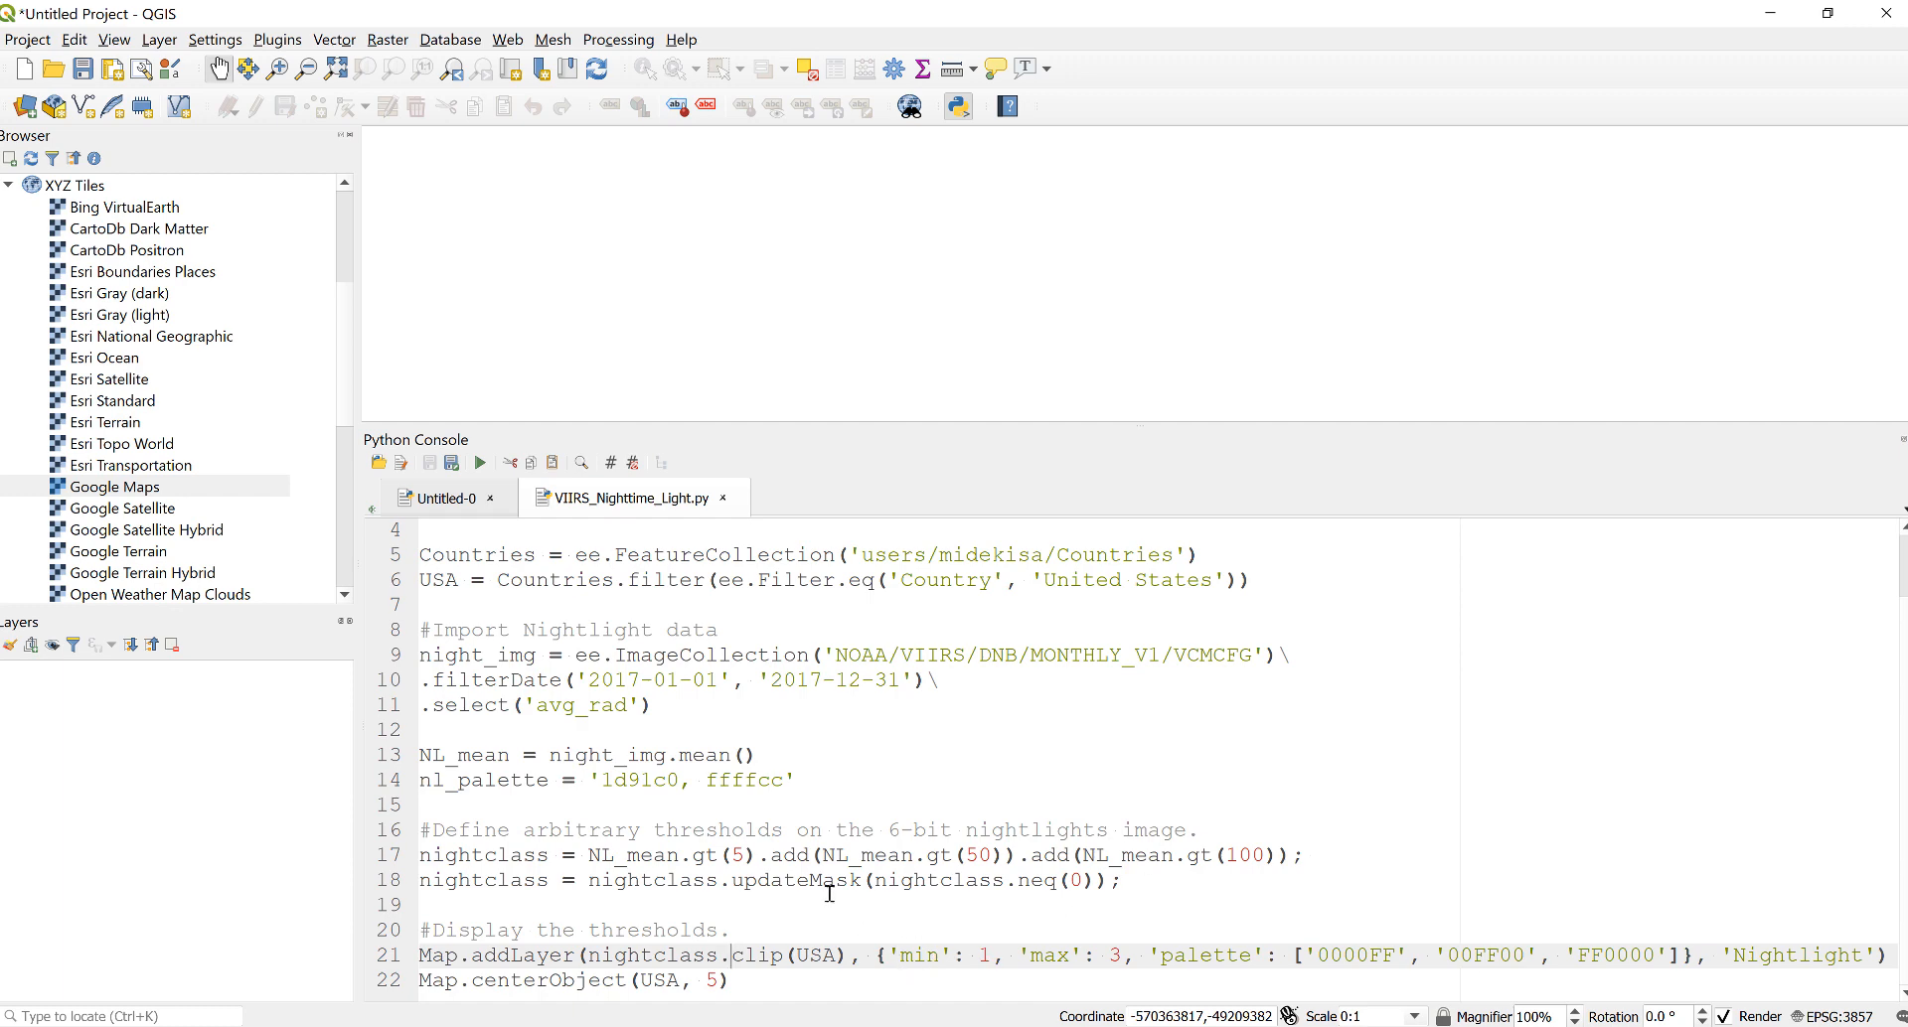
mouse_move(984, 1010)
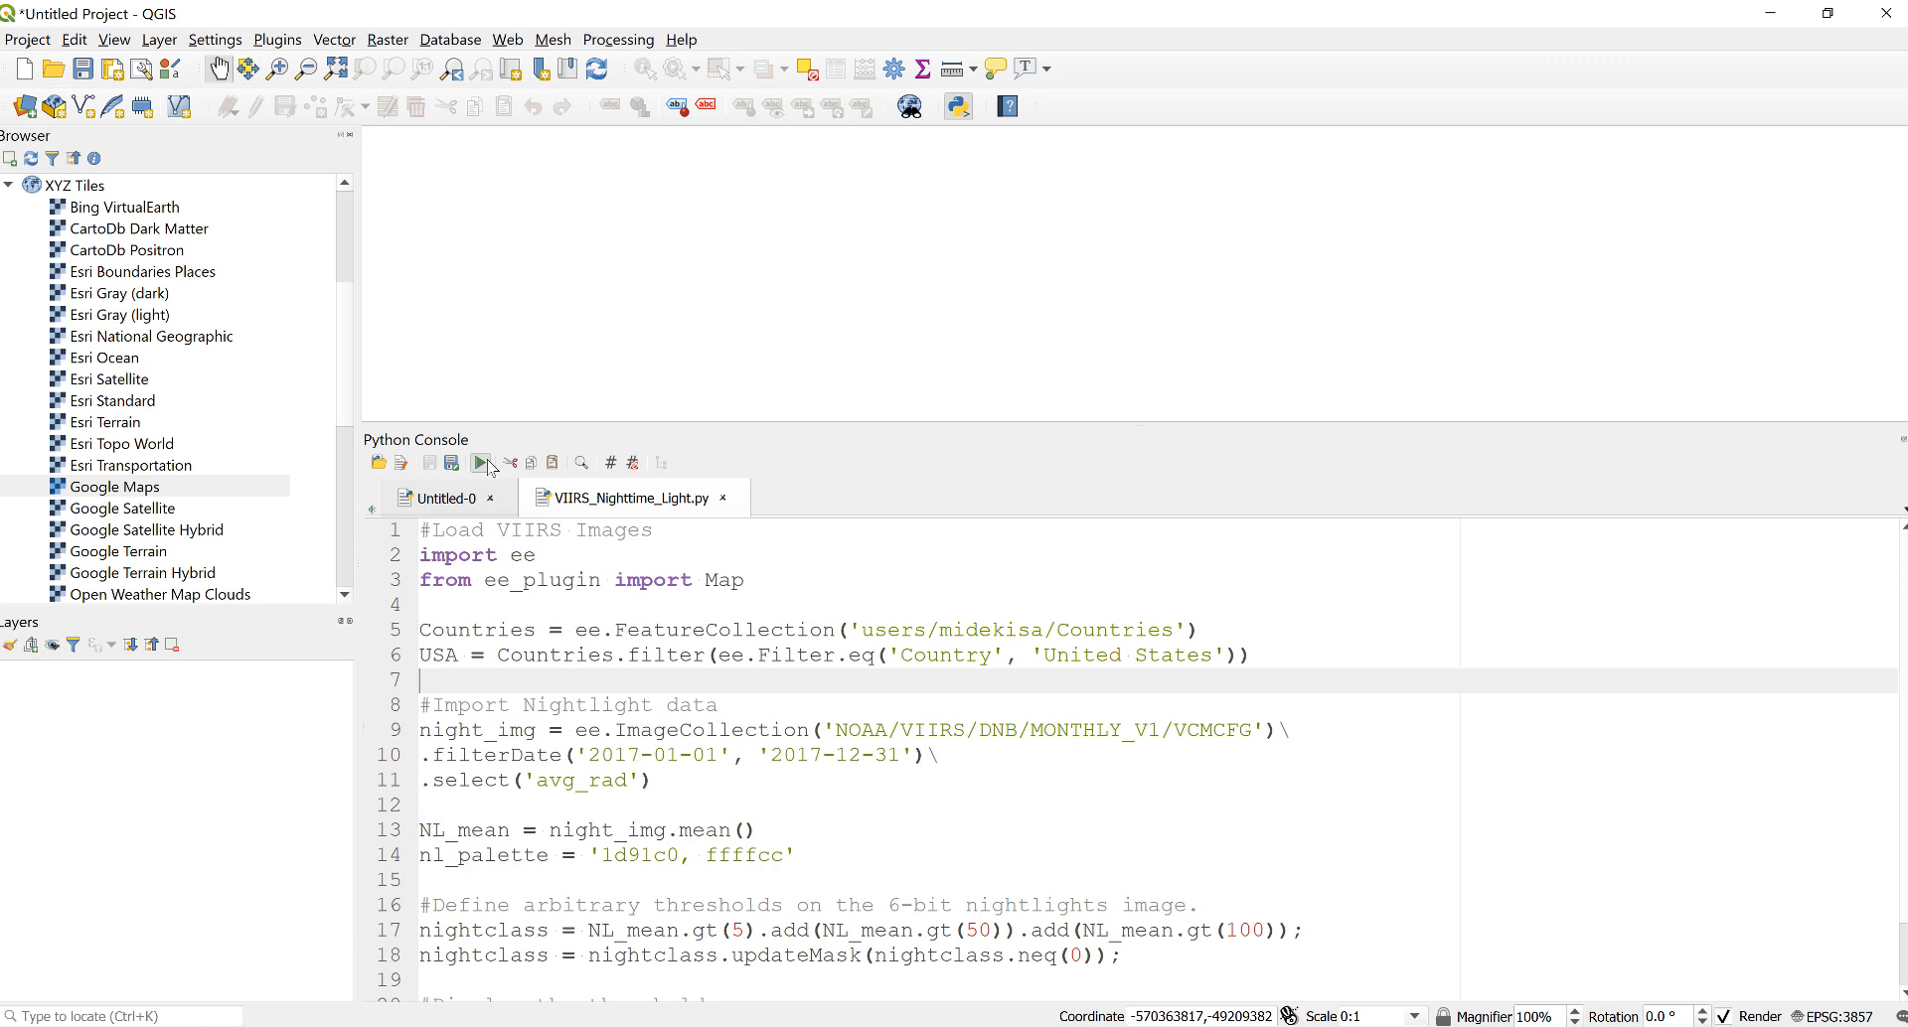
click(479, 463)
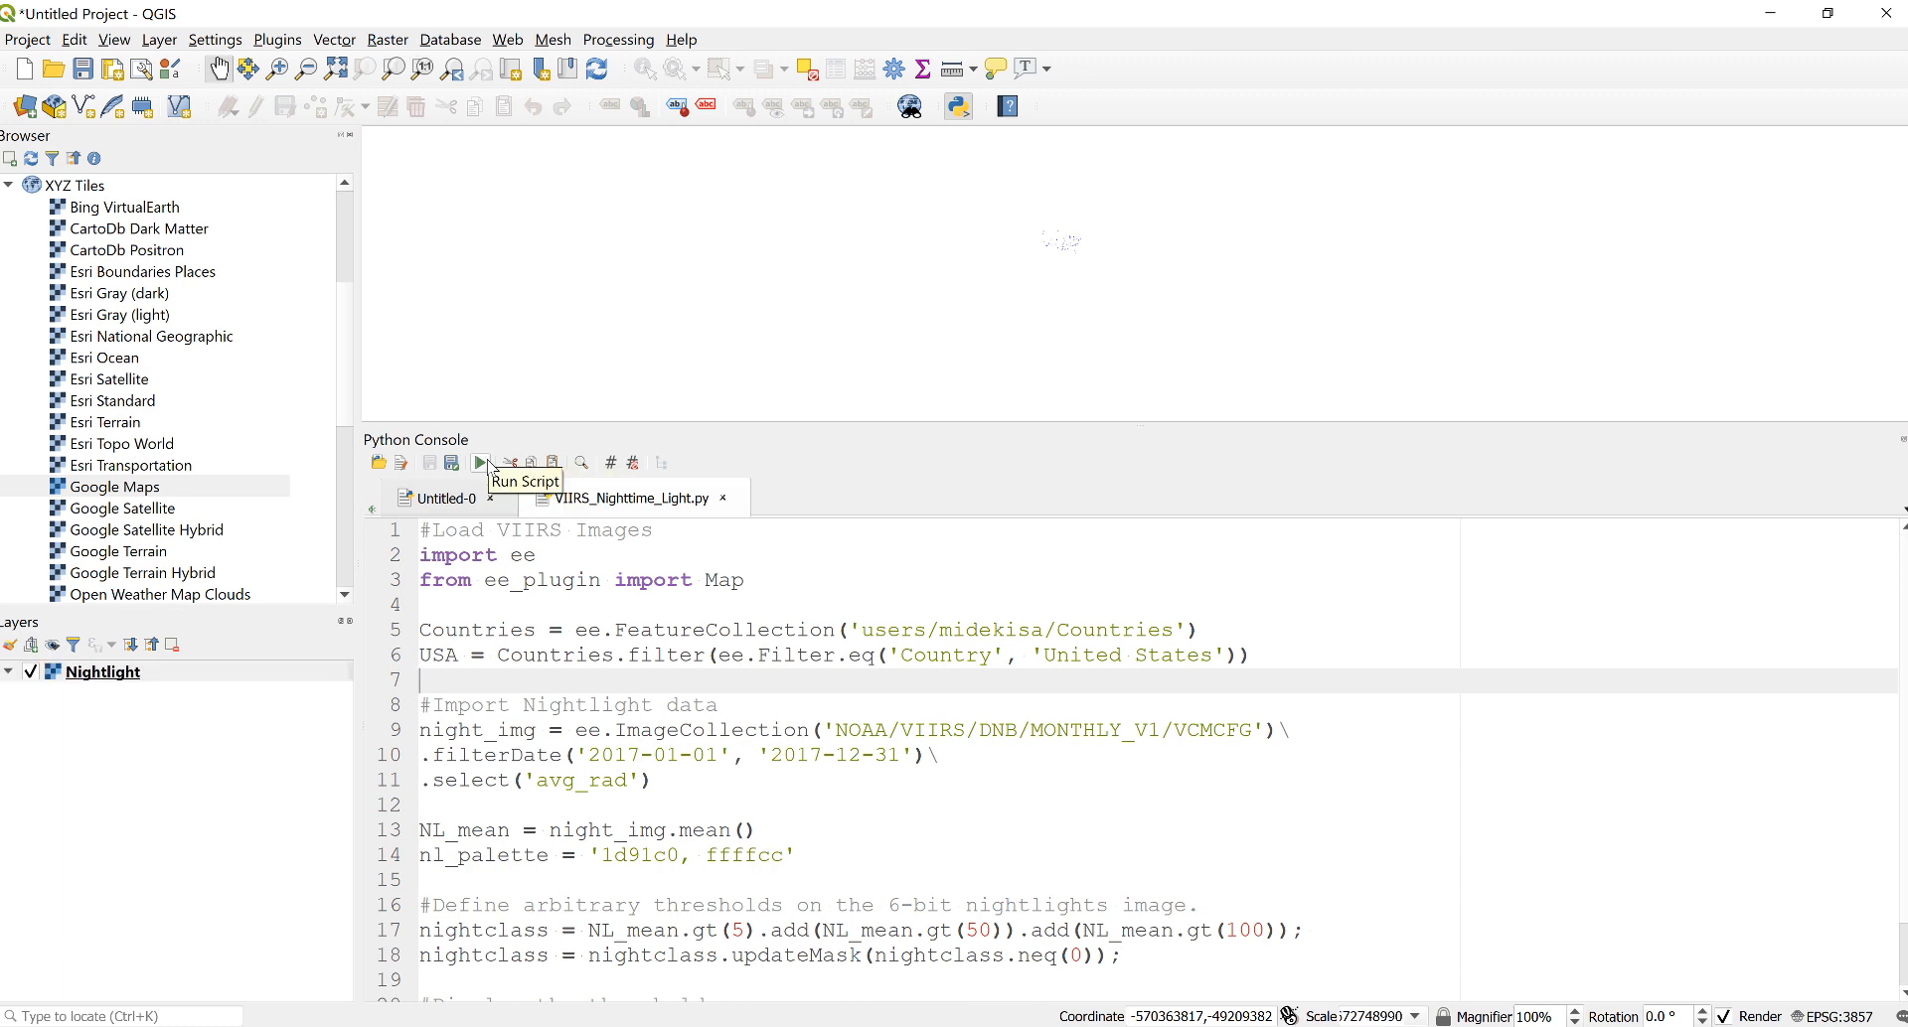
mouse_move(1028, 501)
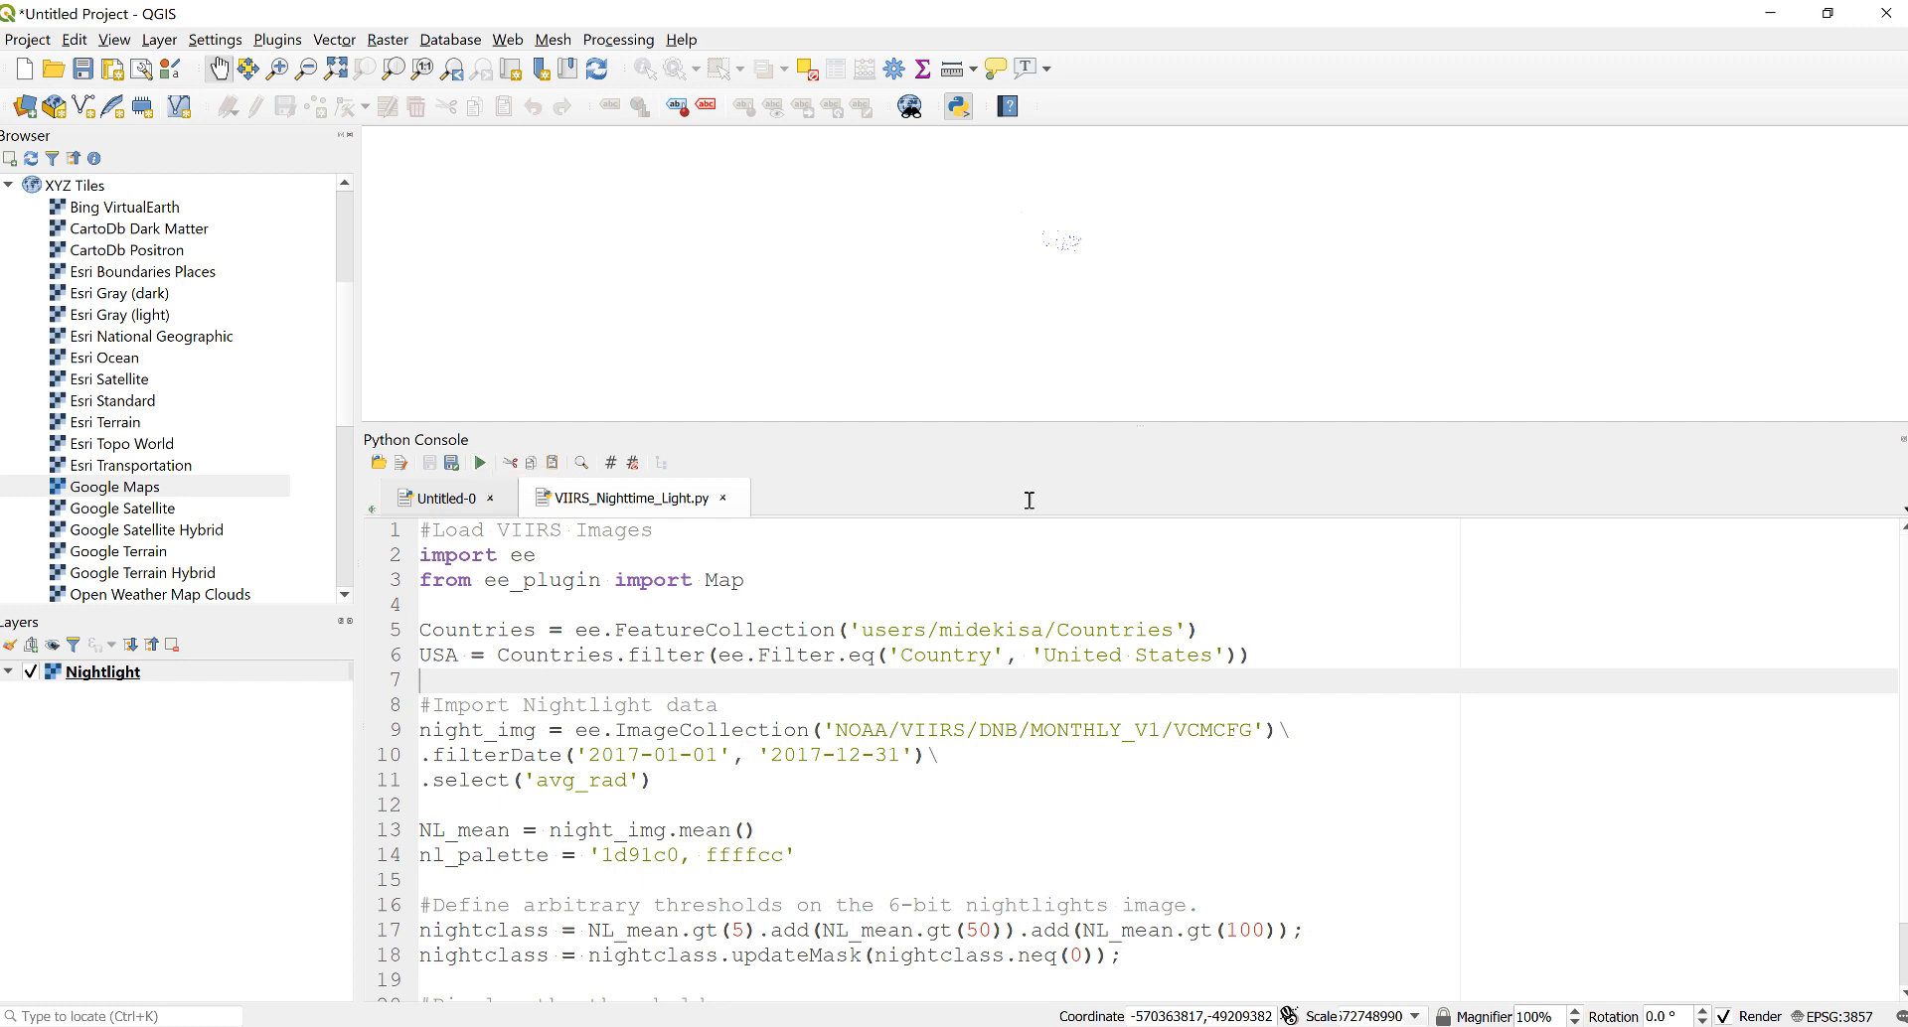
mouse_move(831, 268)
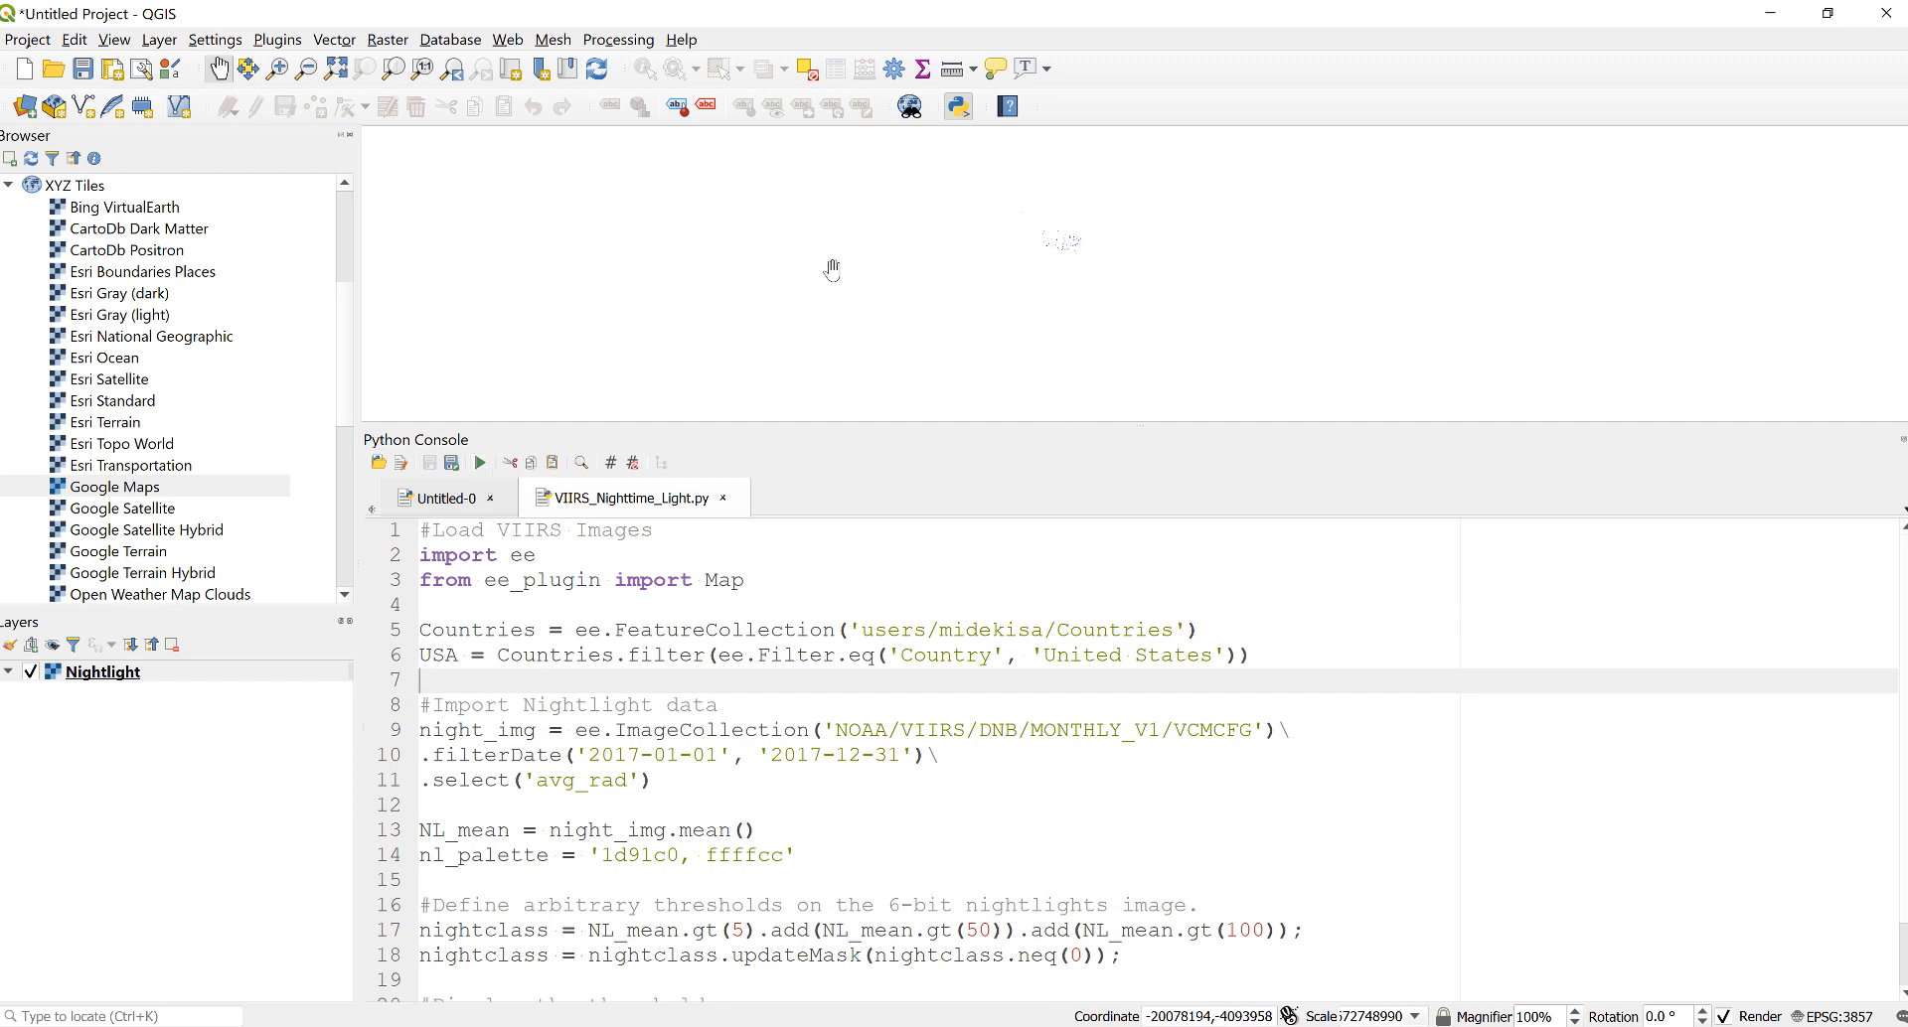
Step: Add the Google Satellite basemap from XYZ Tiles beneath the Nightlight layer
click(122, 507)
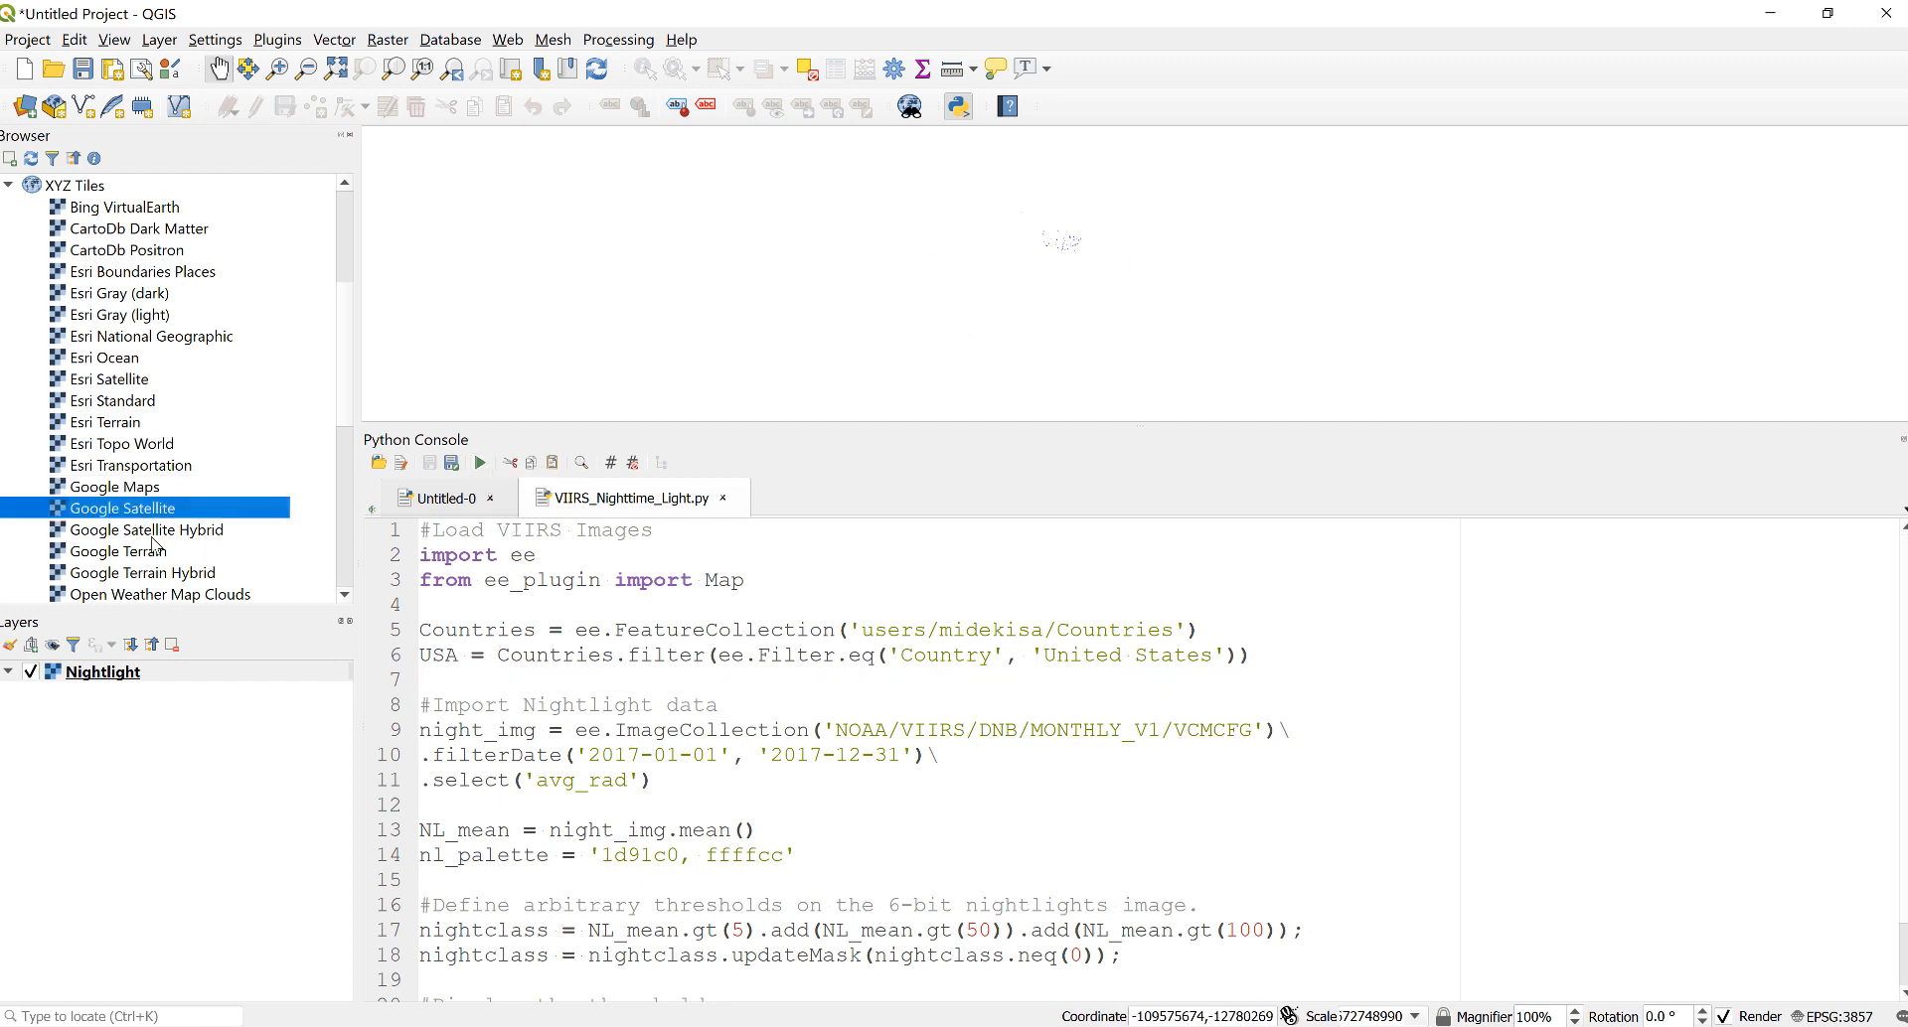
double_click(121, 506)
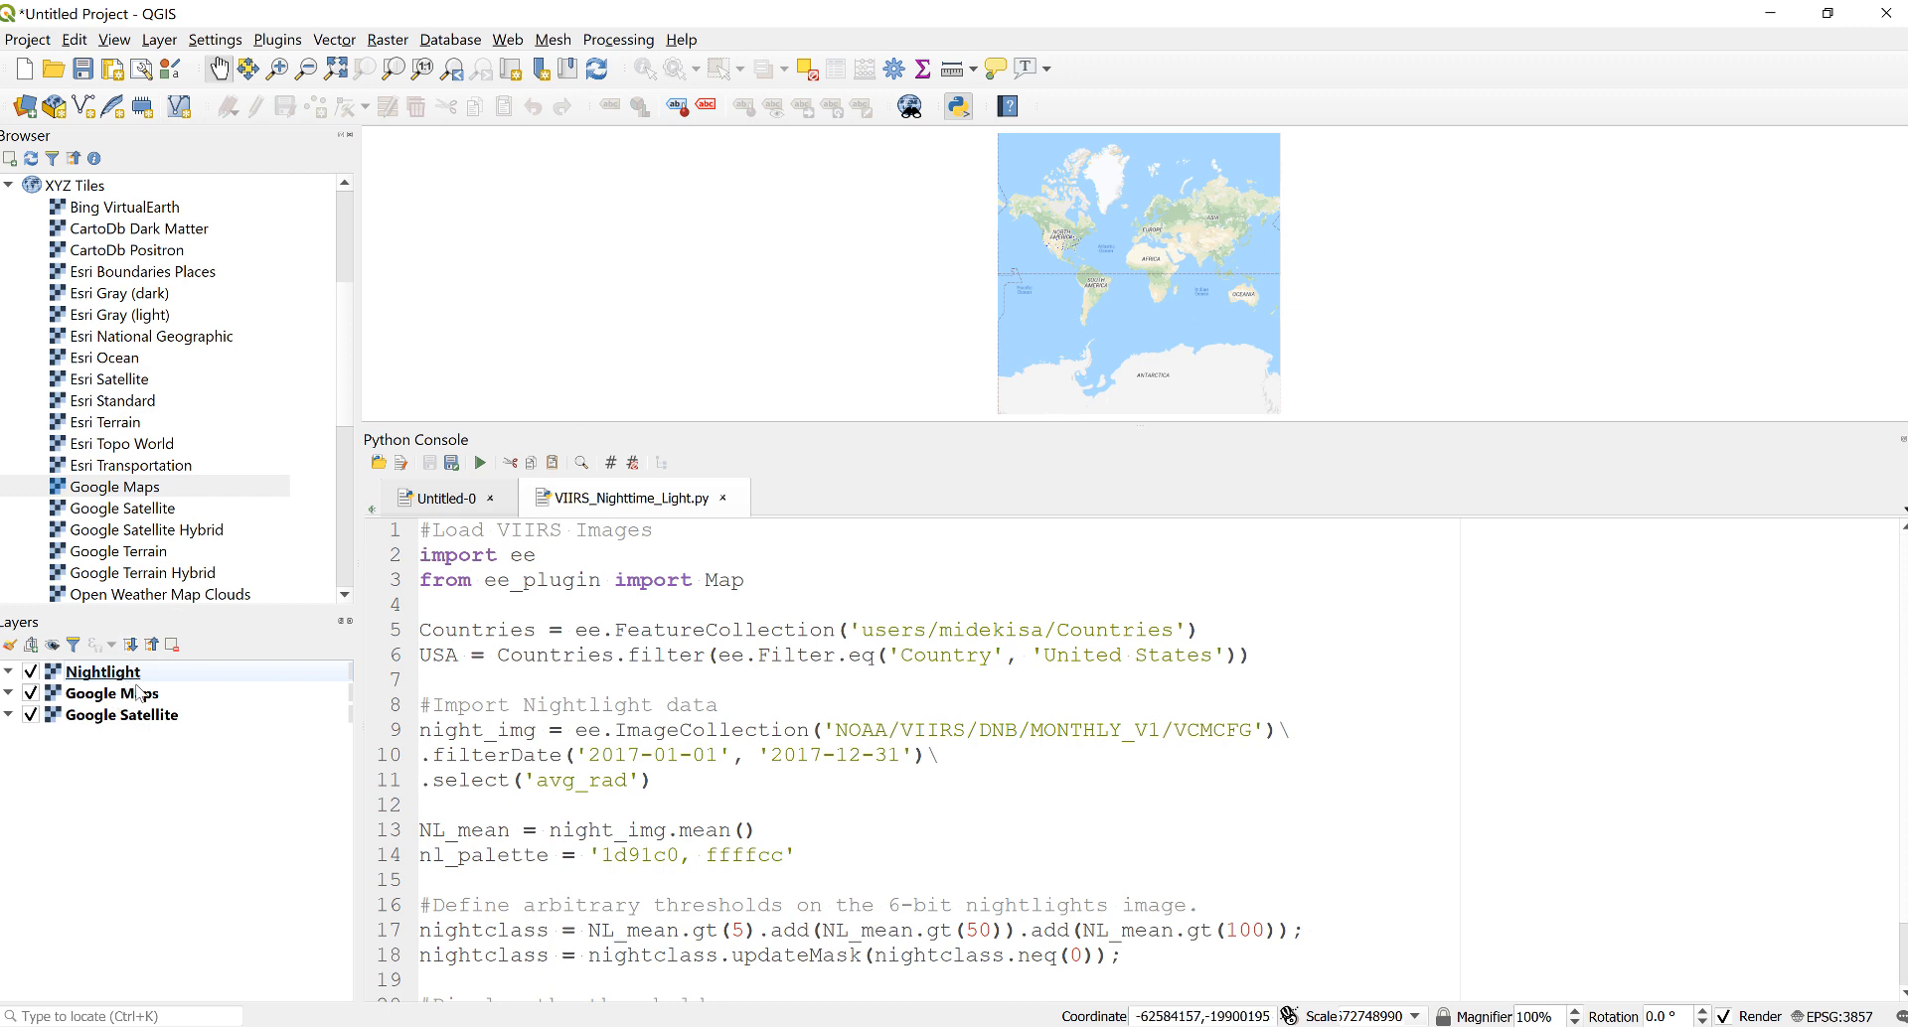
right_click(101, 672)
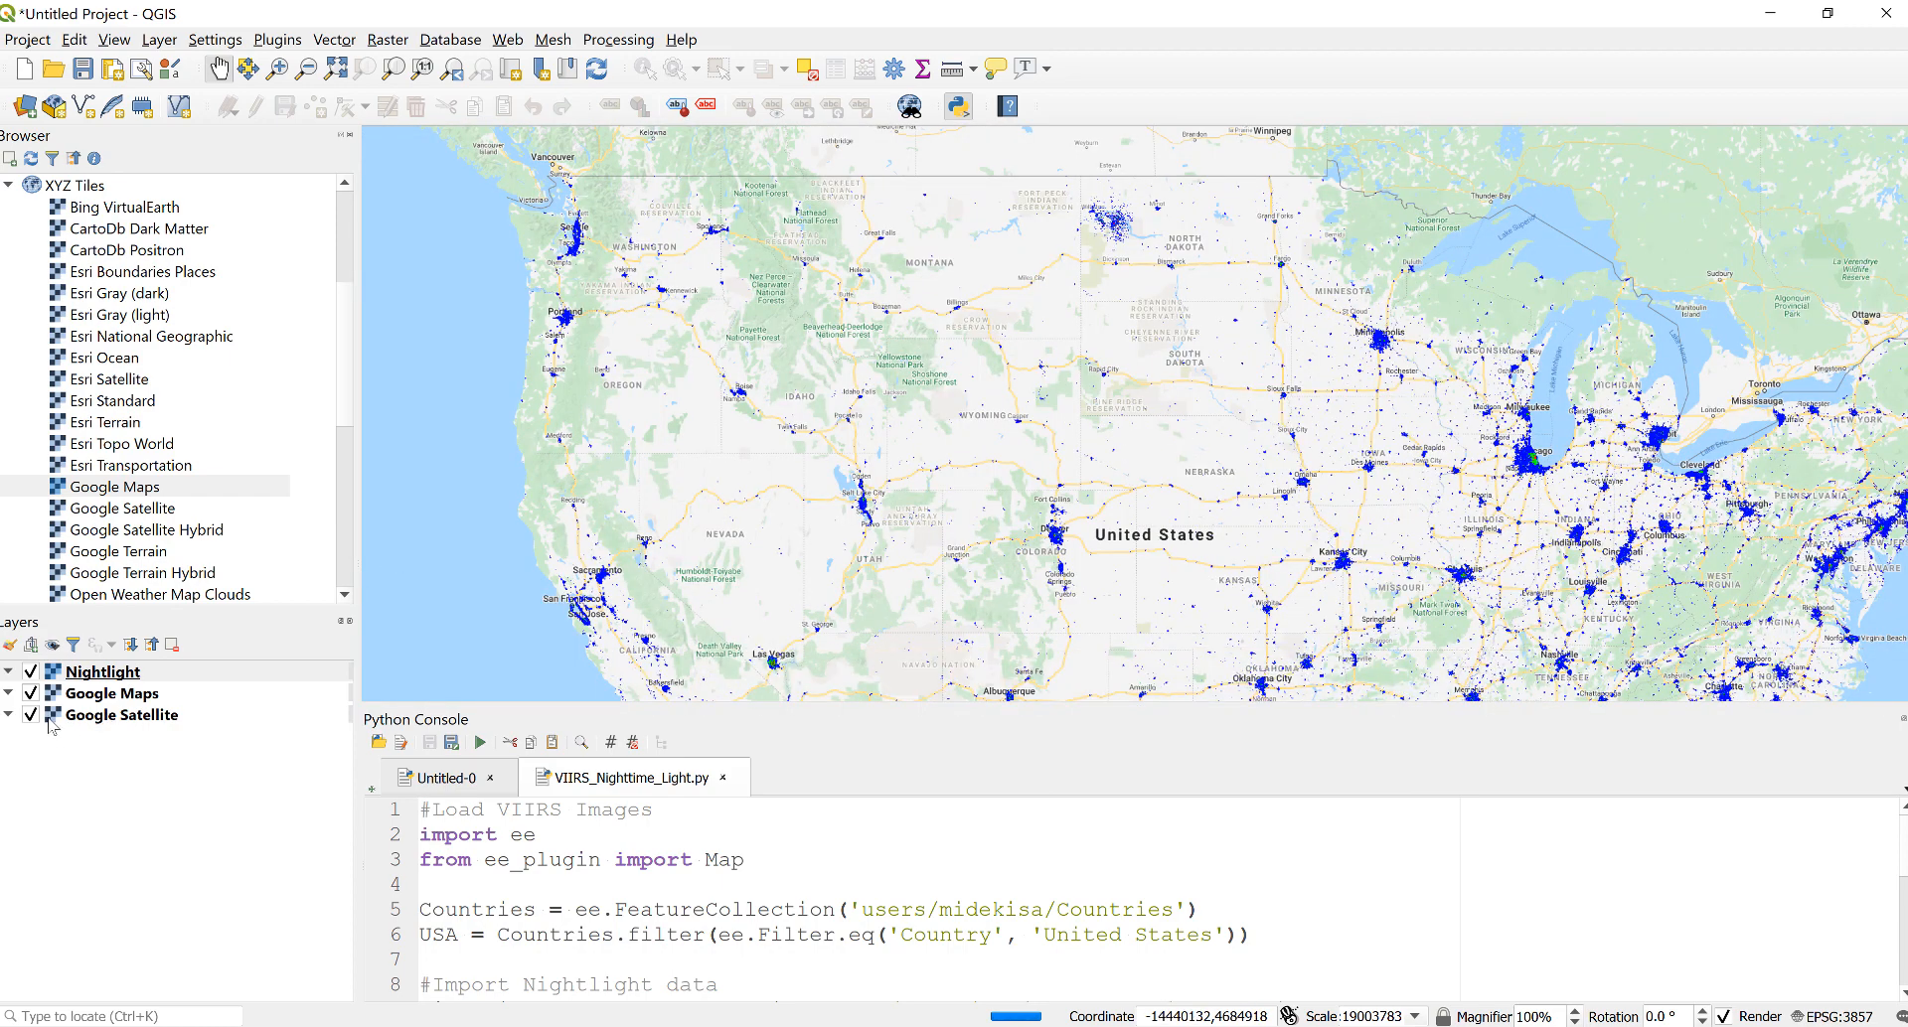
Step: Hide the Google Satellite layer so nightlight classes show over Google Maps
click(34, 715)
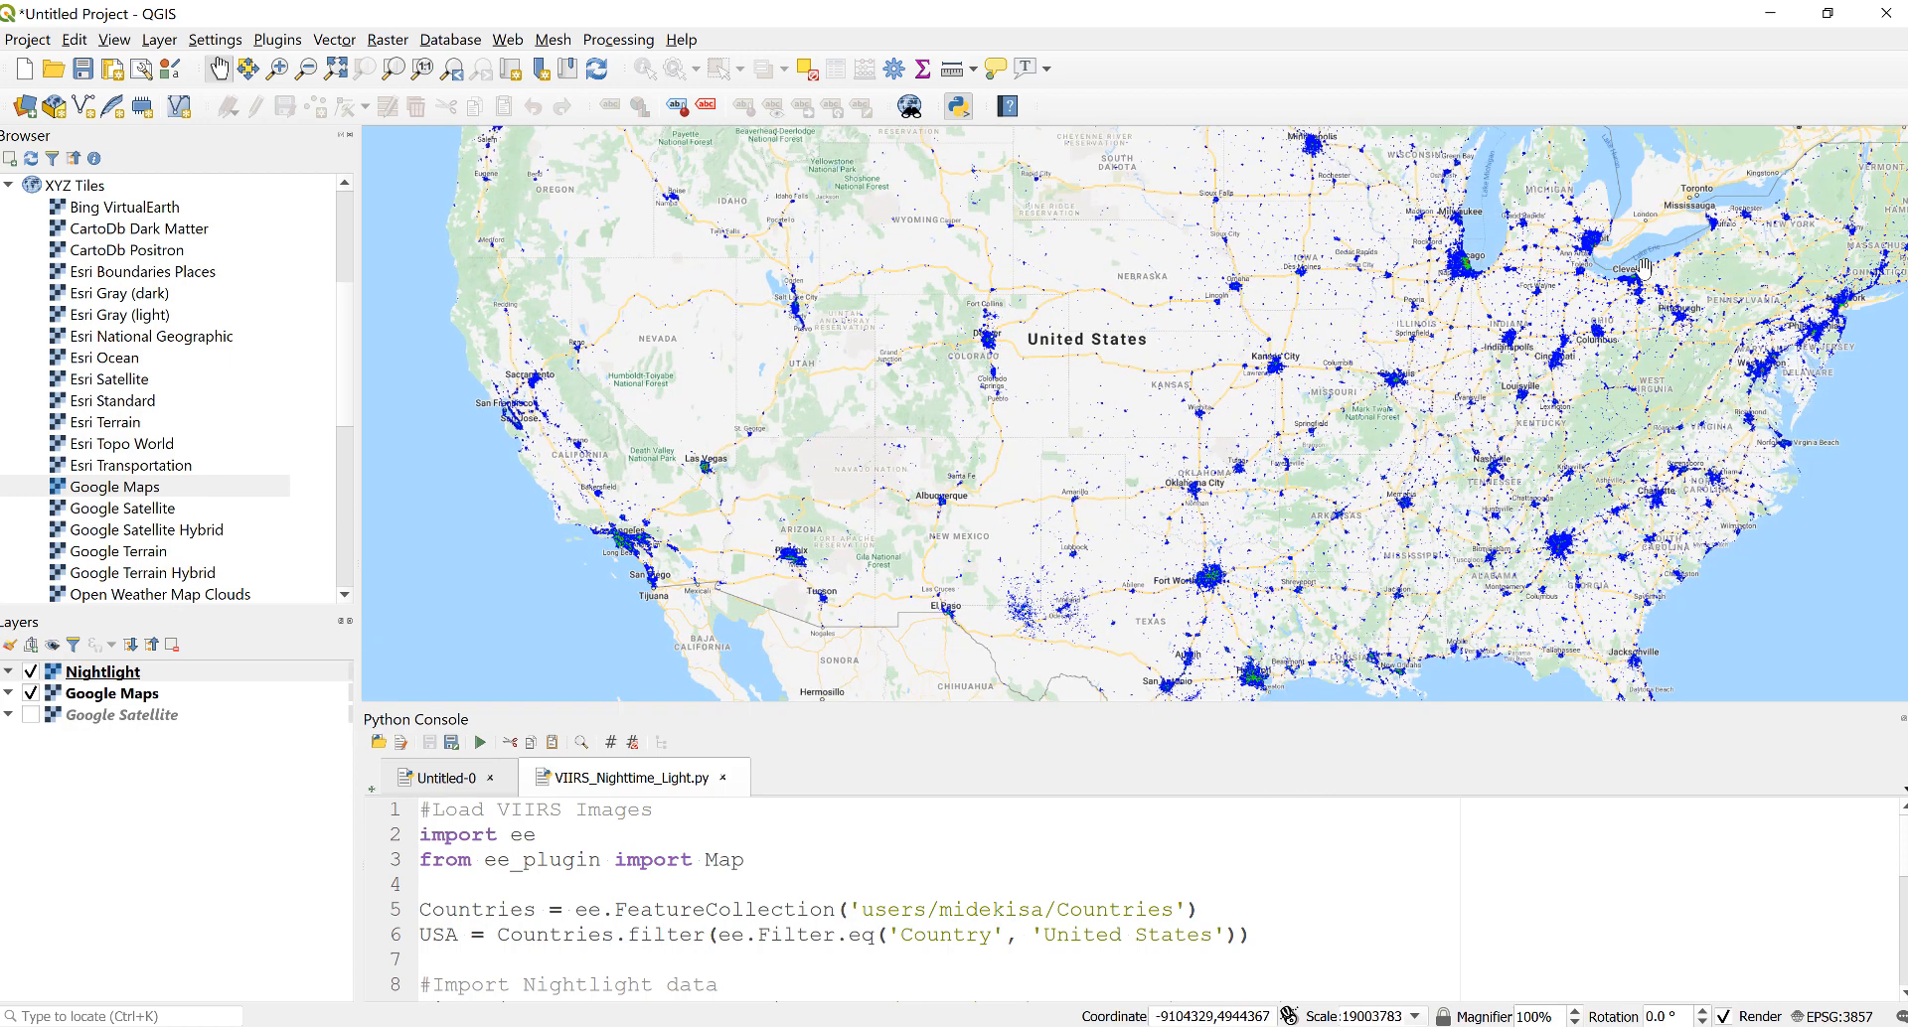
mouse_move(1532, 578)
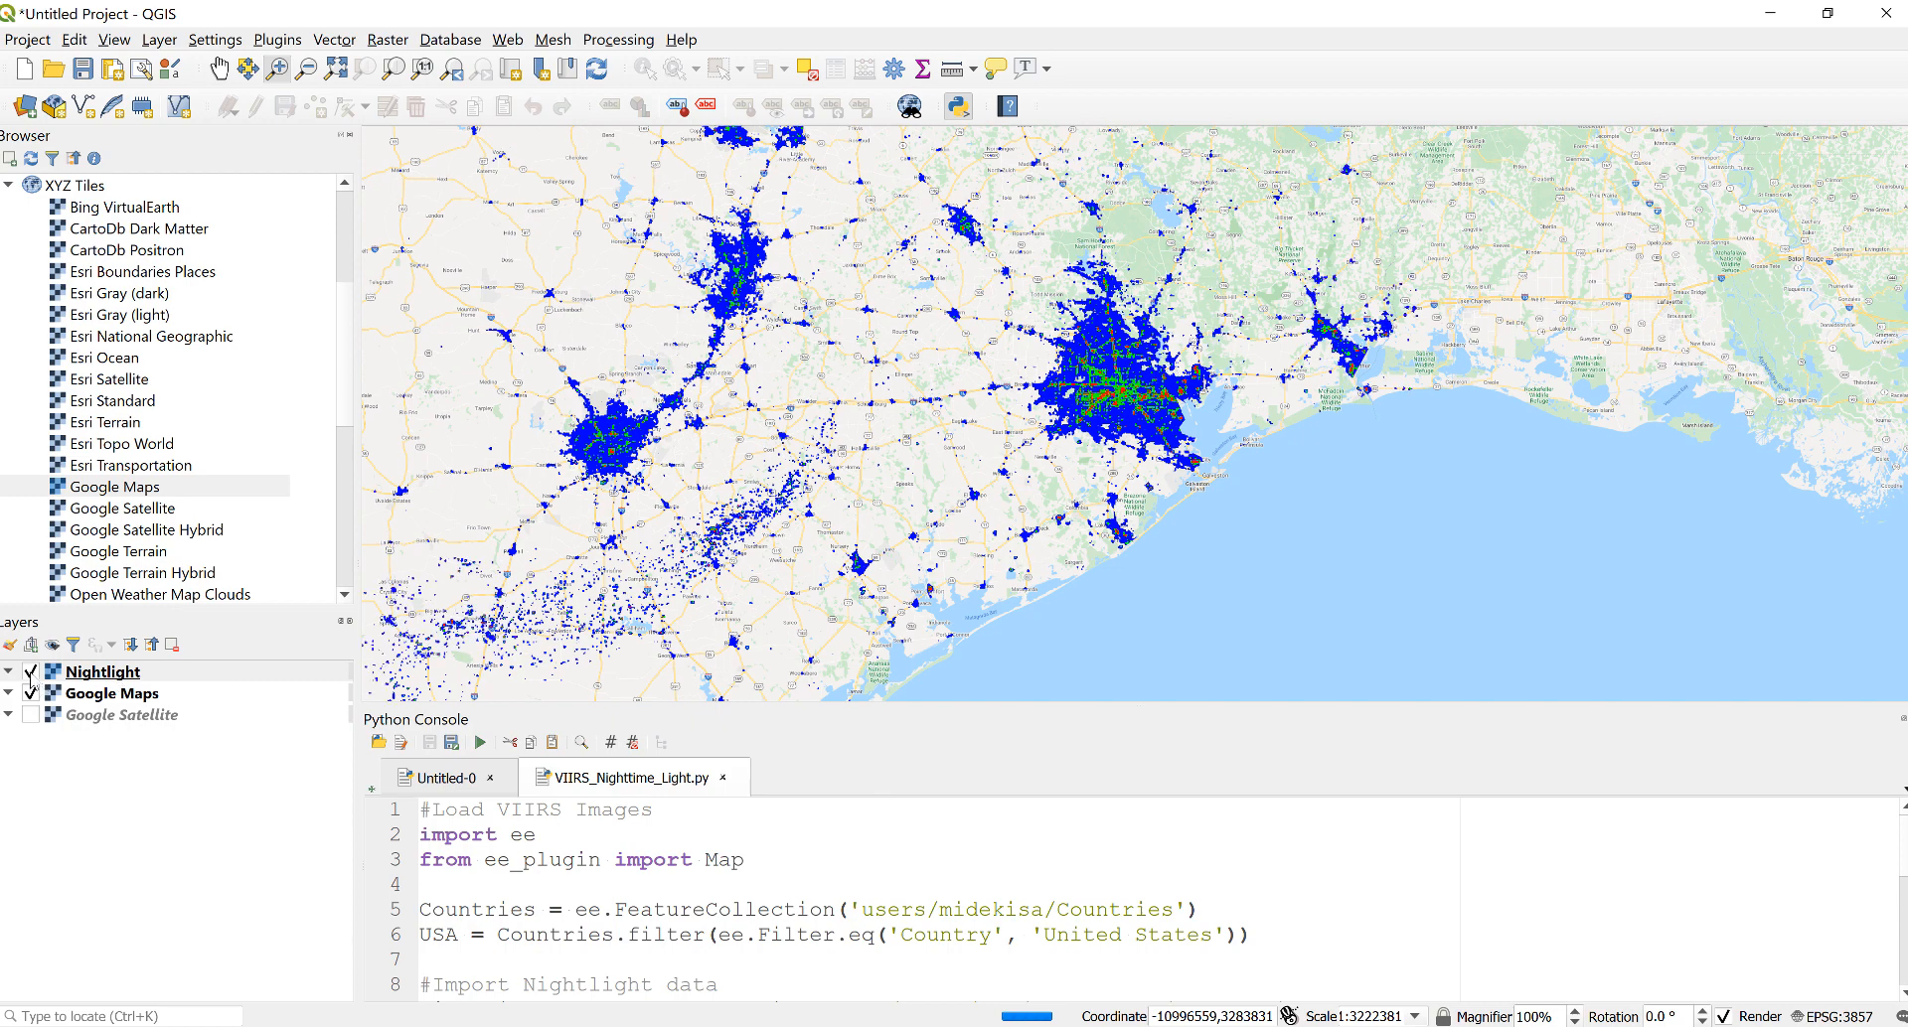
Step: Compare Houston's nightlight classes against the Google Satellite imagery
click(23, 672)
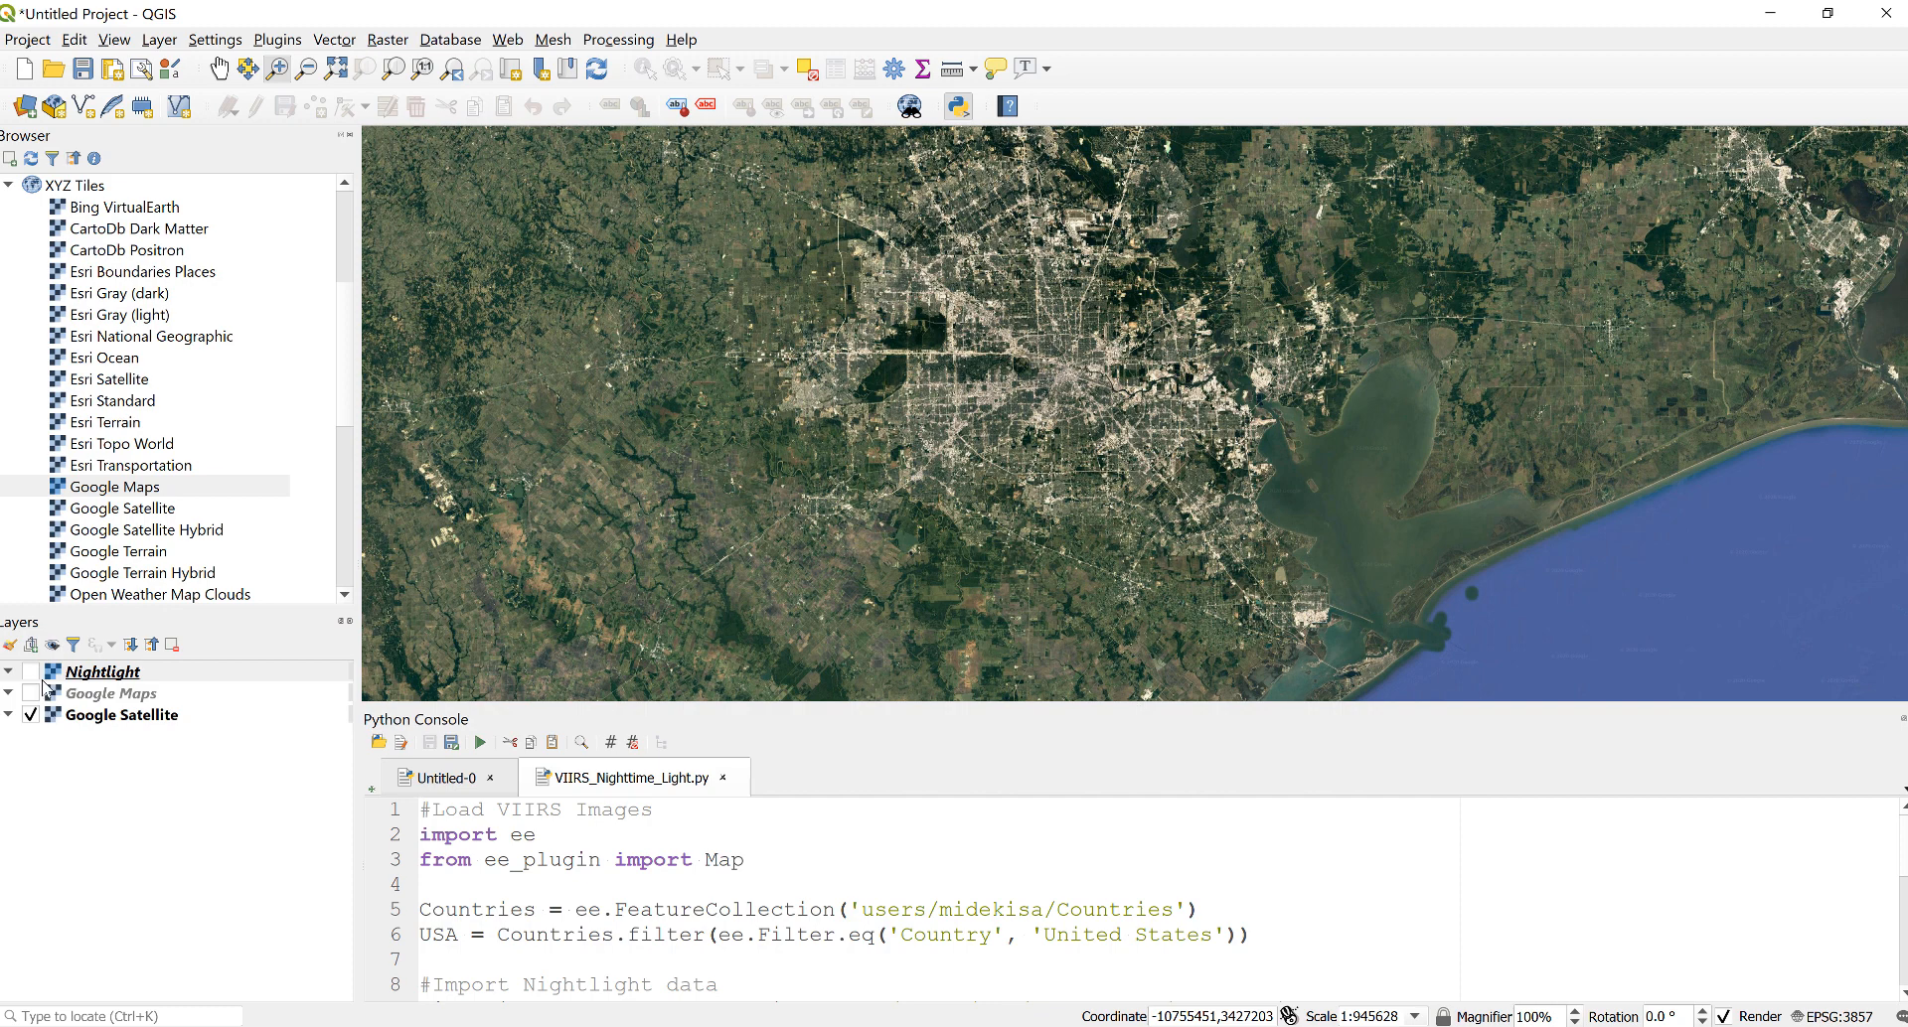
click(30, 672)
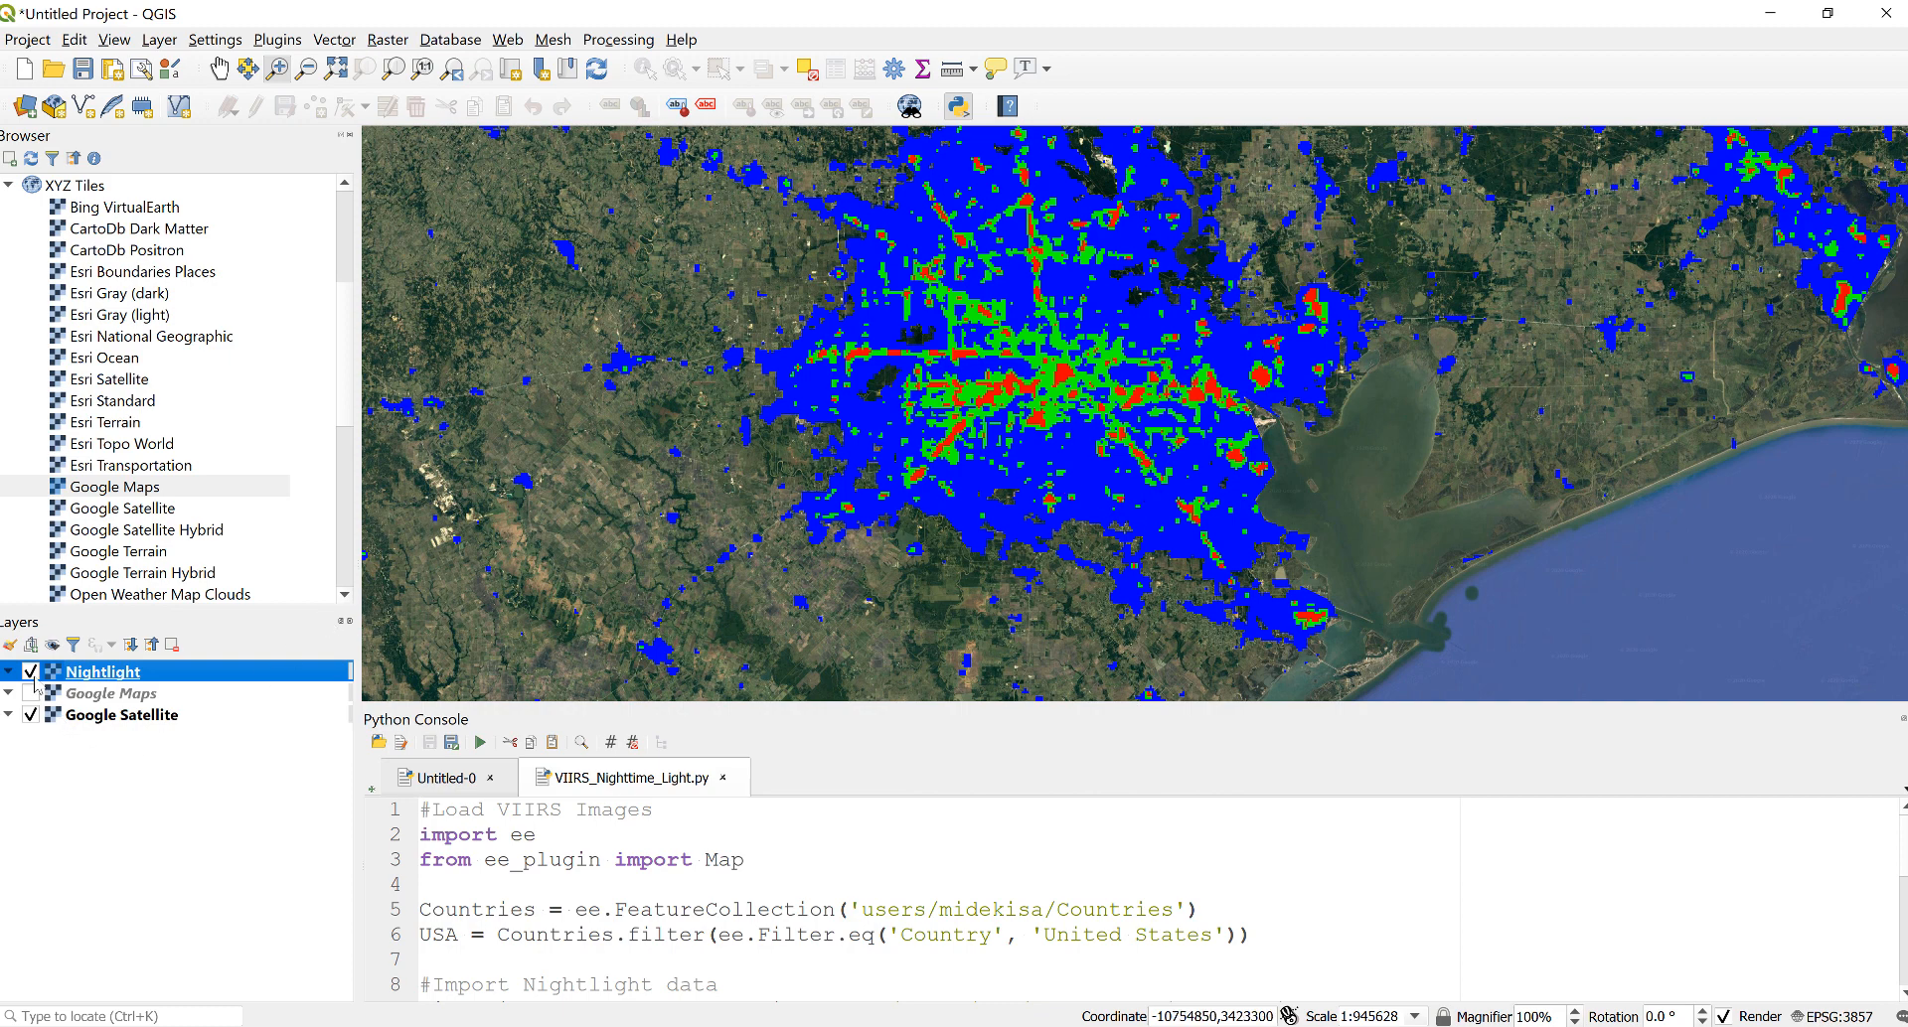
click(30, 671)
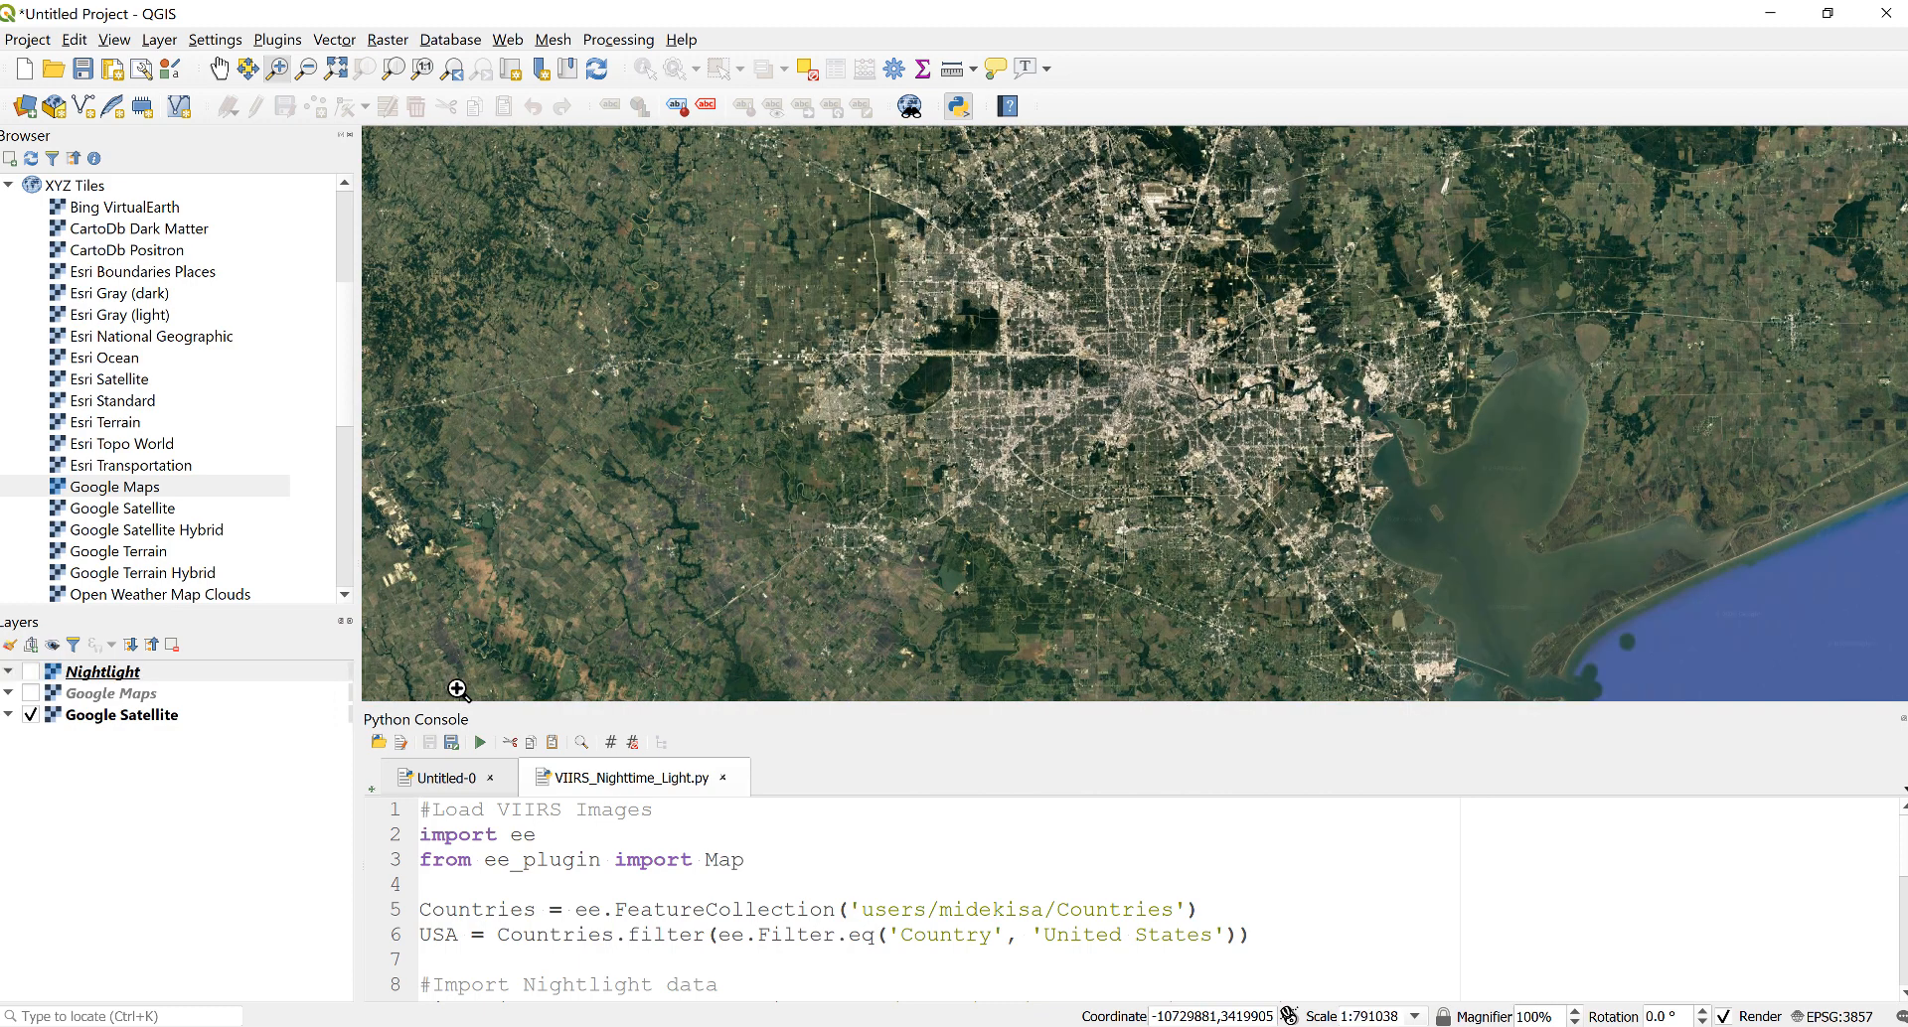
mouse_move(1054, 363)
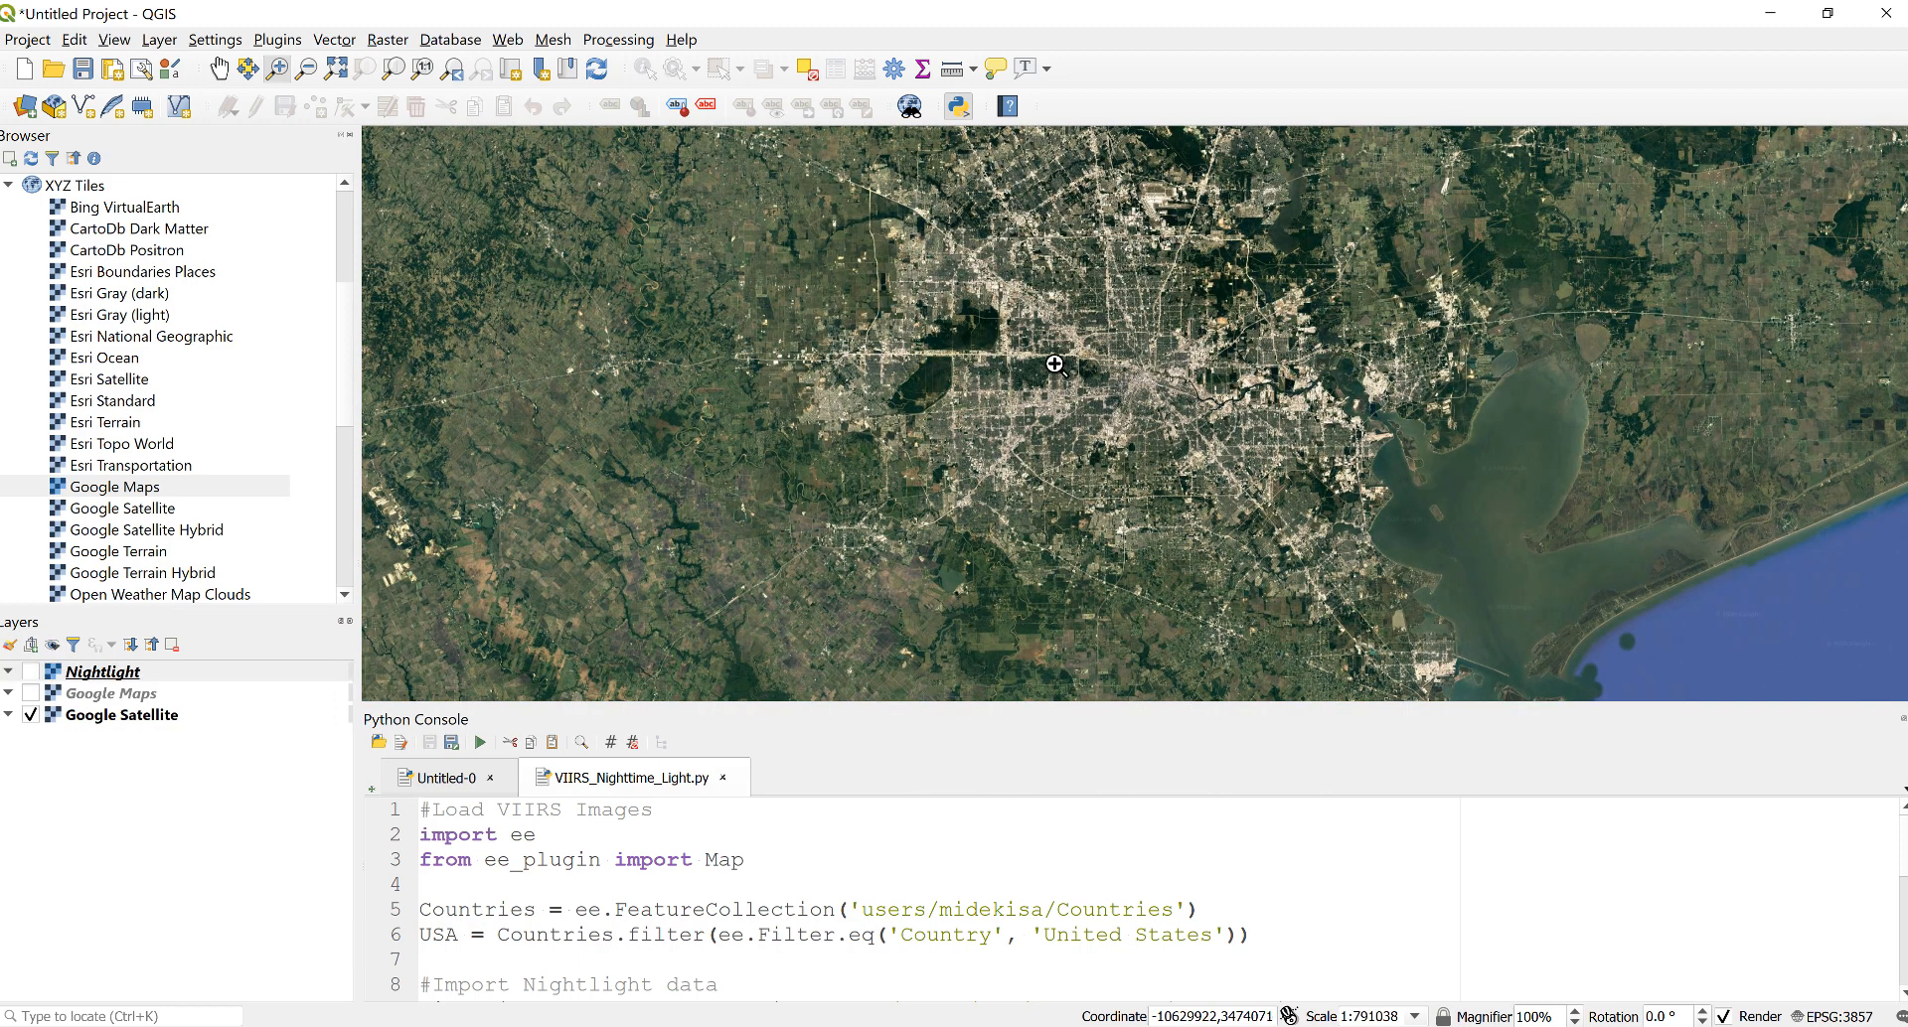
mouse_move(1053, 382)
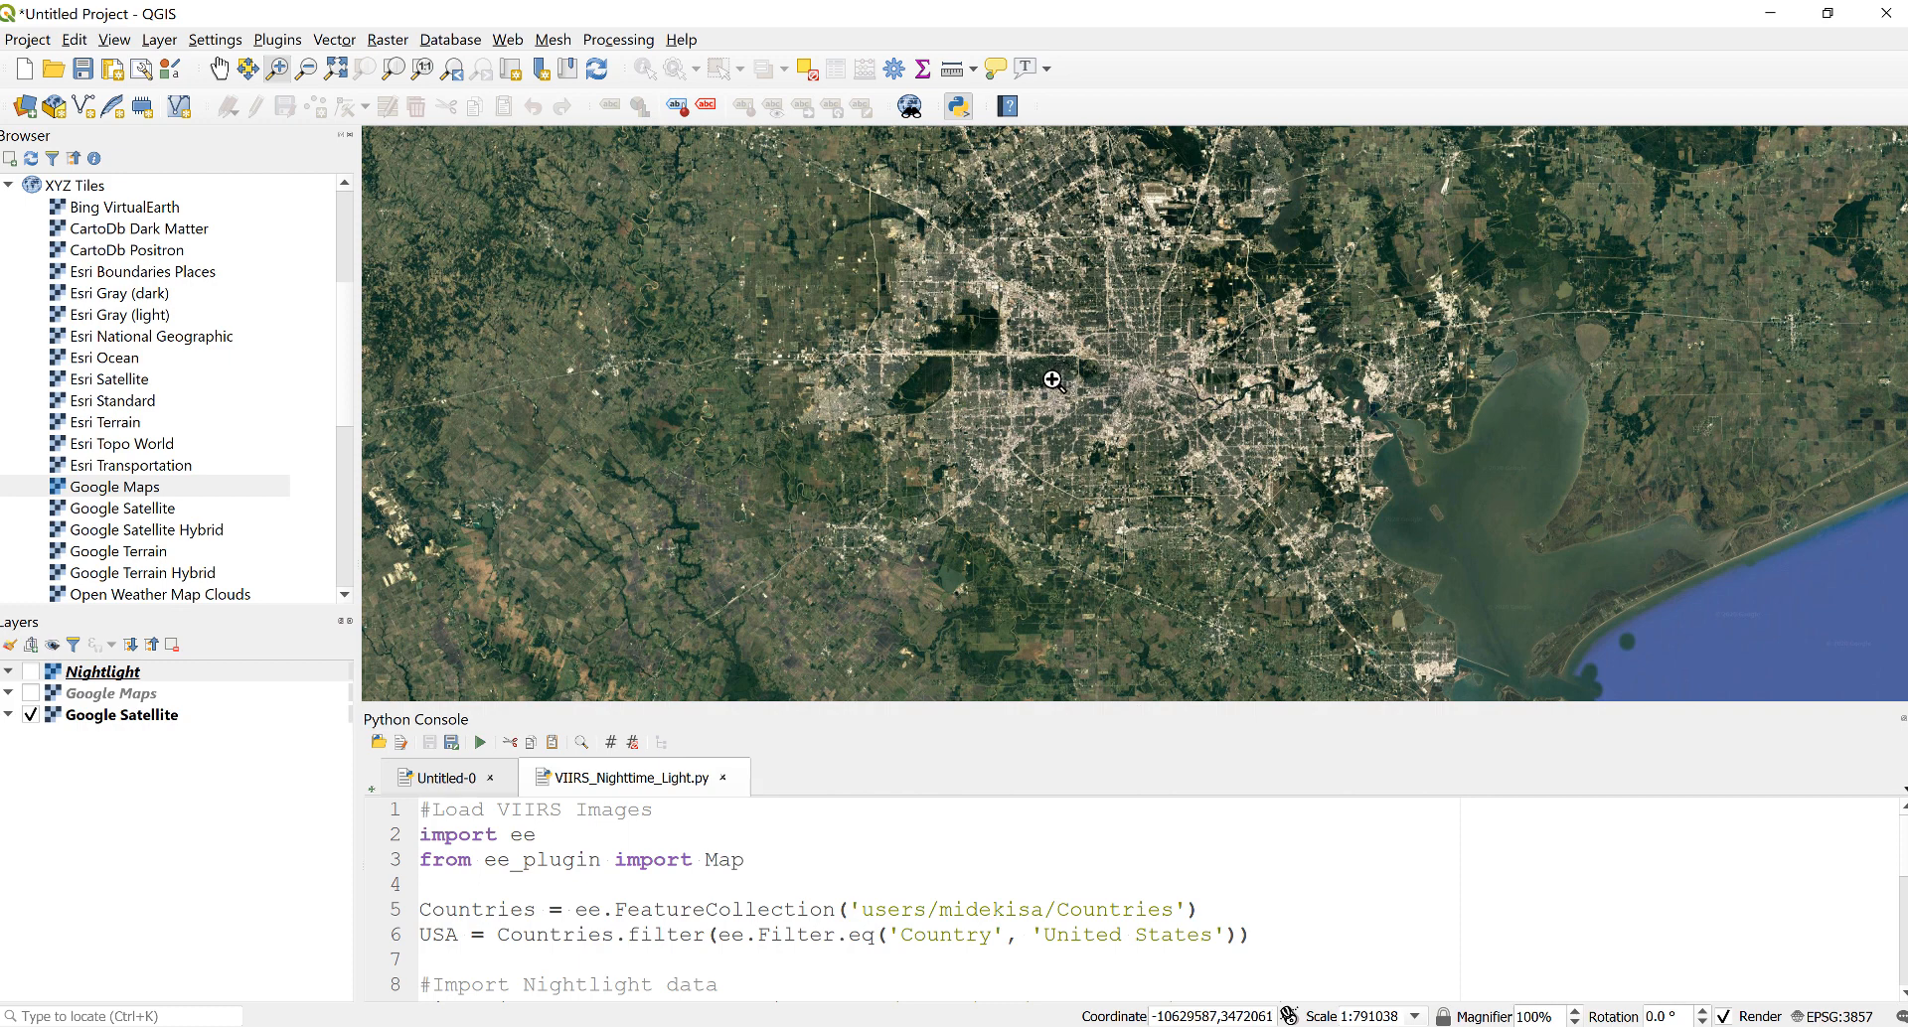
mouse_move(1050, 398)
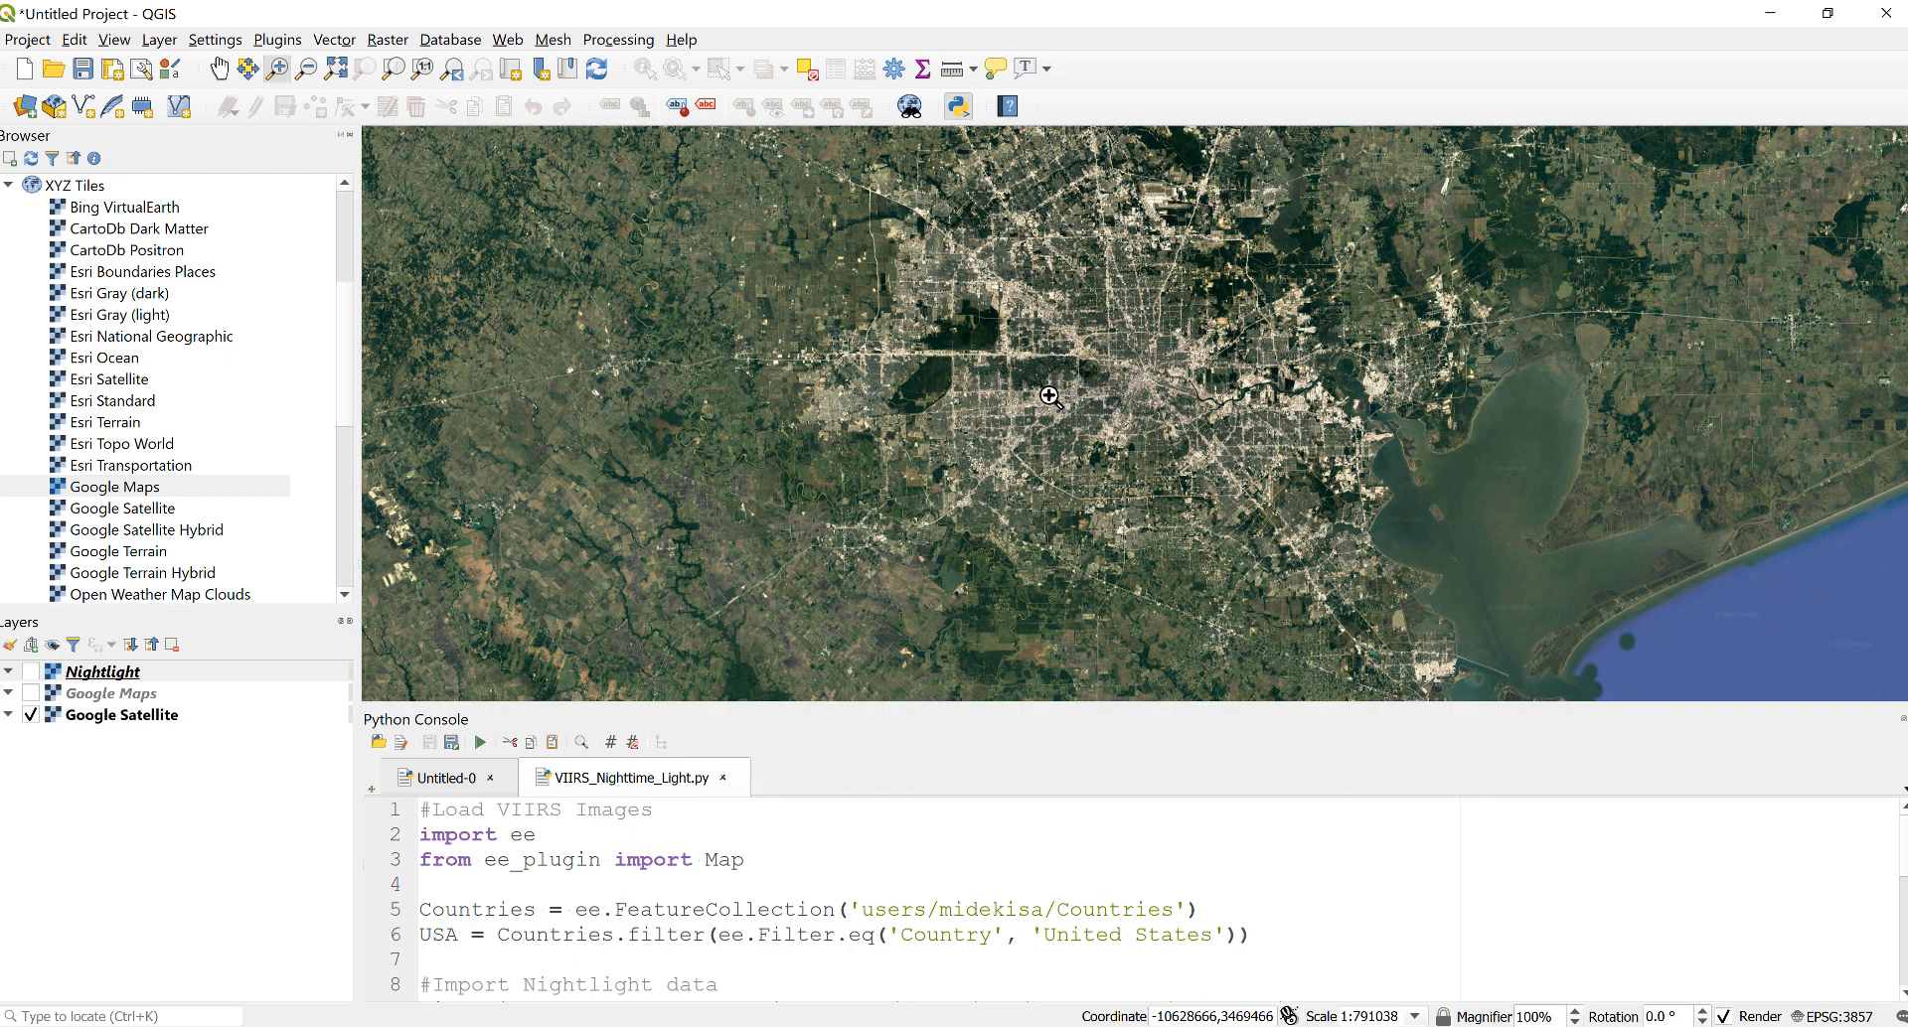
mouse_move(1044, 402)
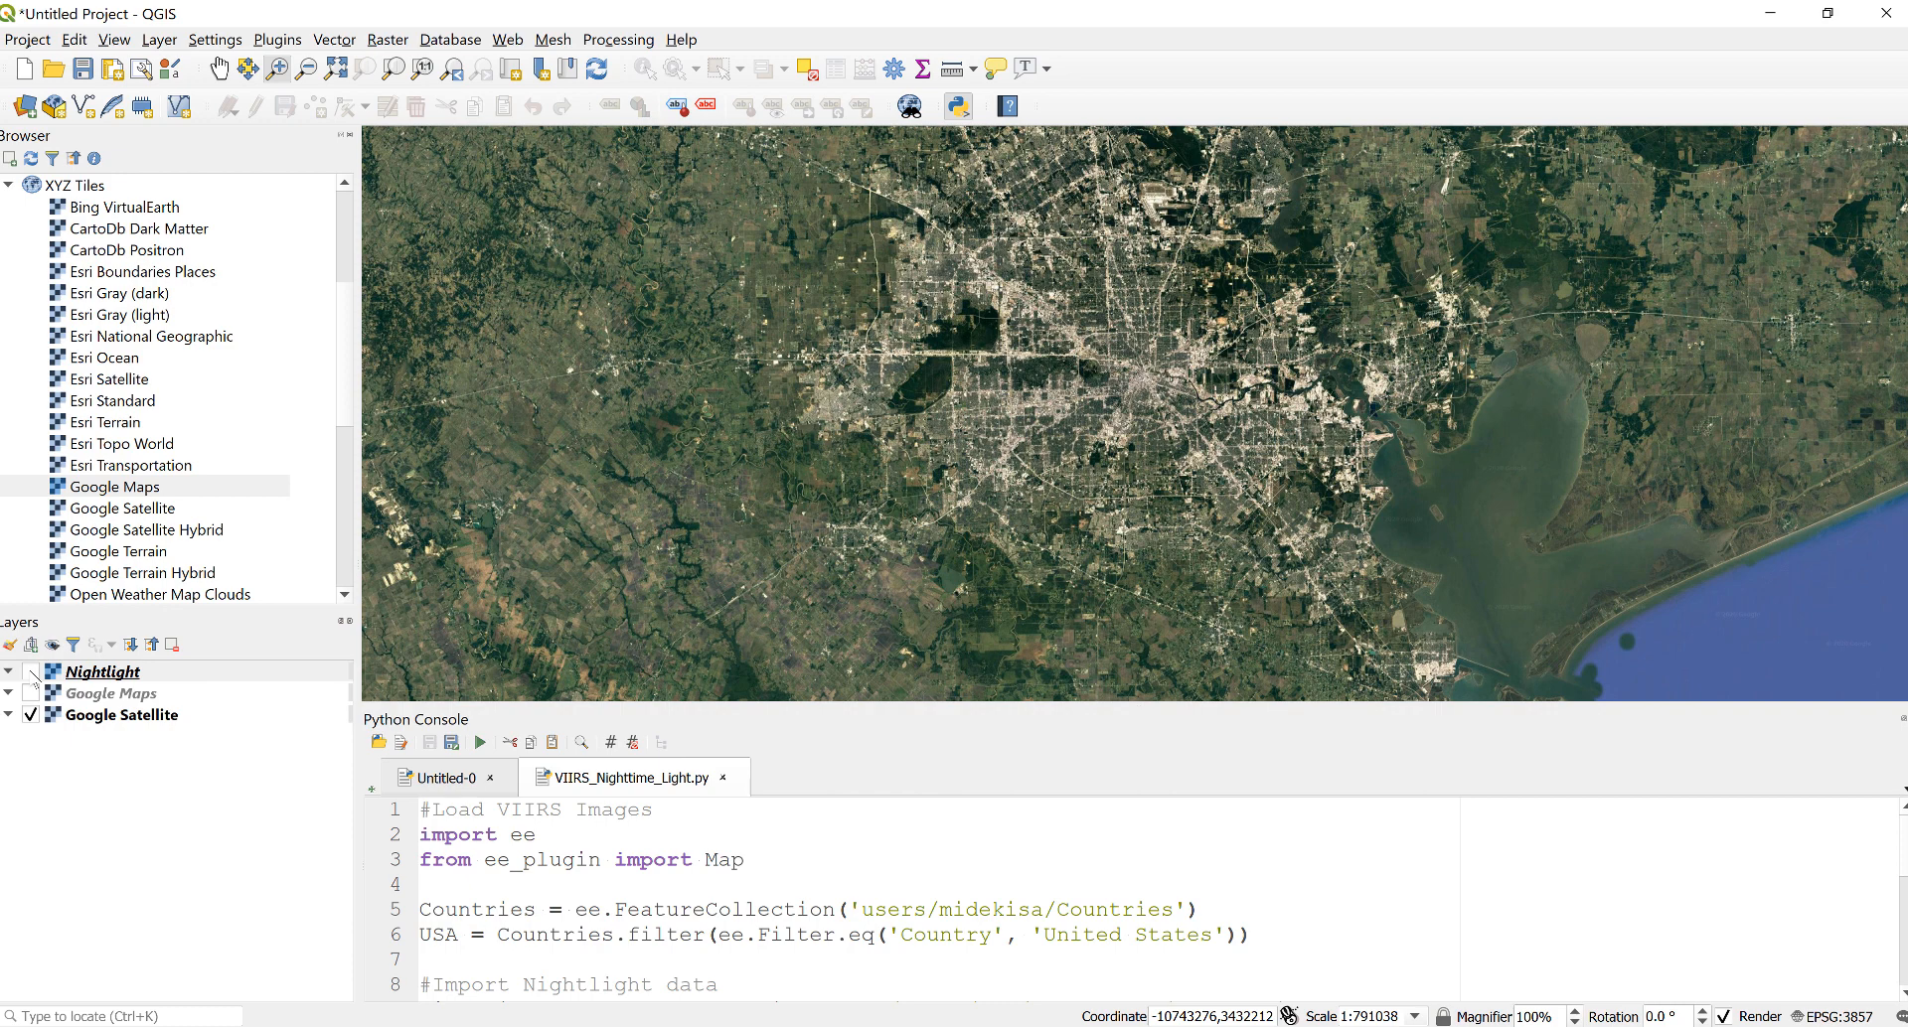
Step: Show the nightlight classes over Houston again on the Google Maps street basemap
click(104, 671)
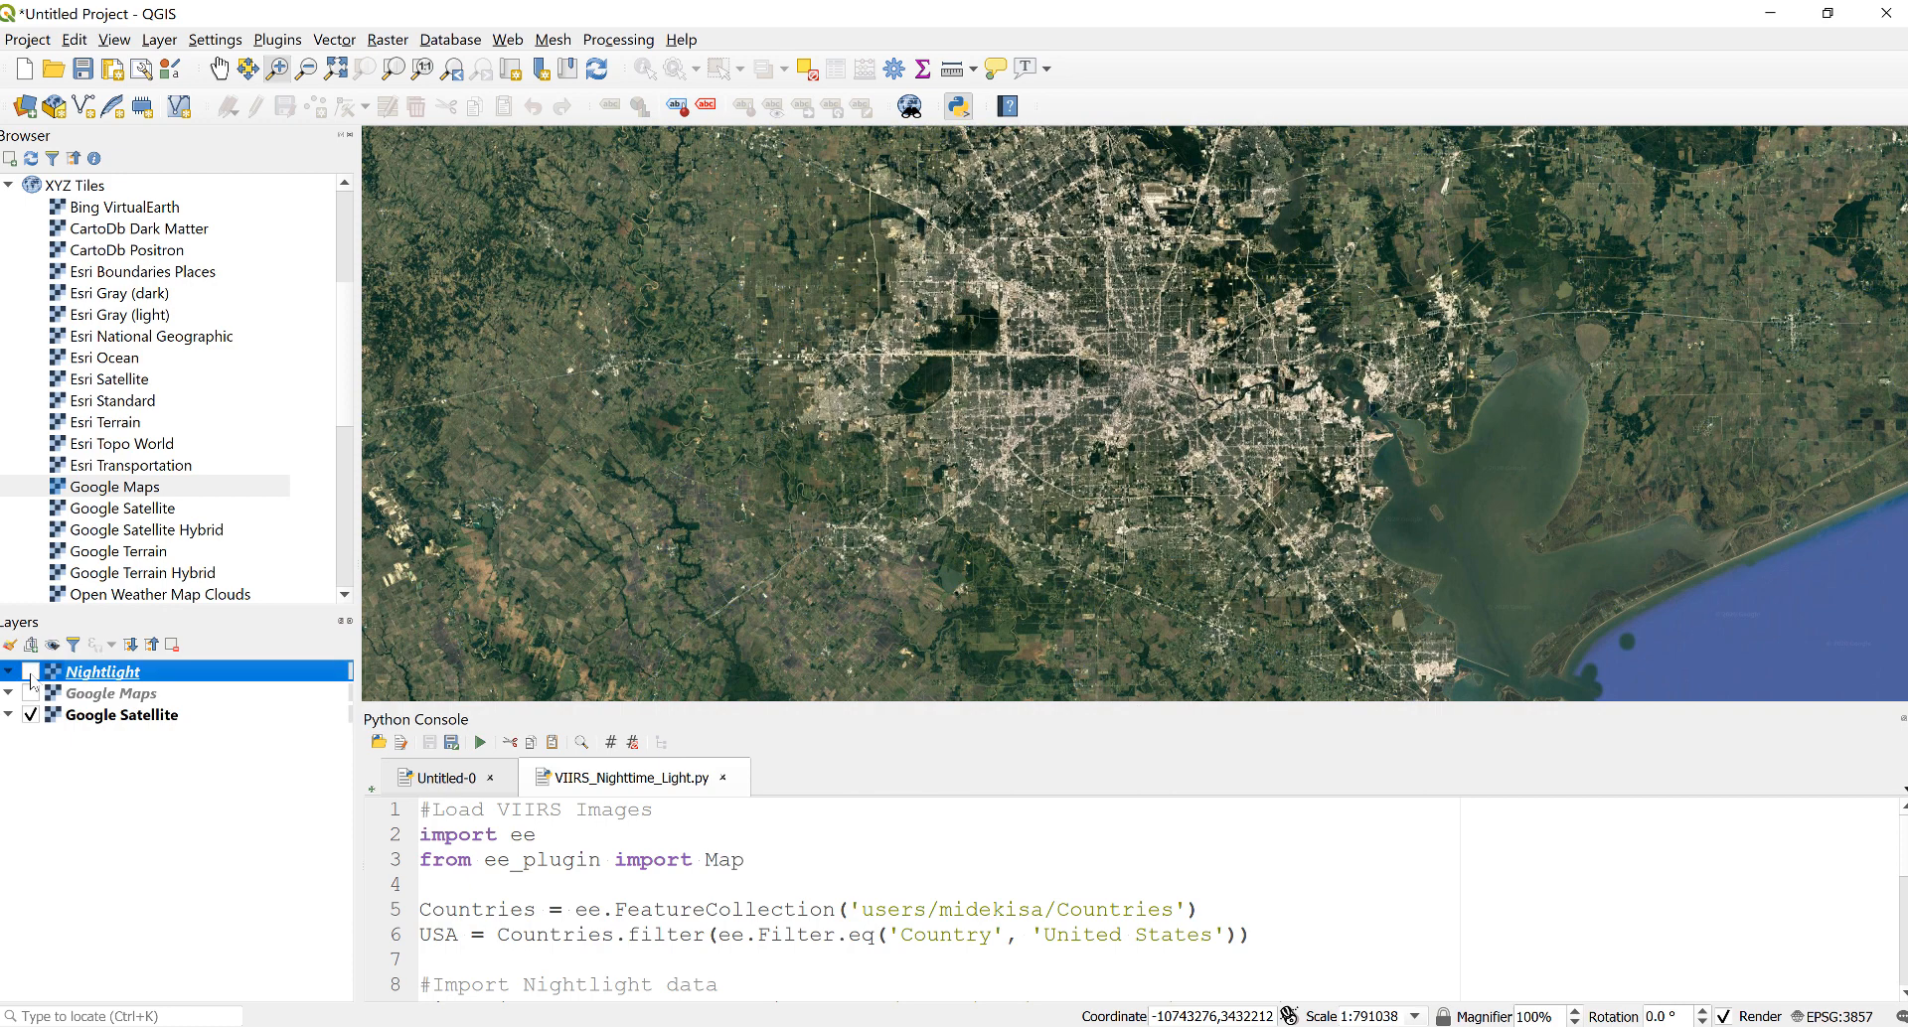
click(30, 672)
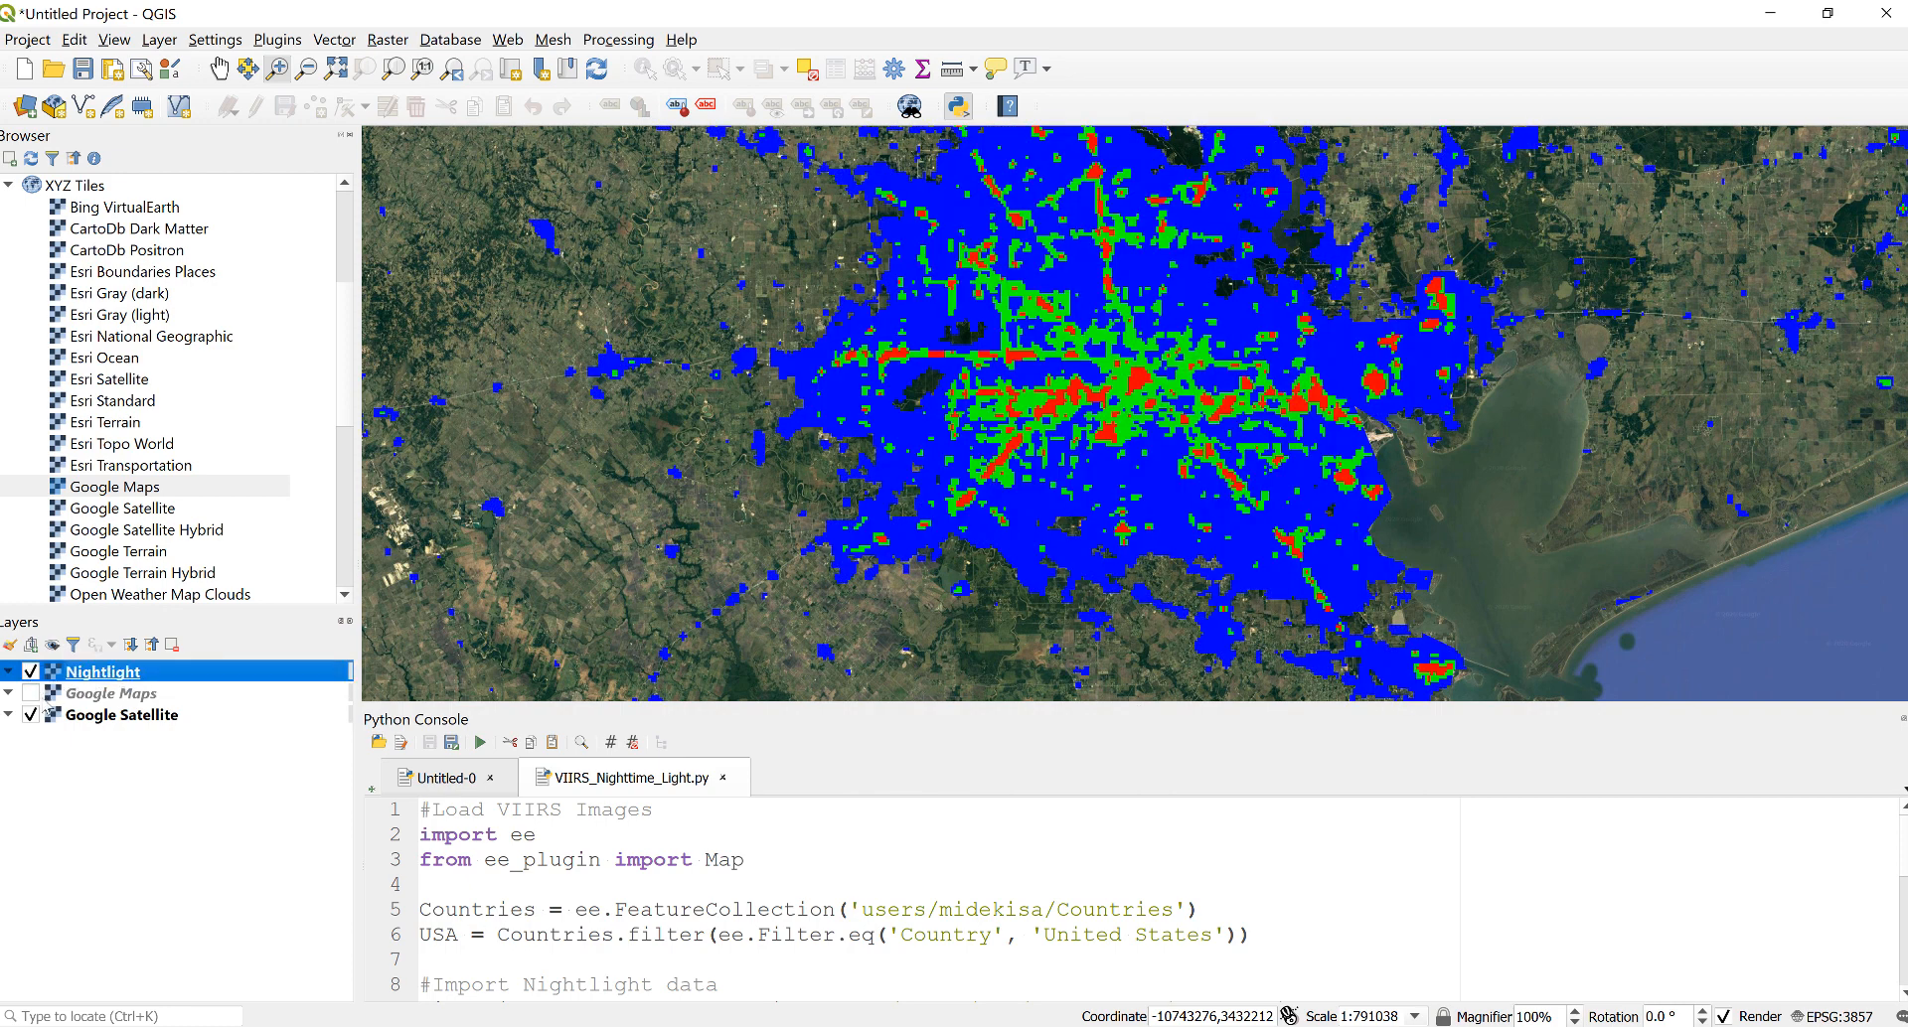
click(30, 694)
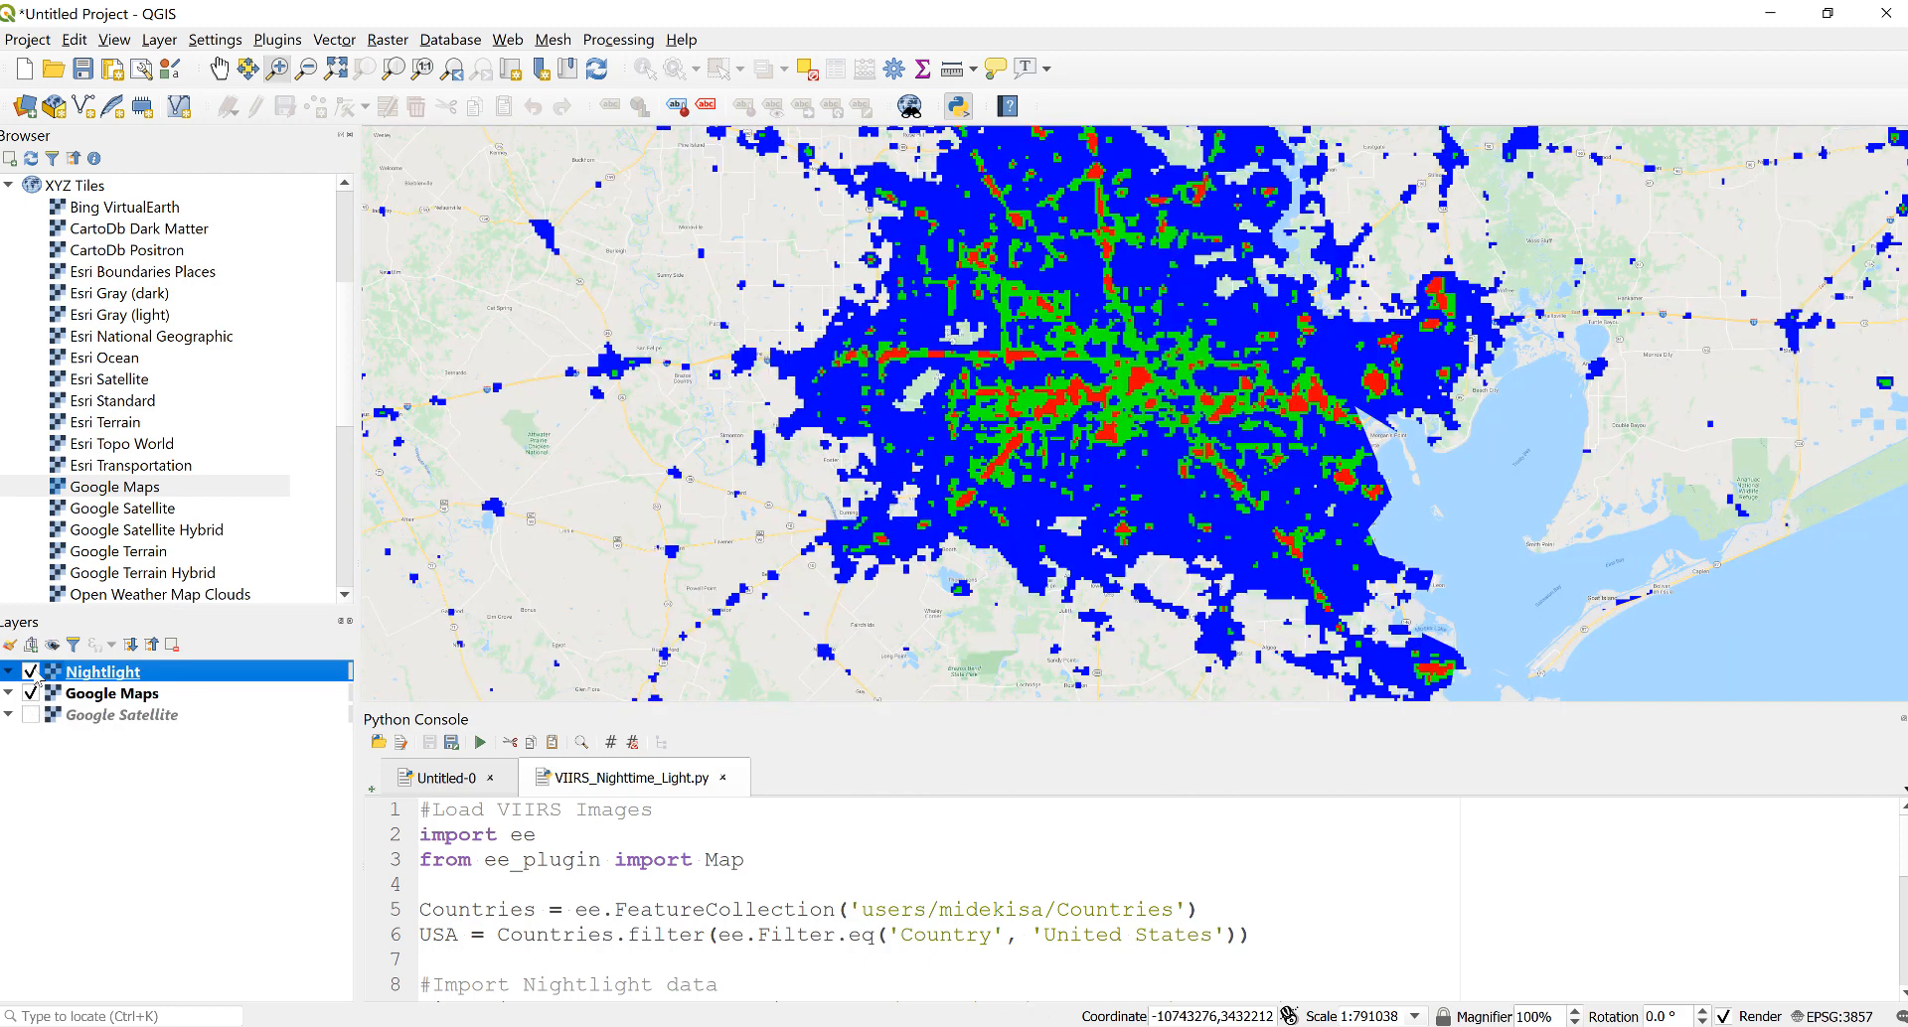
Step: Zoom to the full extent of the Nightlight layer
right_click(102, 672)
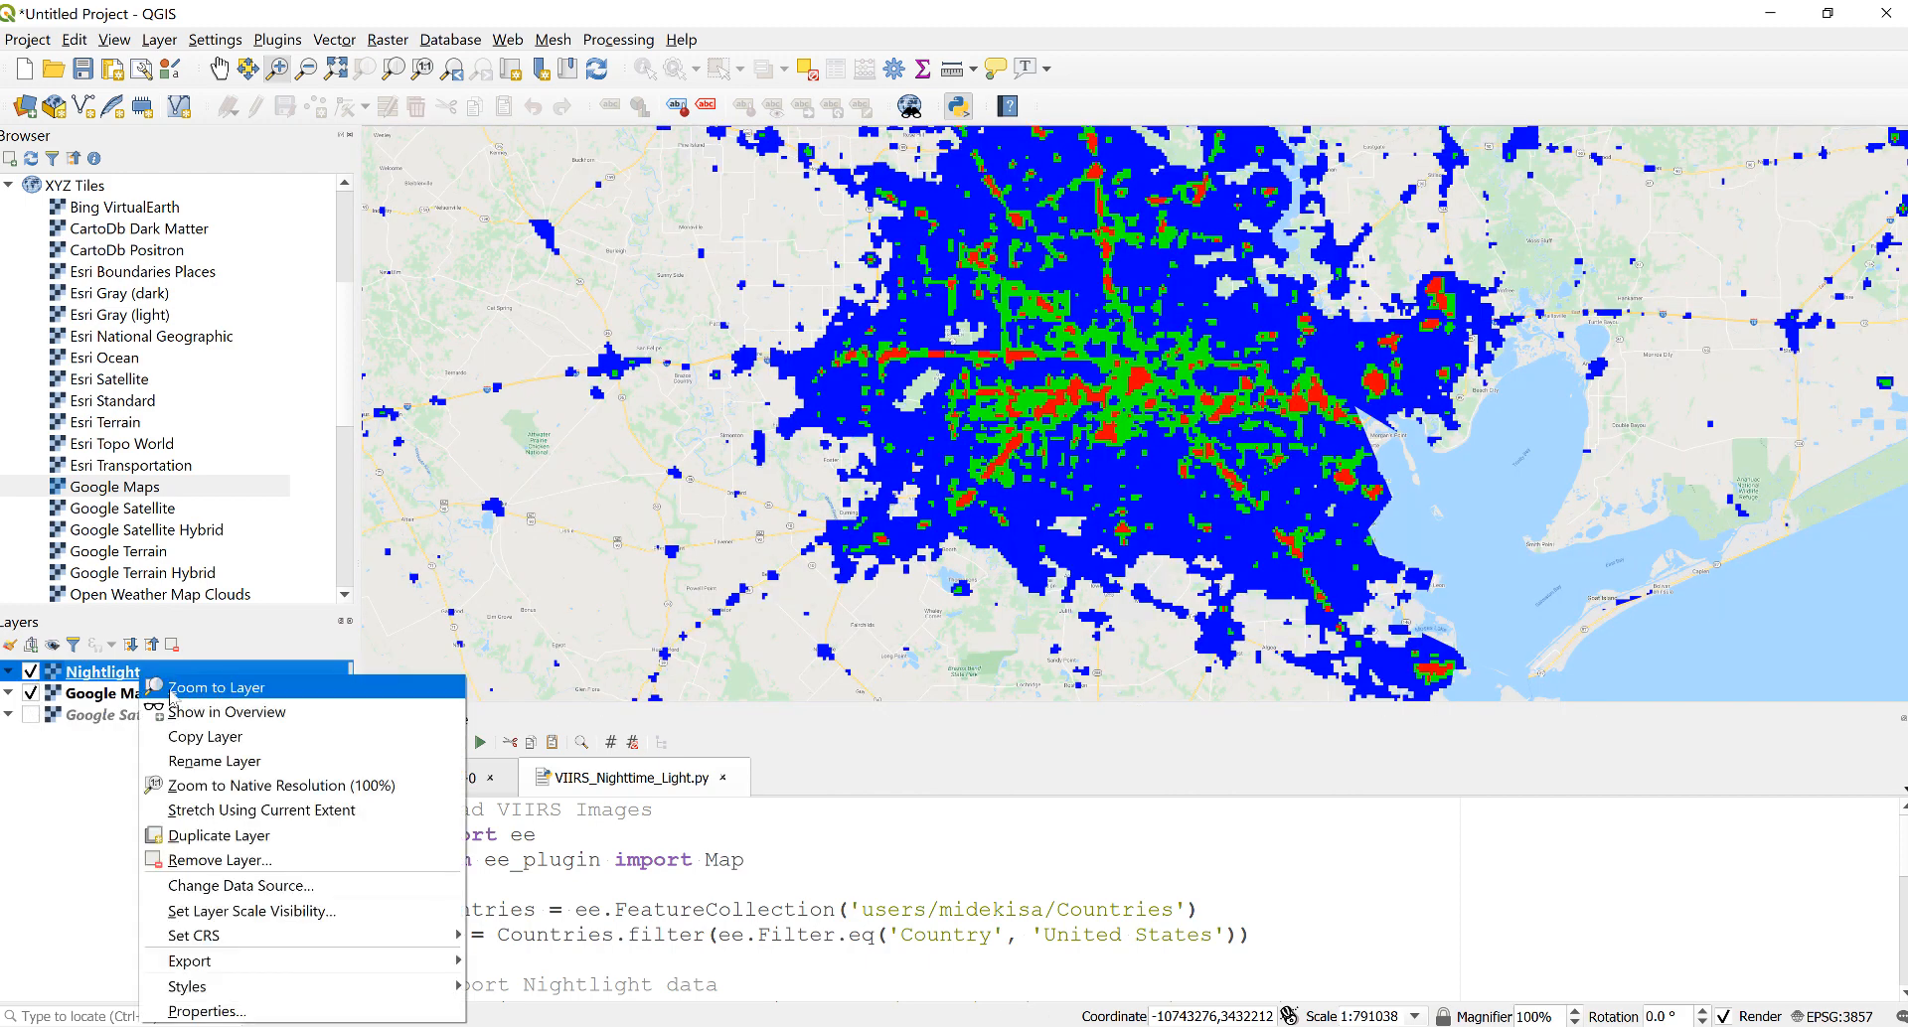
click(218, 686)
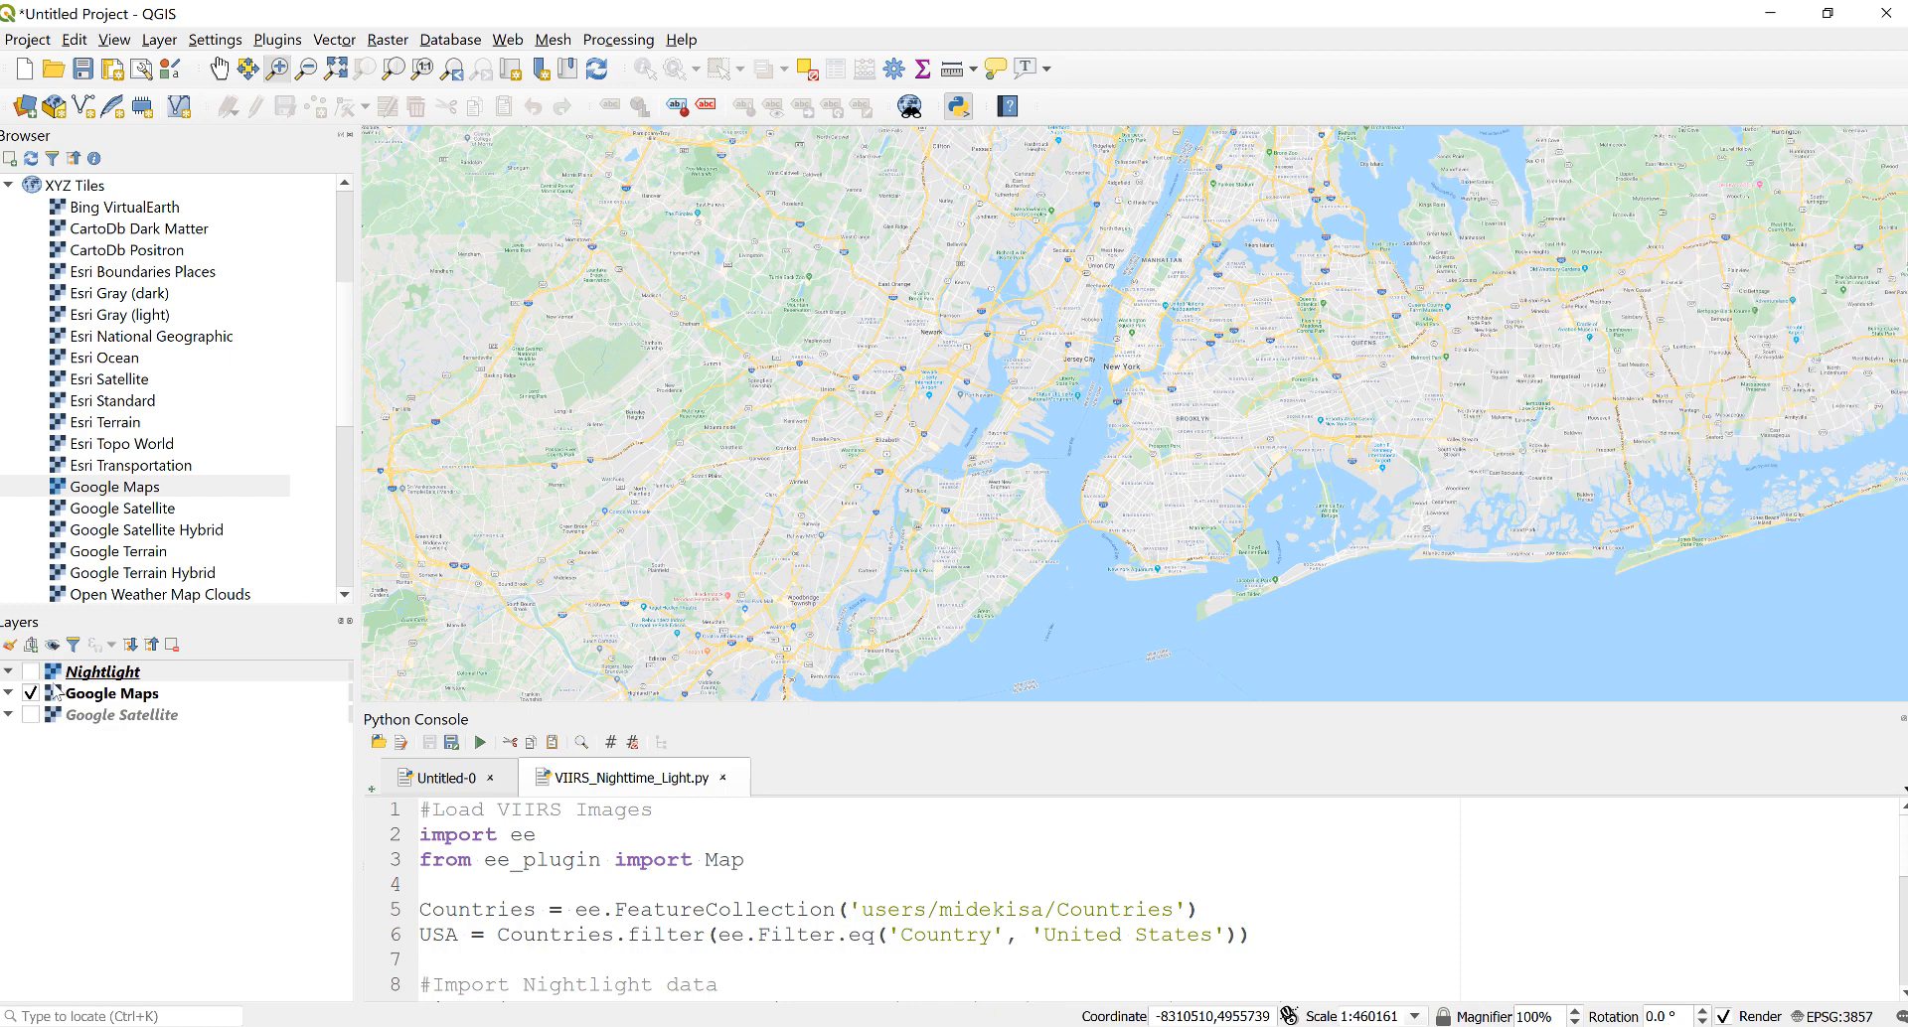
Step: Show the nightlight classes and frame New York and Long Island
click(25, 671)
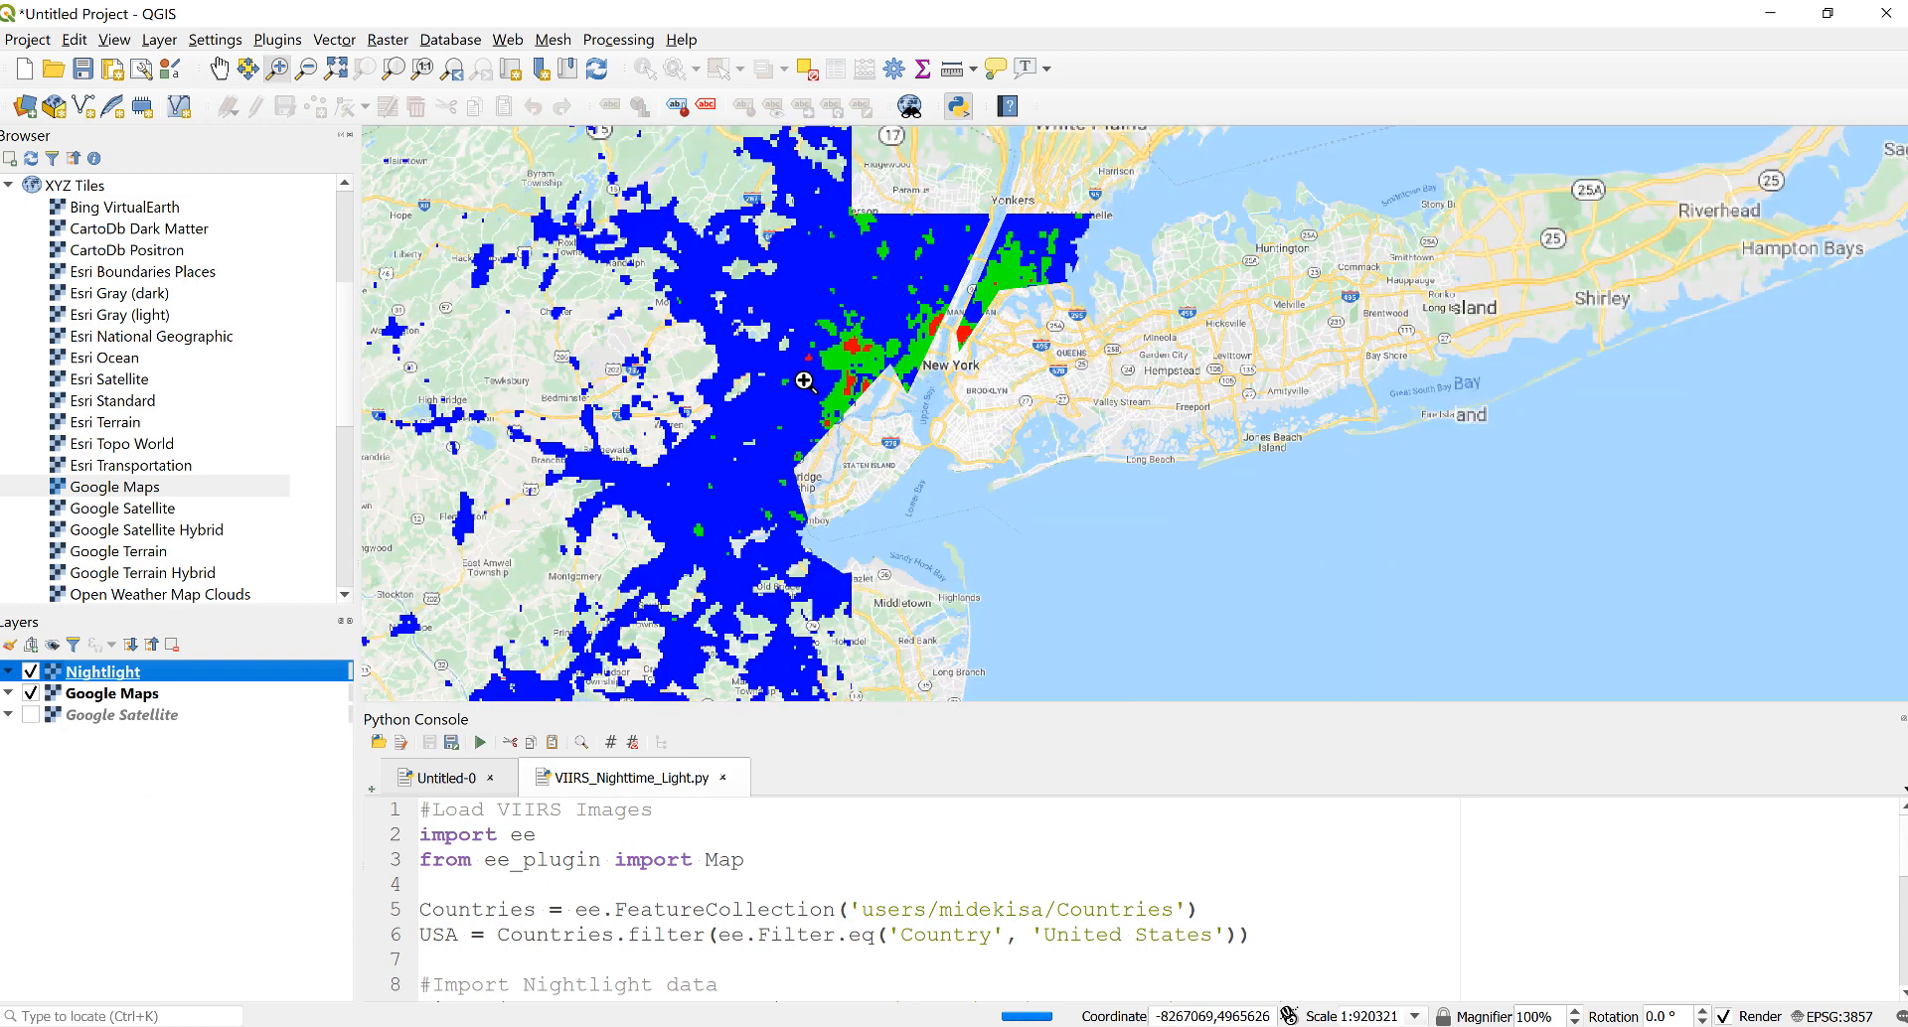
scroll(down, 3)
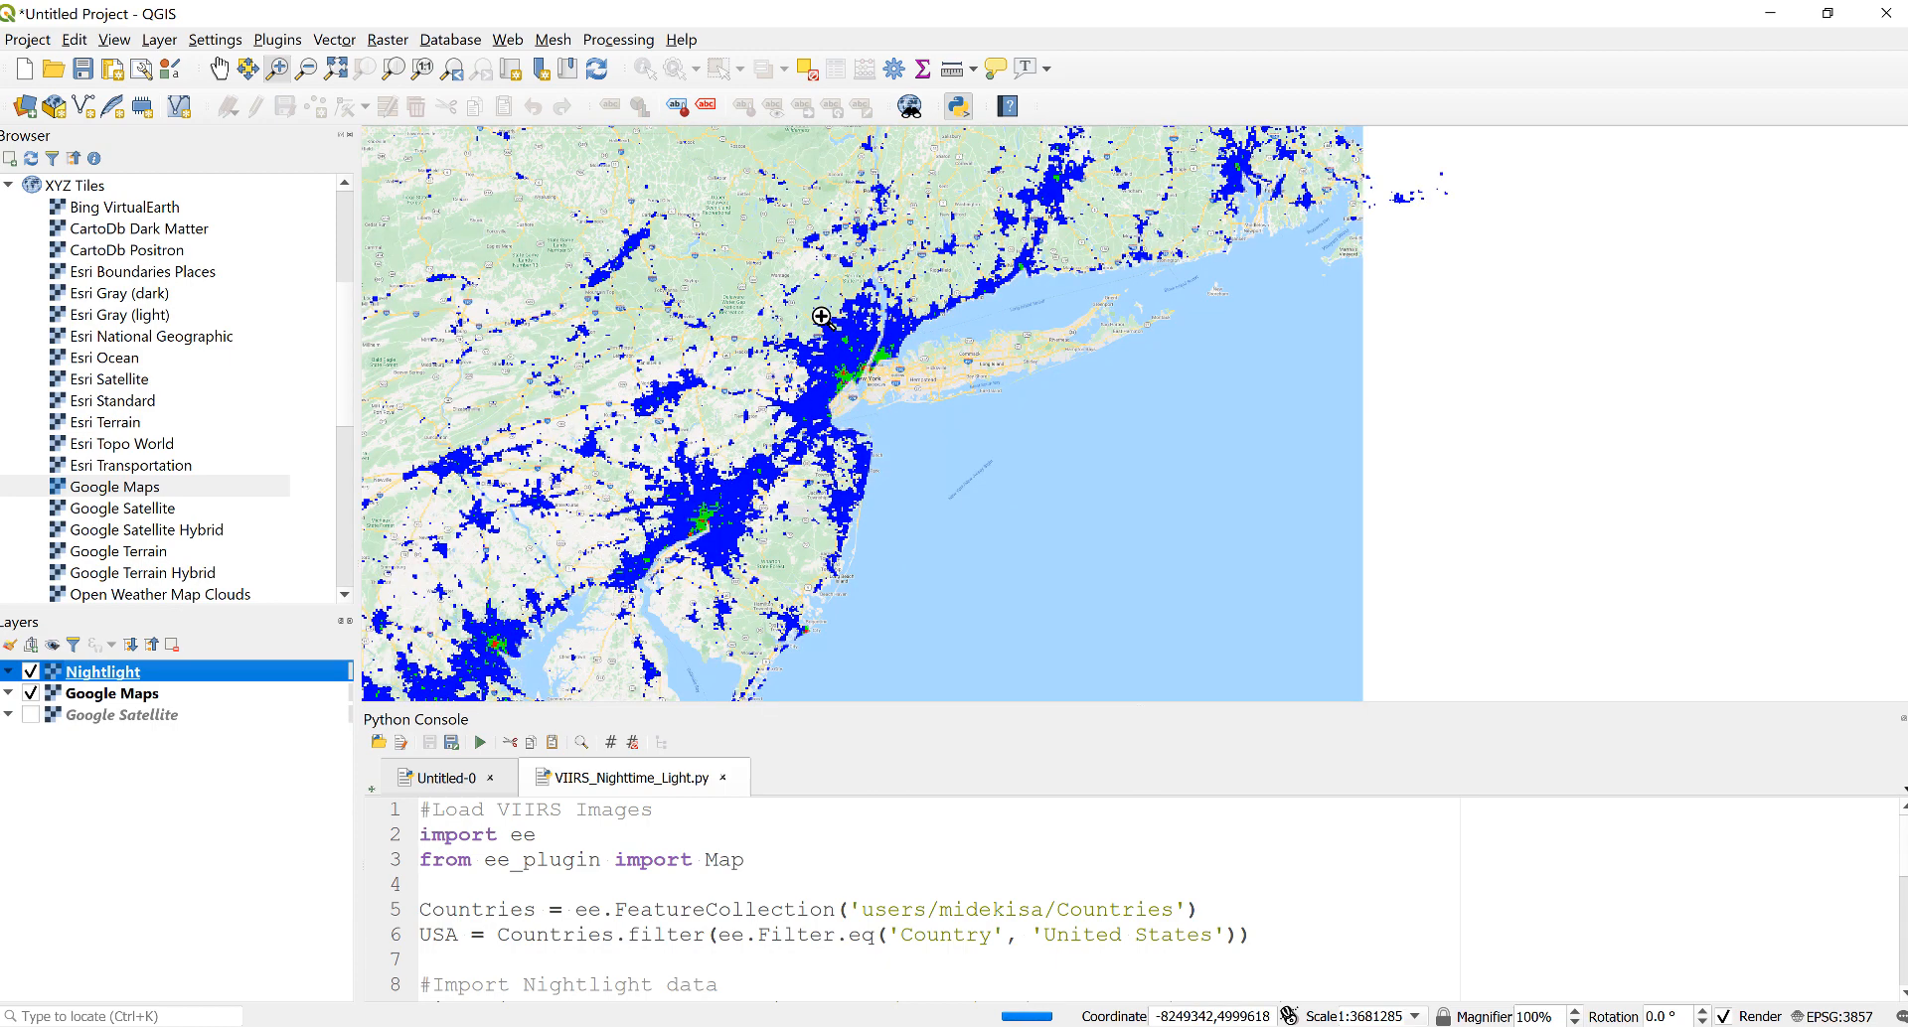
drag(820, 316, 1043, 447)
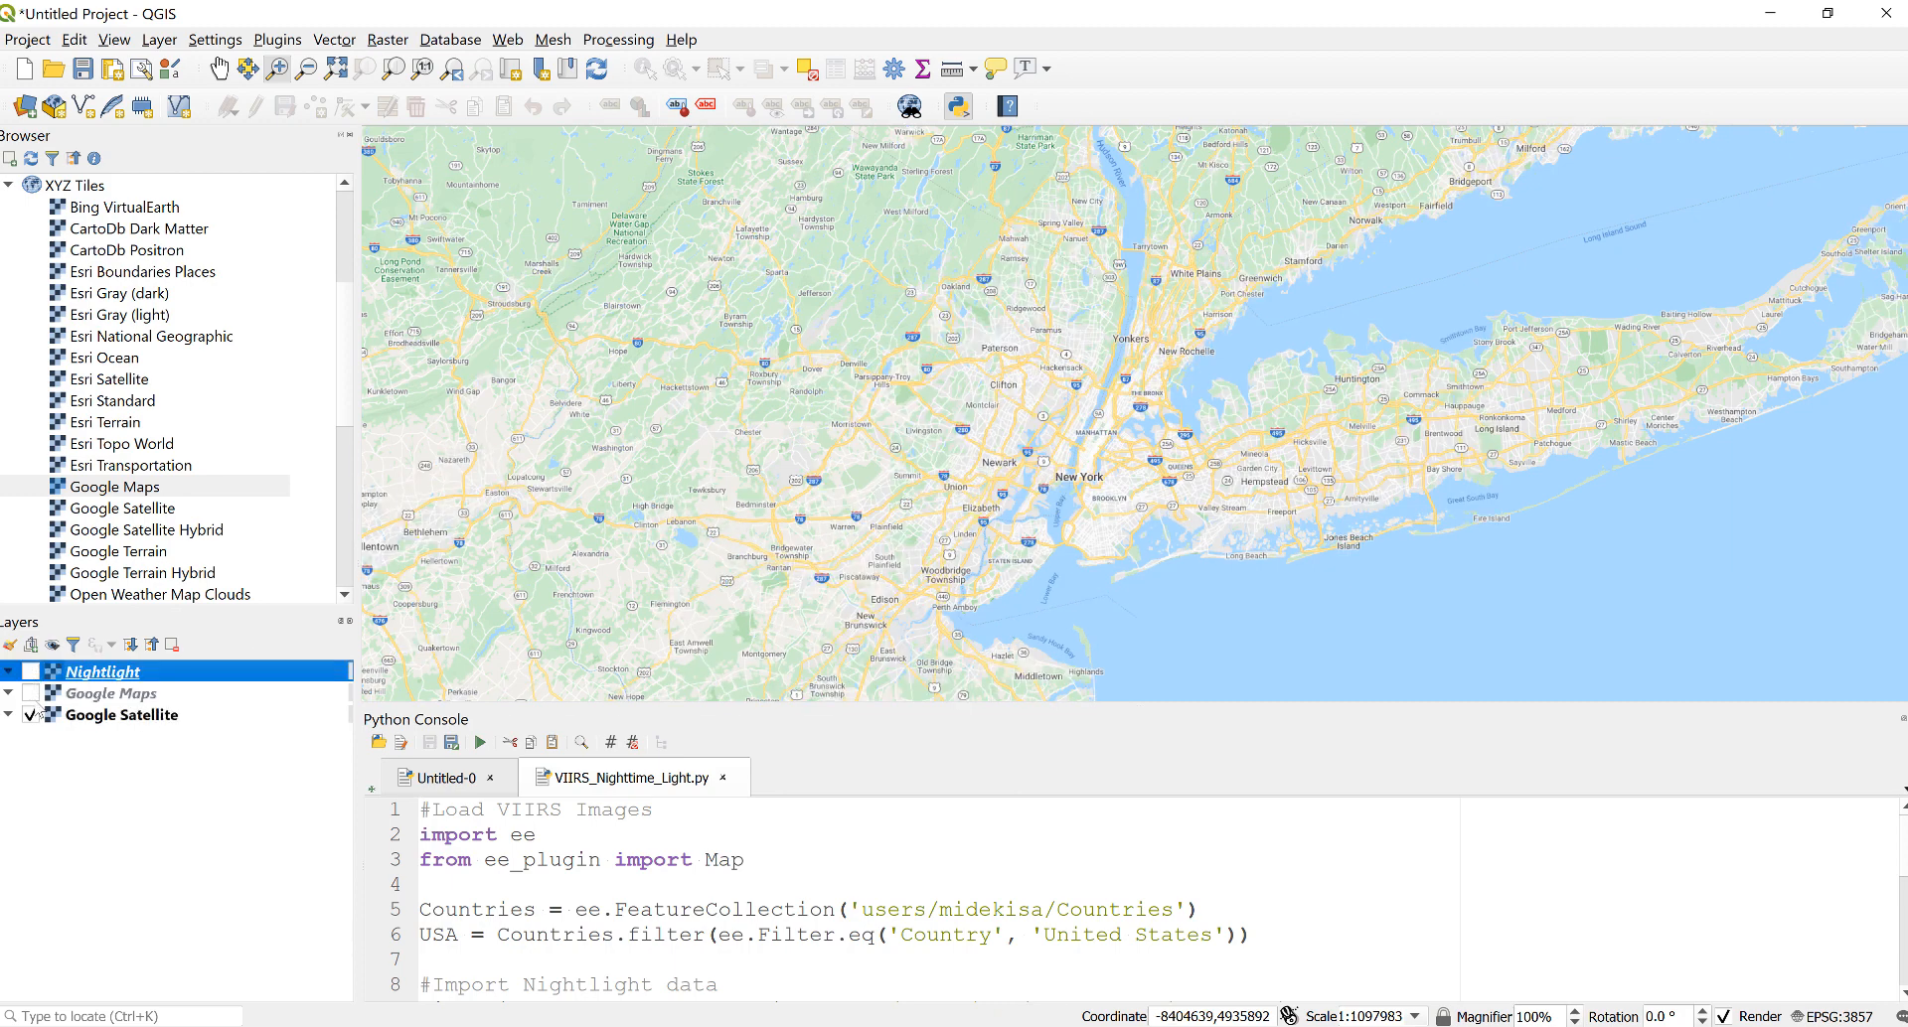
Step: View New York on satellite imagery, then restore nightlight classes over the street basemap
click(32, 716)
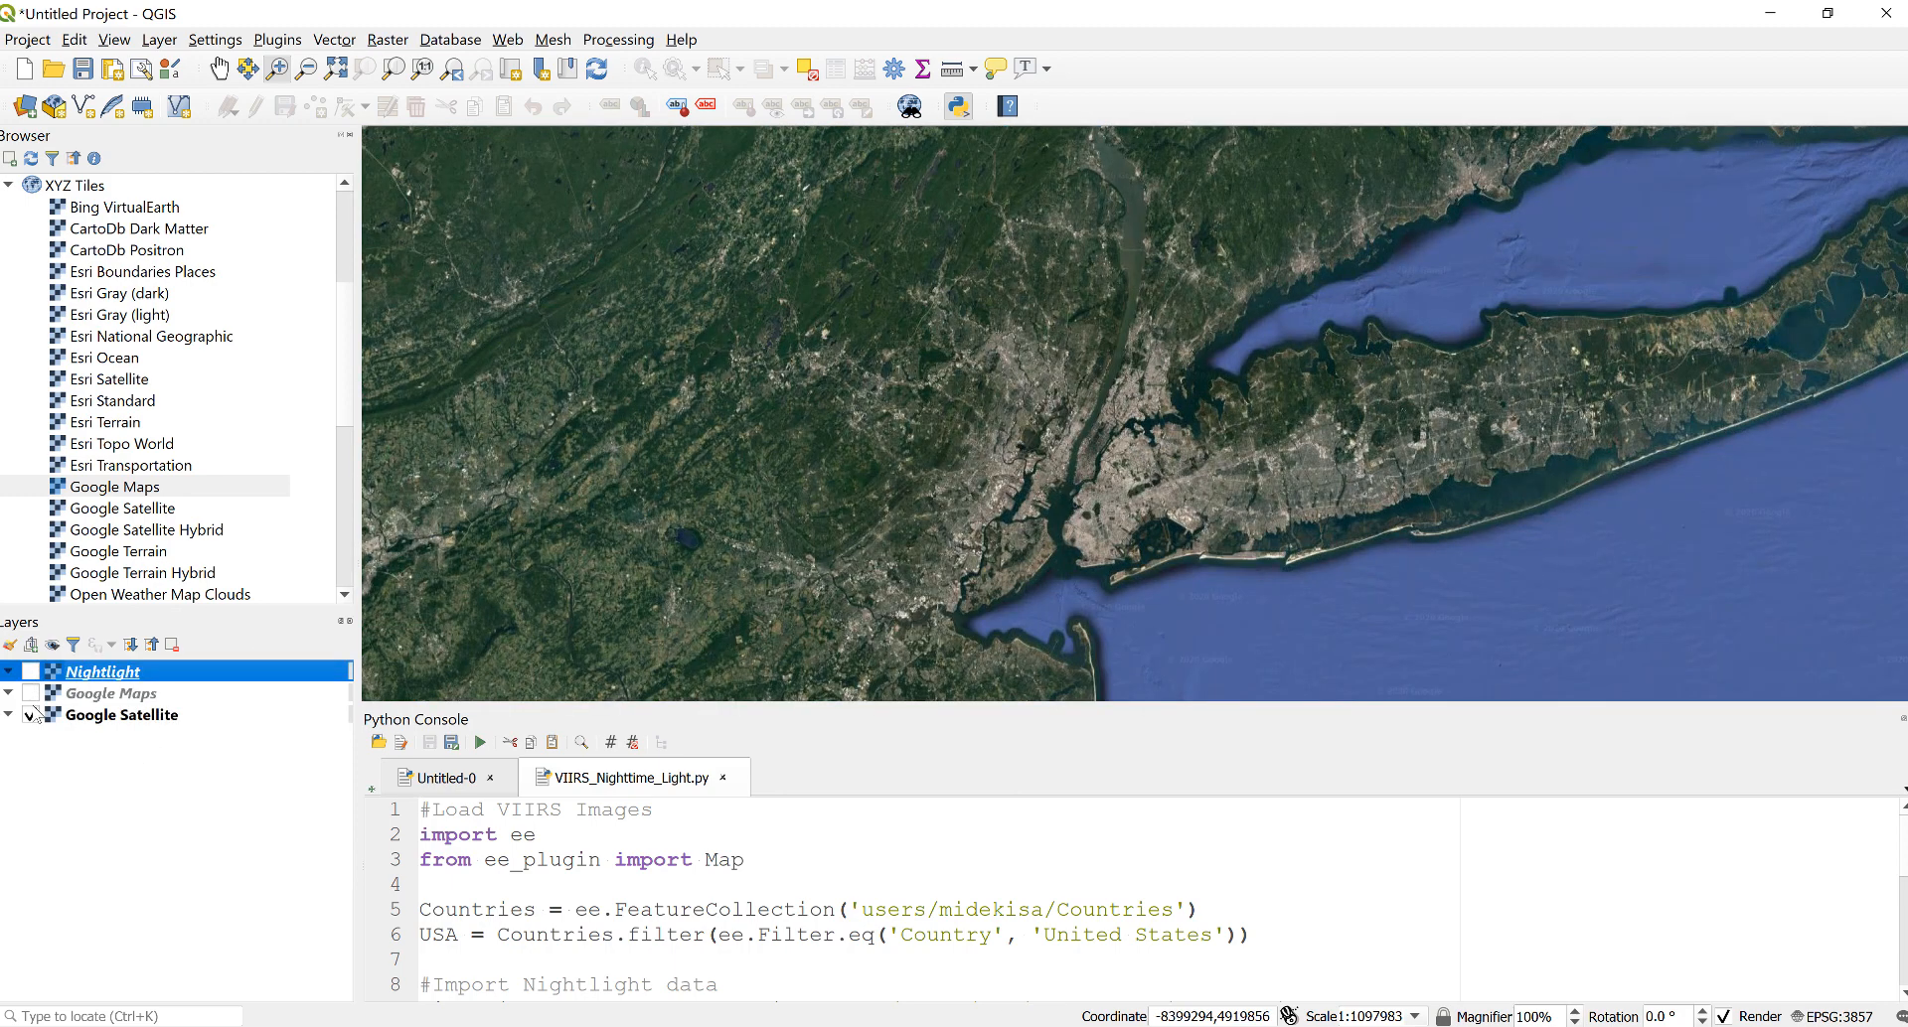
click(24, 693)
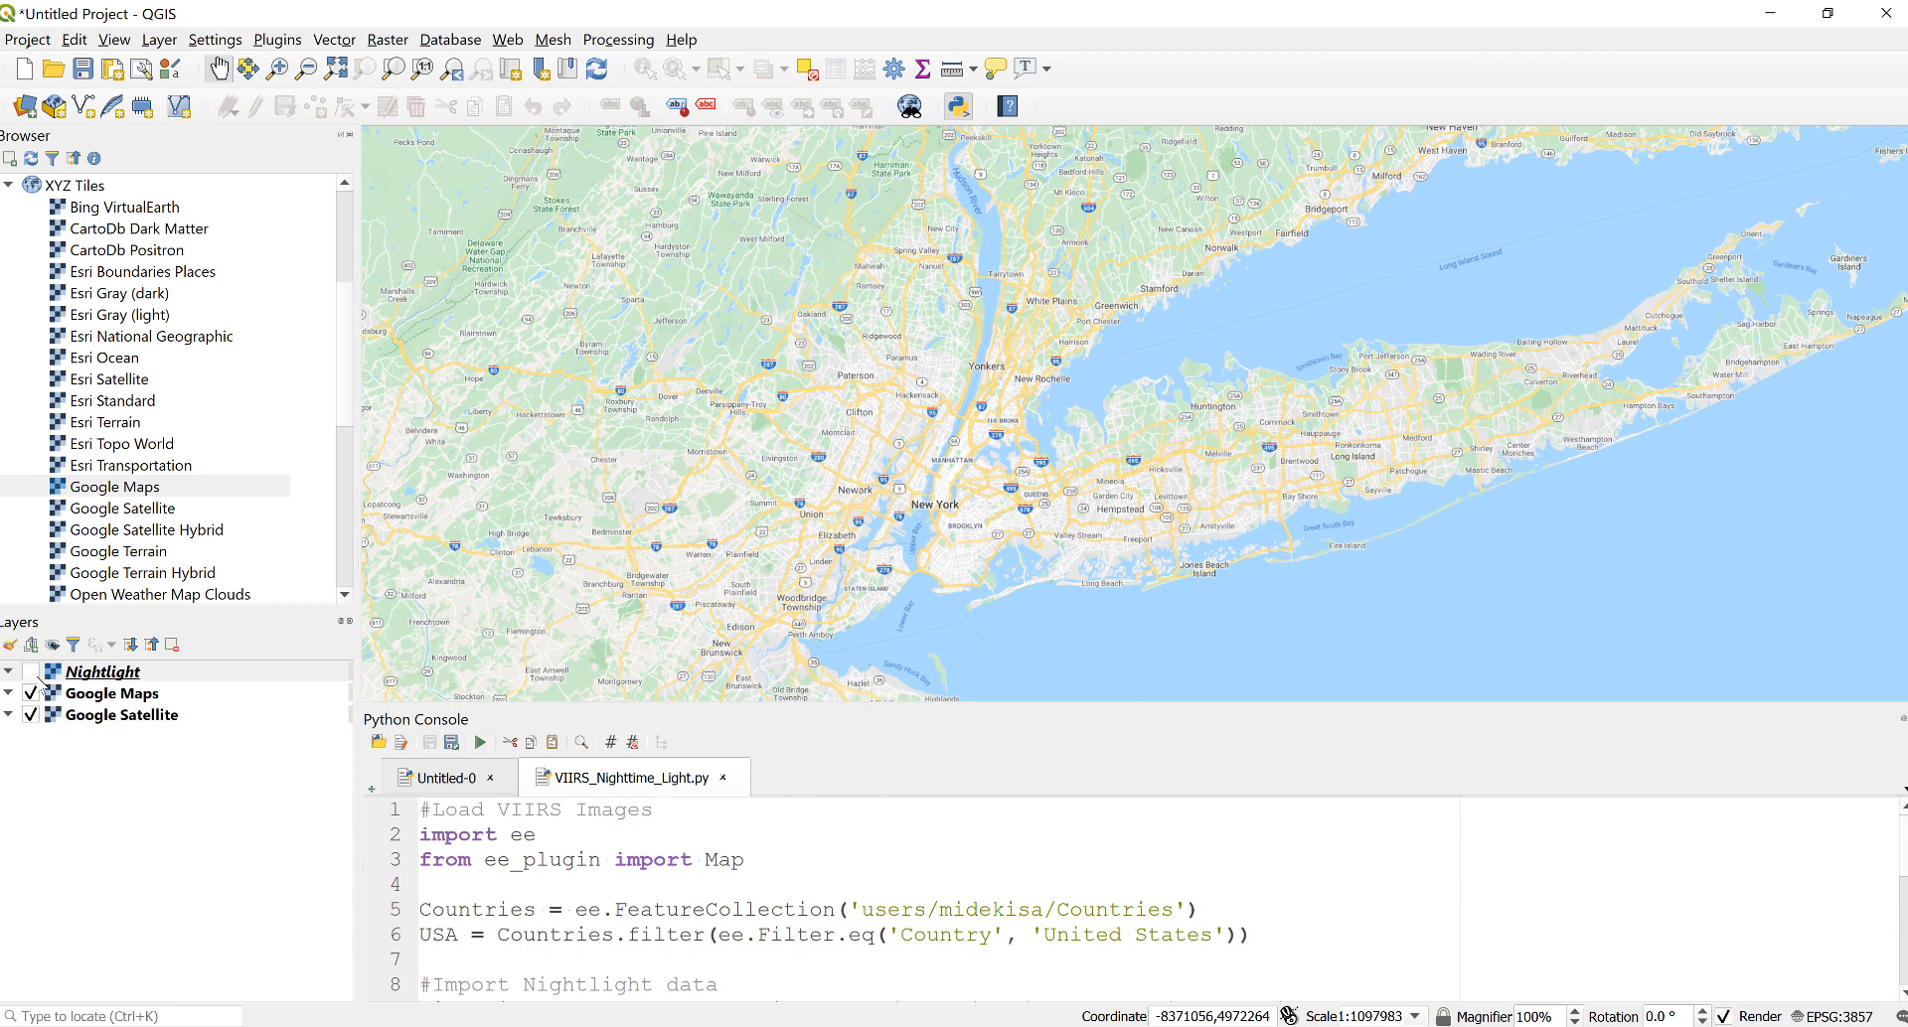
click(23, 672)
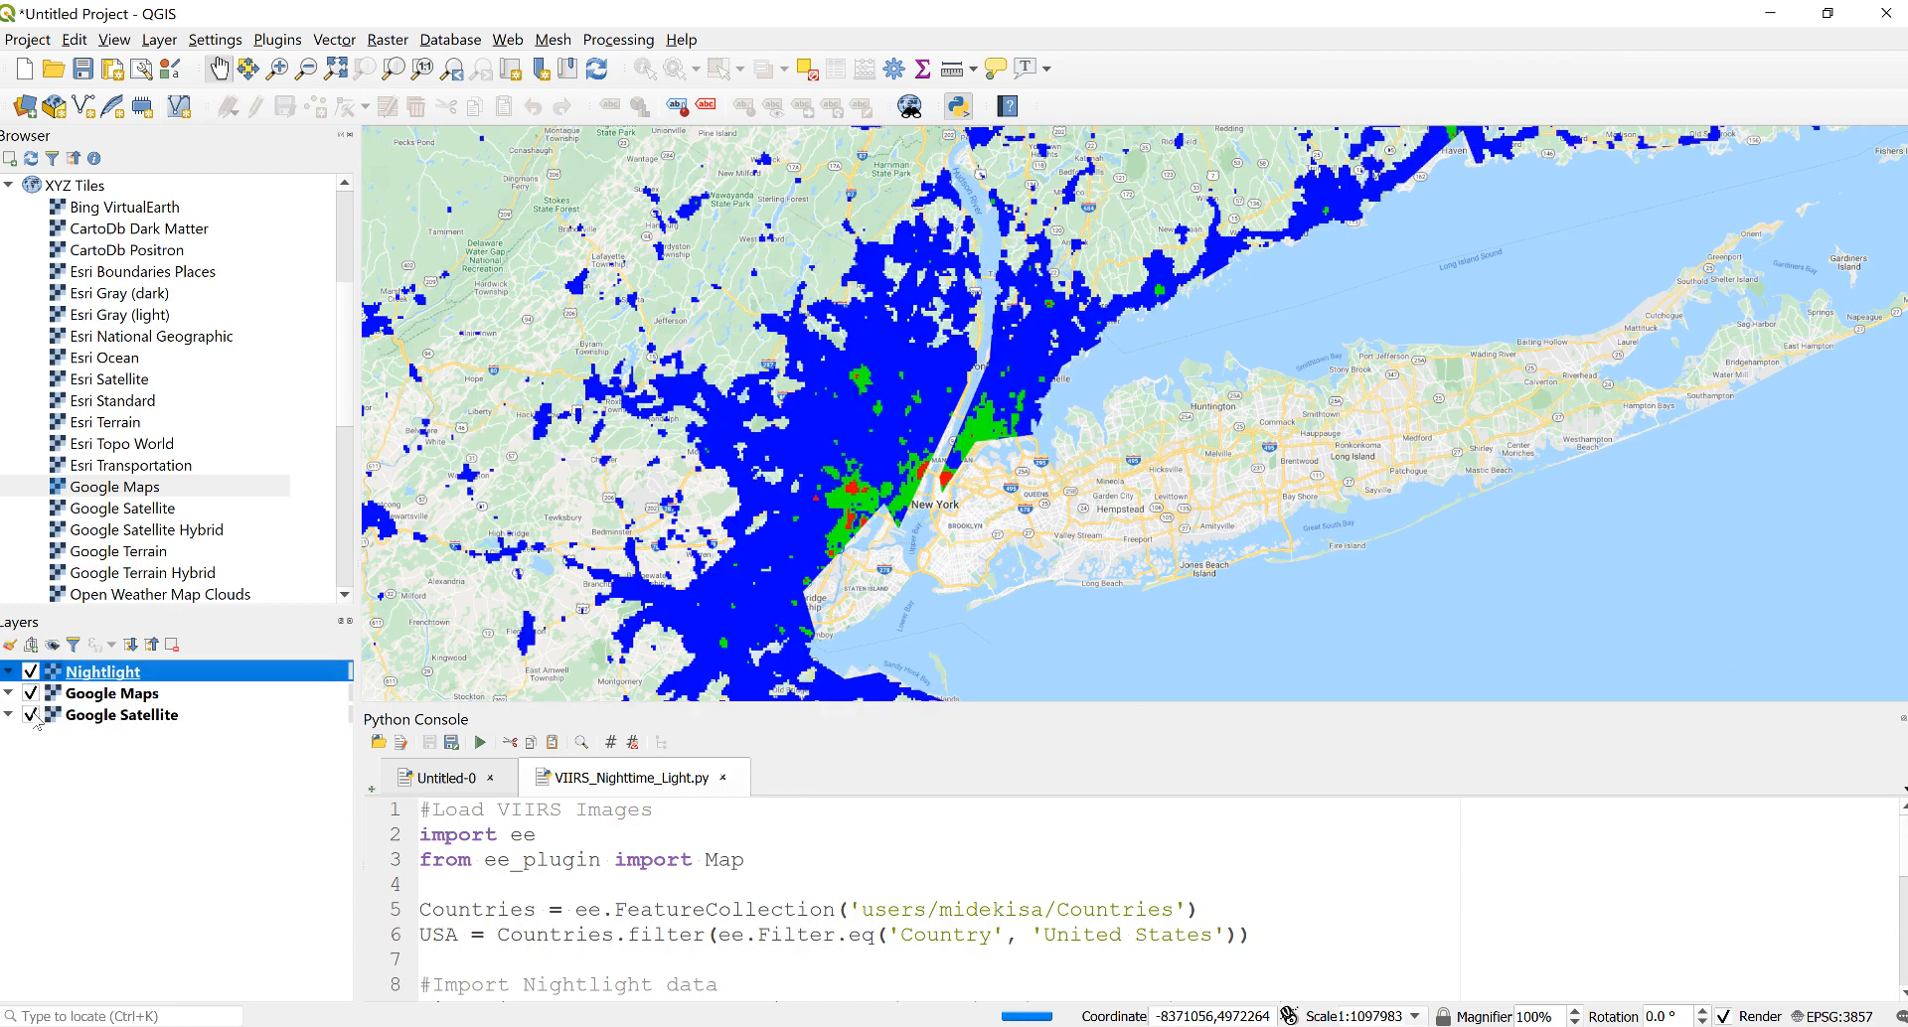
click(30, 716)
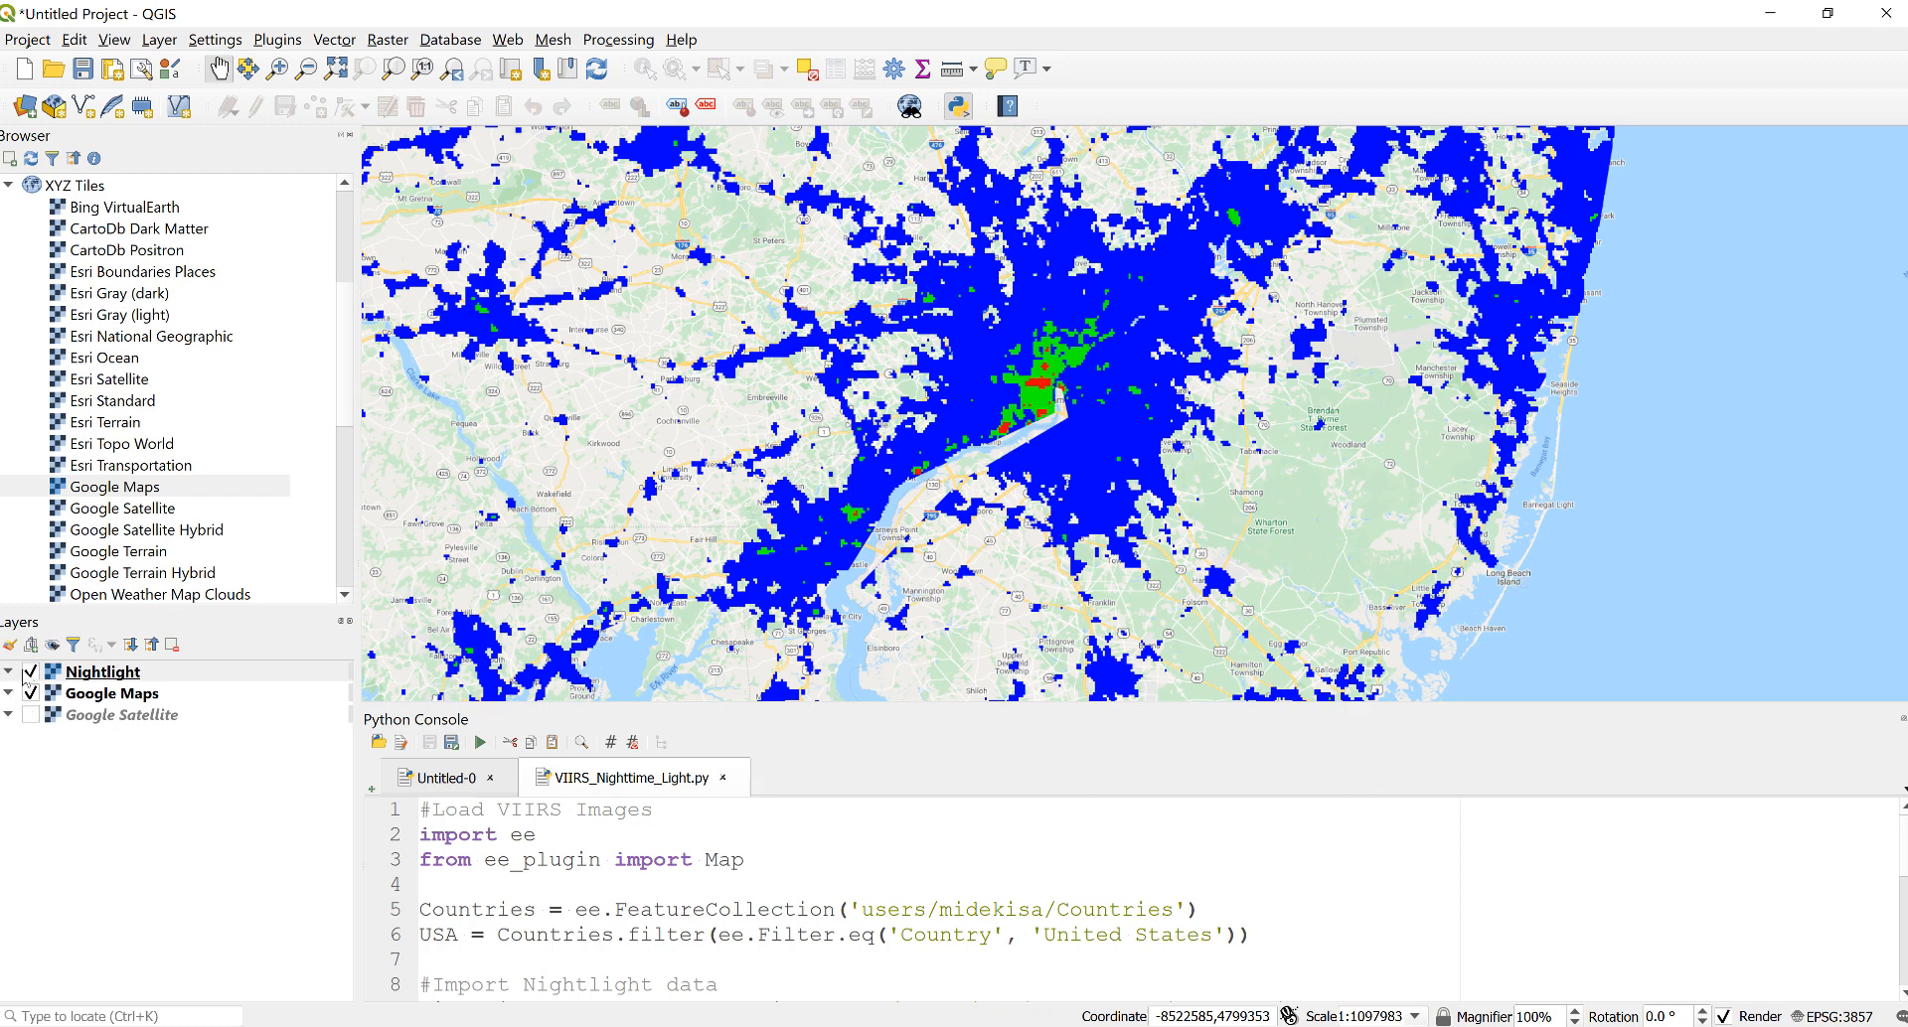
Step: Toggle the nightlight classes over Philadelphia, then switch to the satellite basemap
click(30, 672)
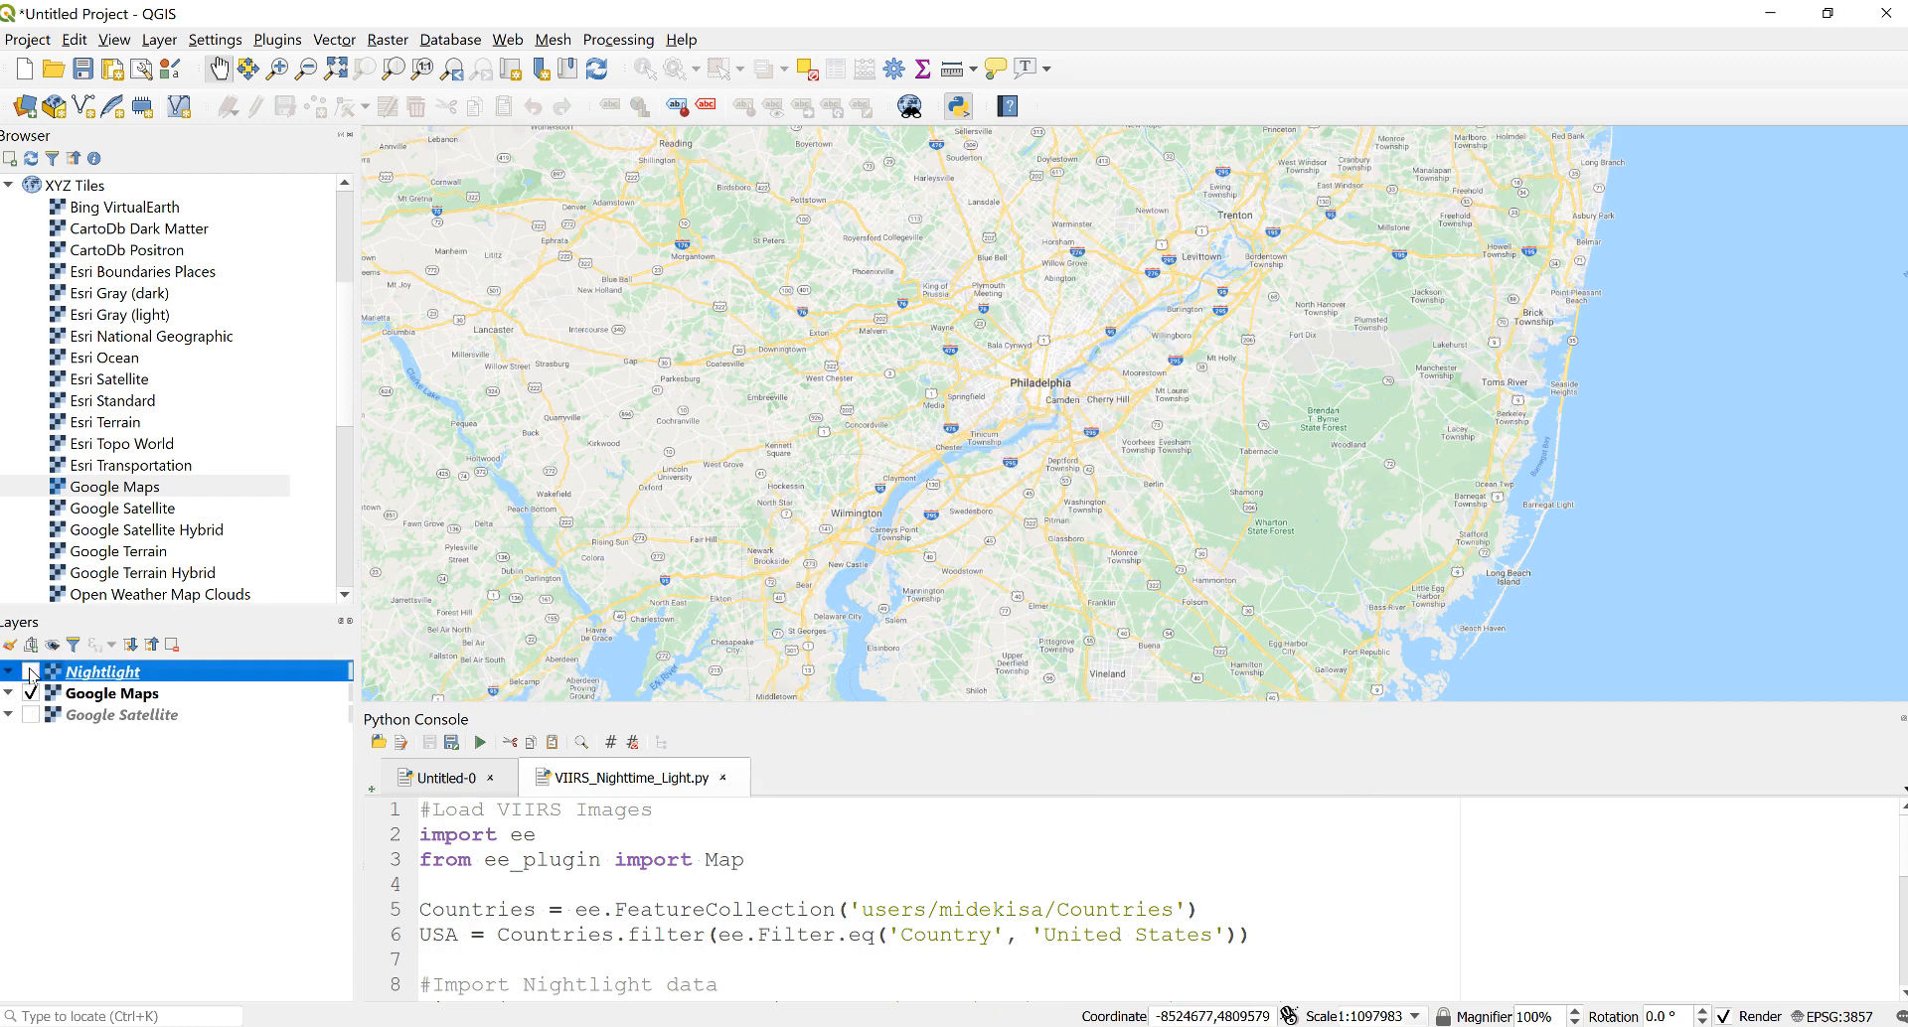
click(28, 672)
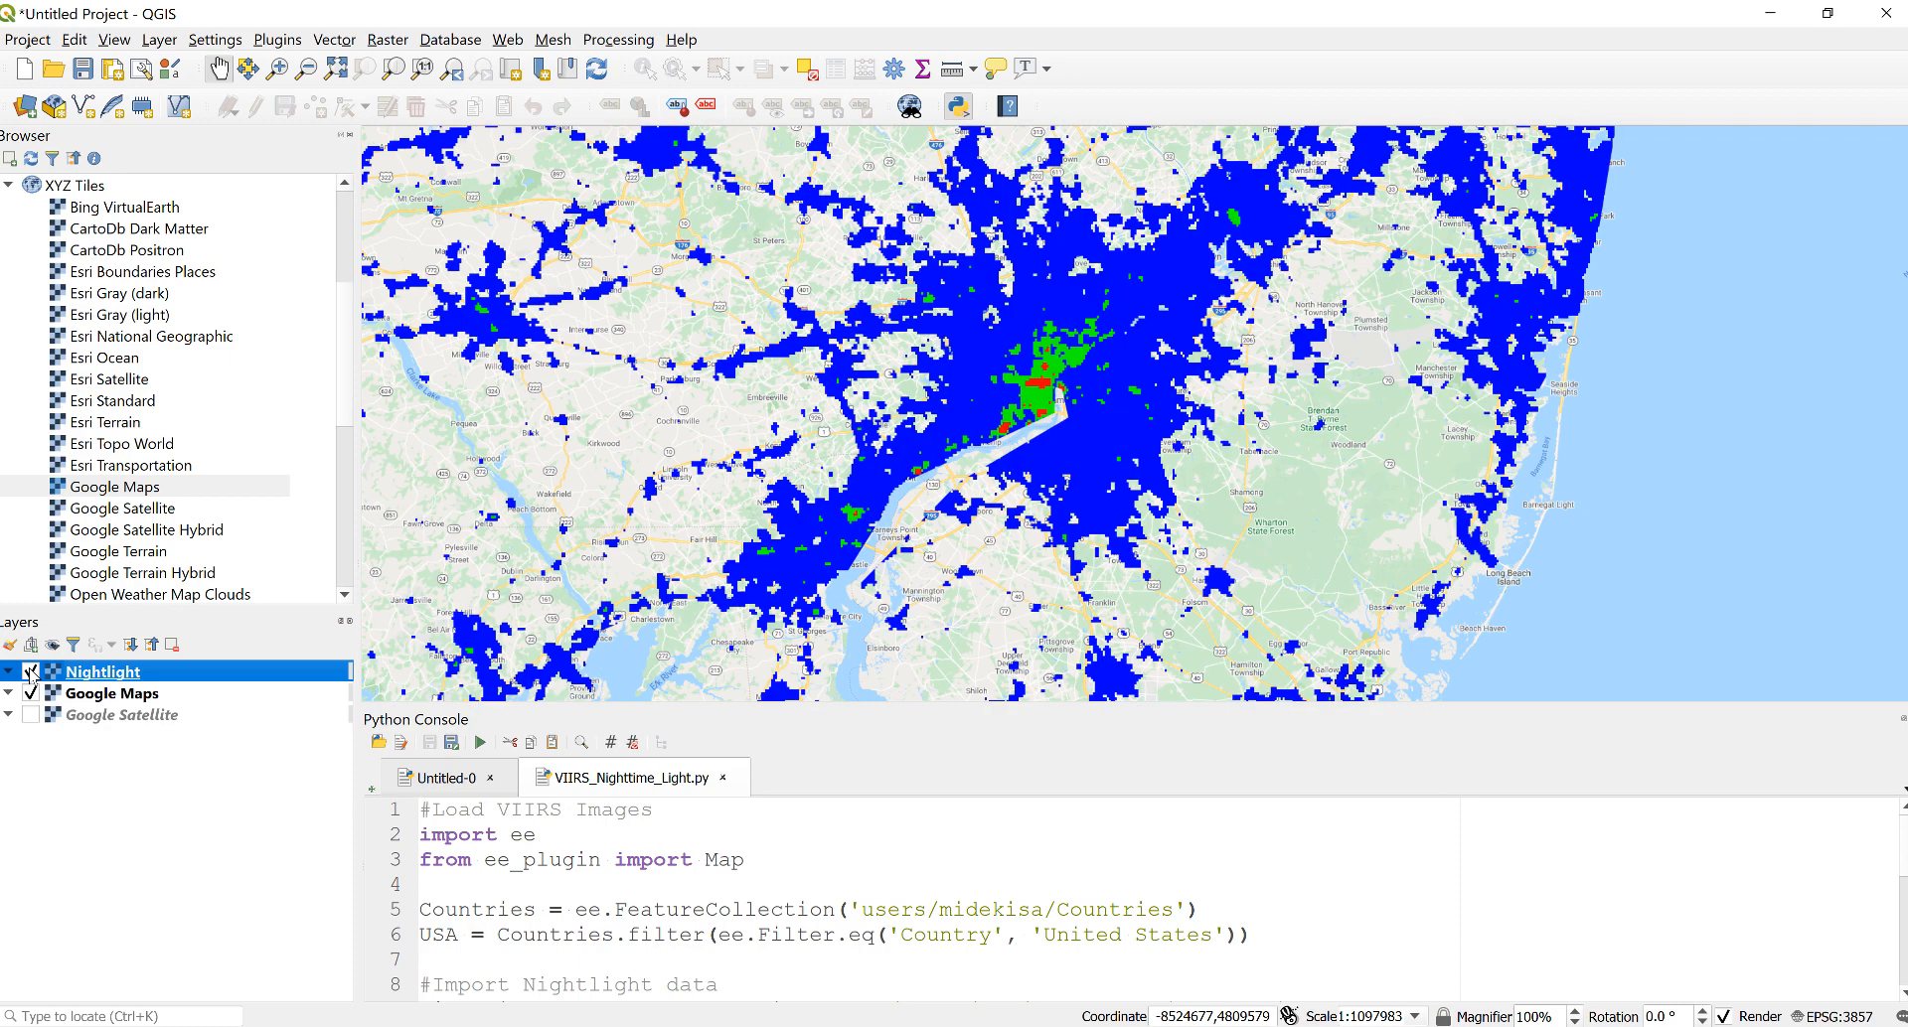
click(23, 672)
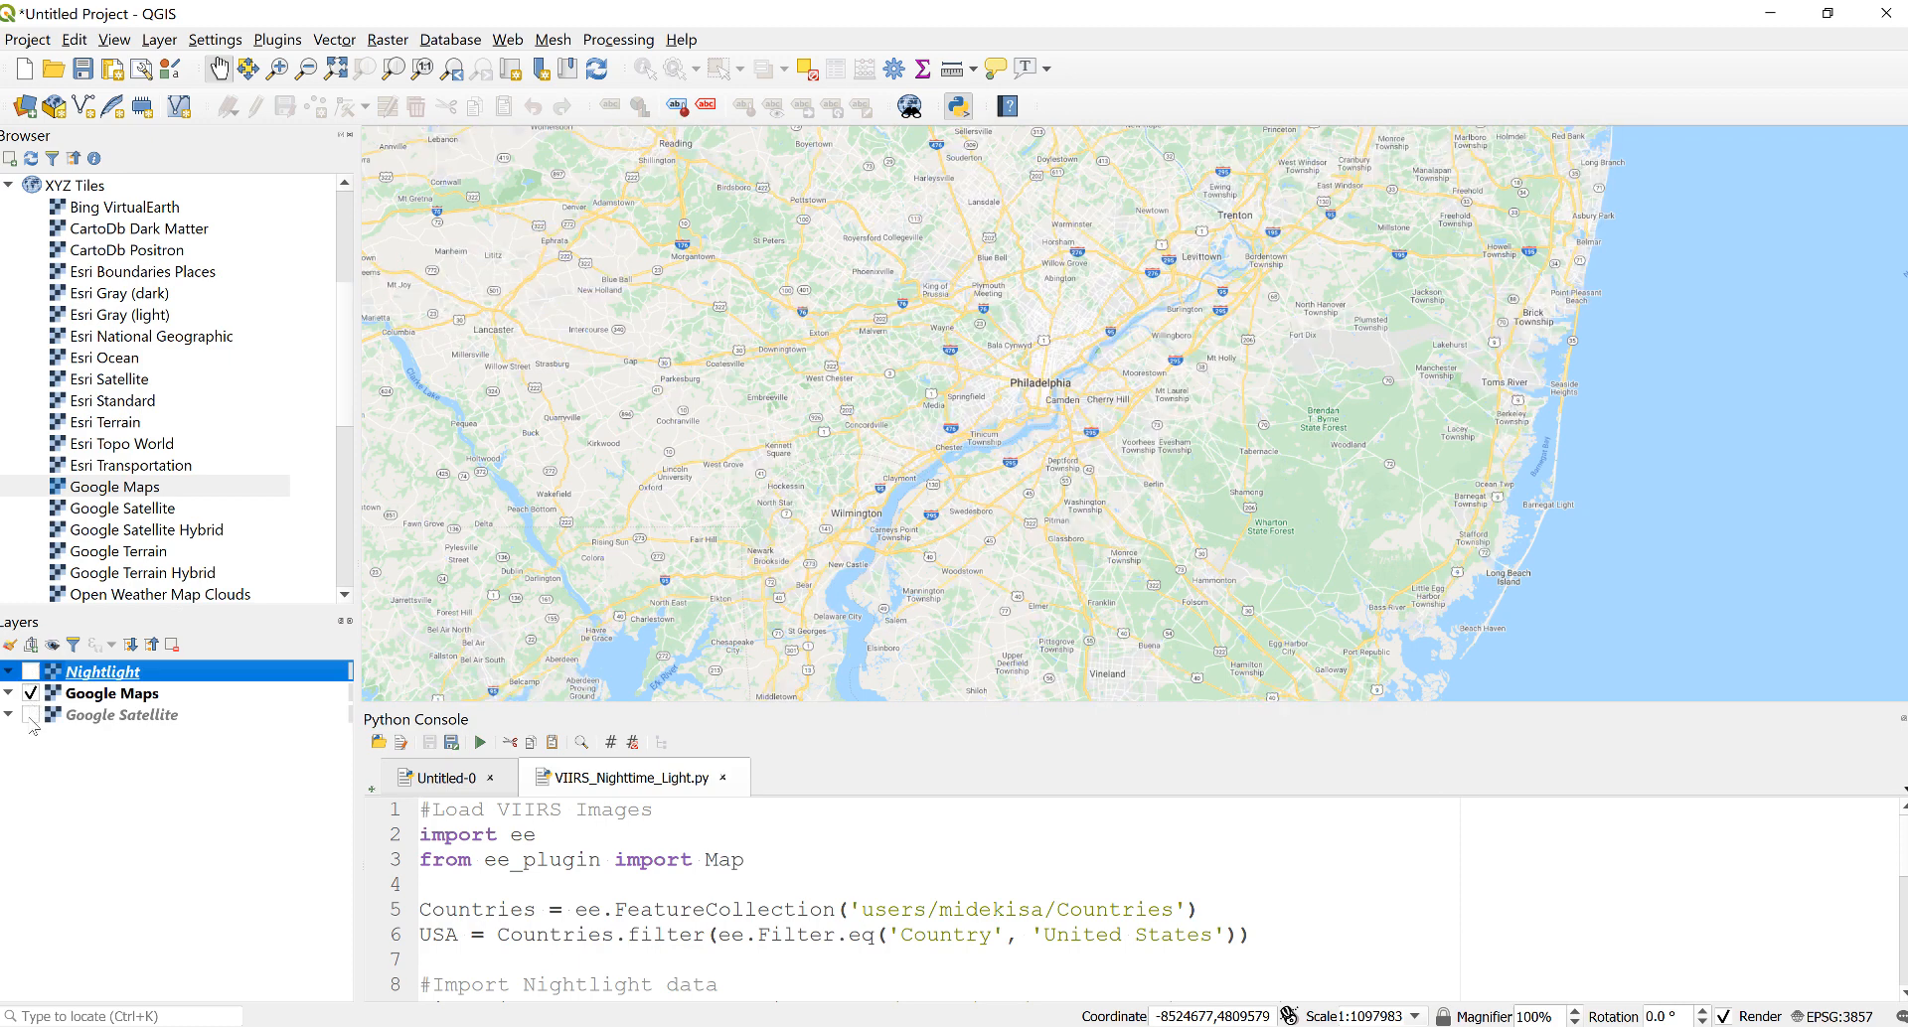
click(30, 715)
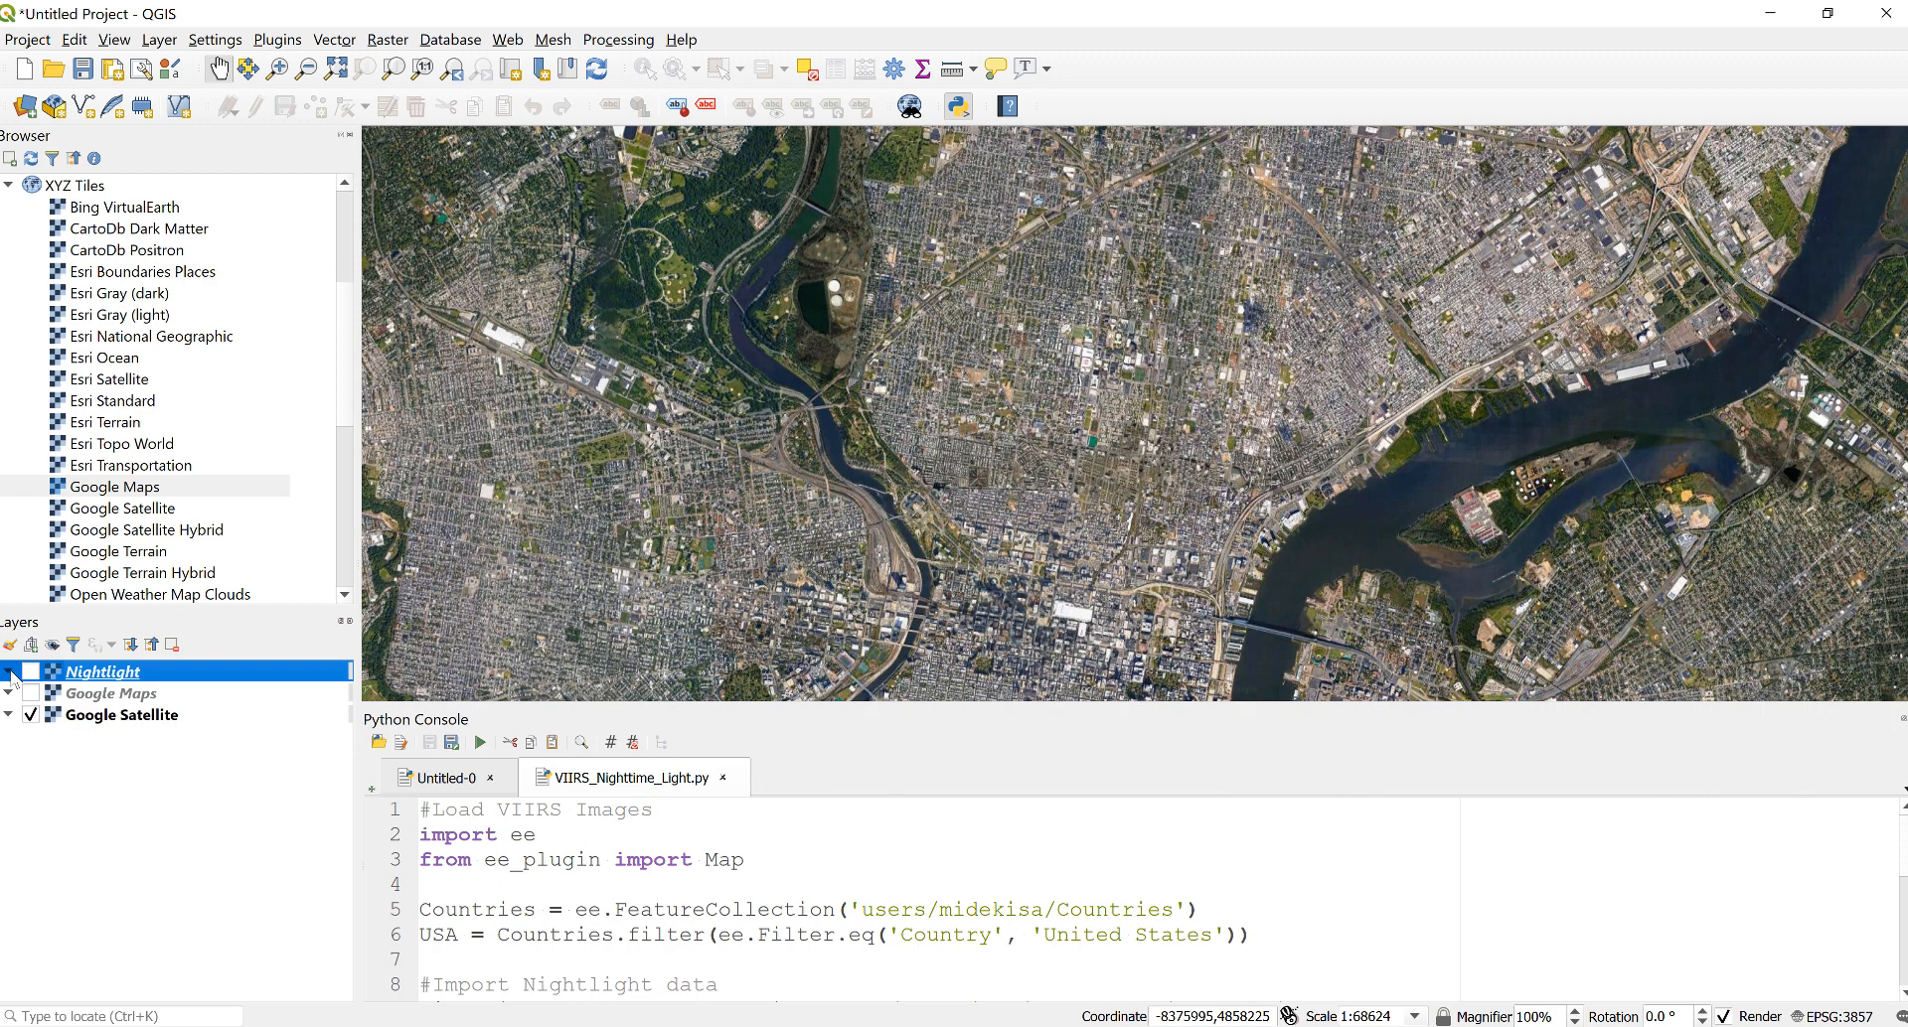
Step: Compare nightlight classes with satellite imagery over central Philadelphia and the northeast
click(30, 672)
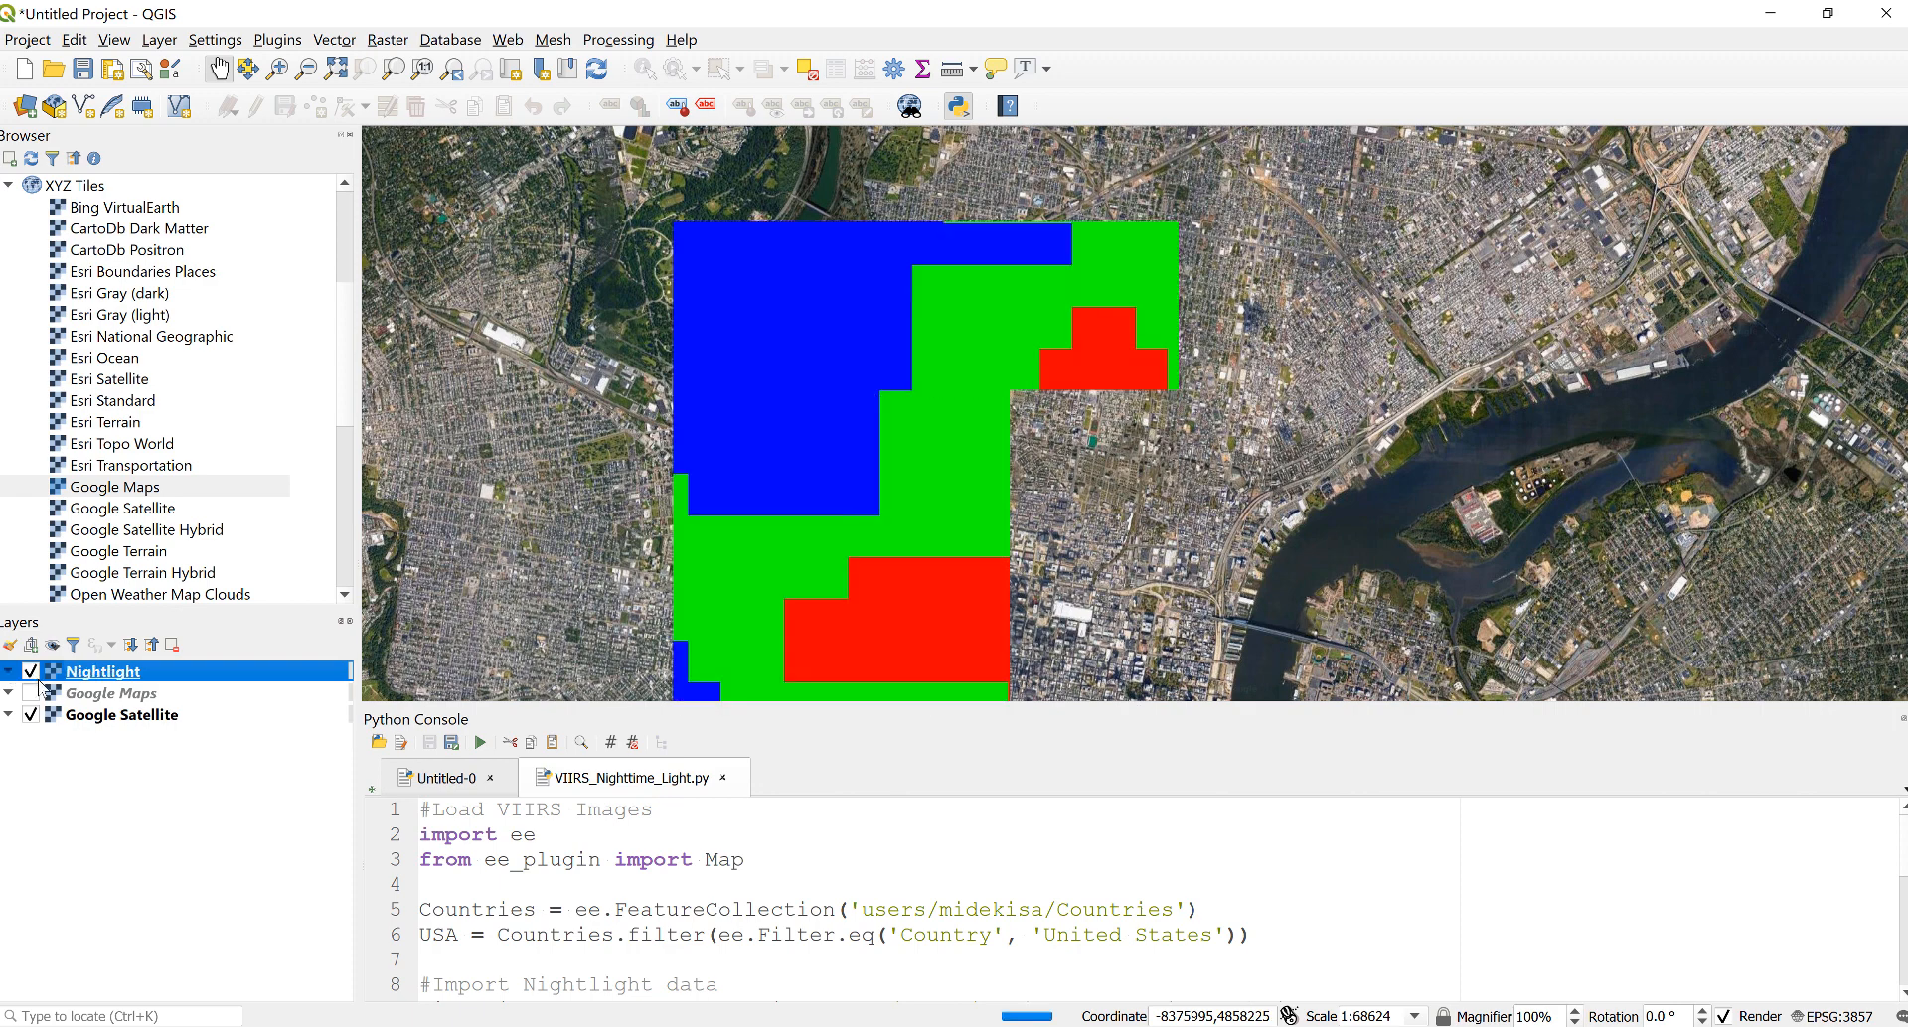
scroll(down, 3)
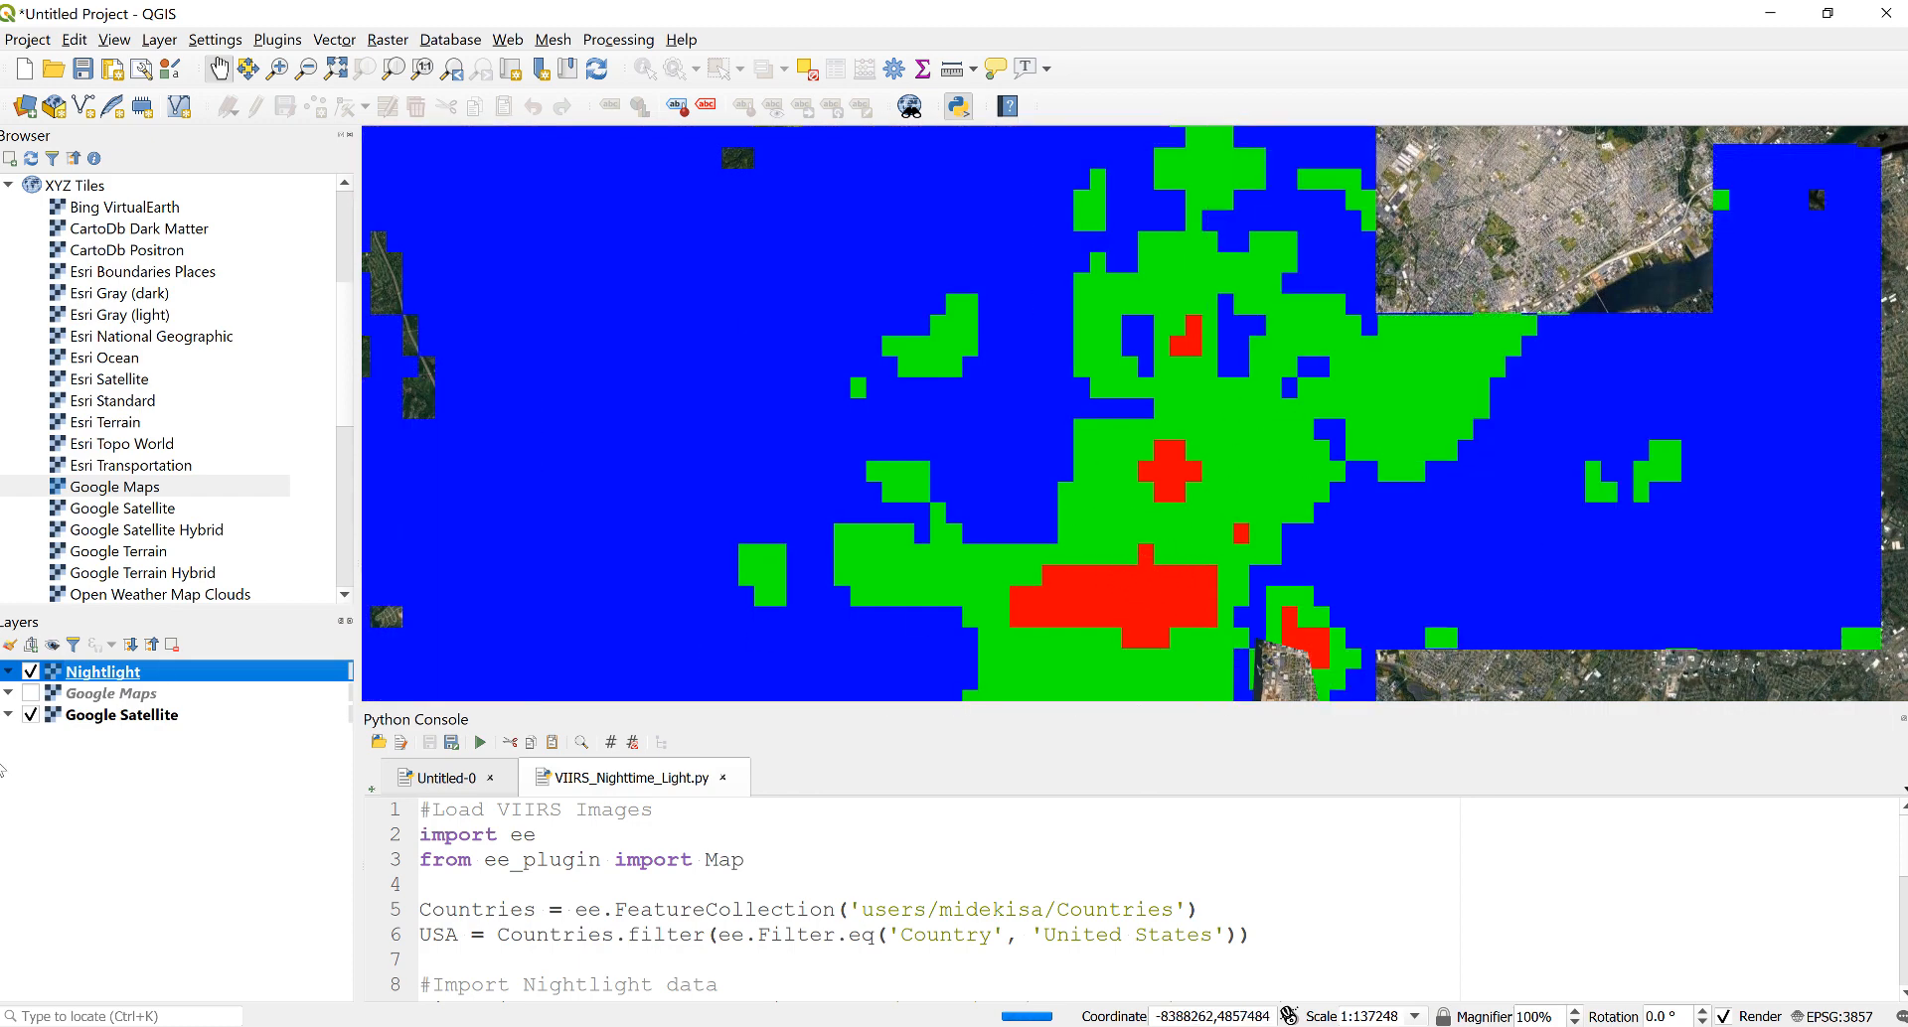
click(30, 672)
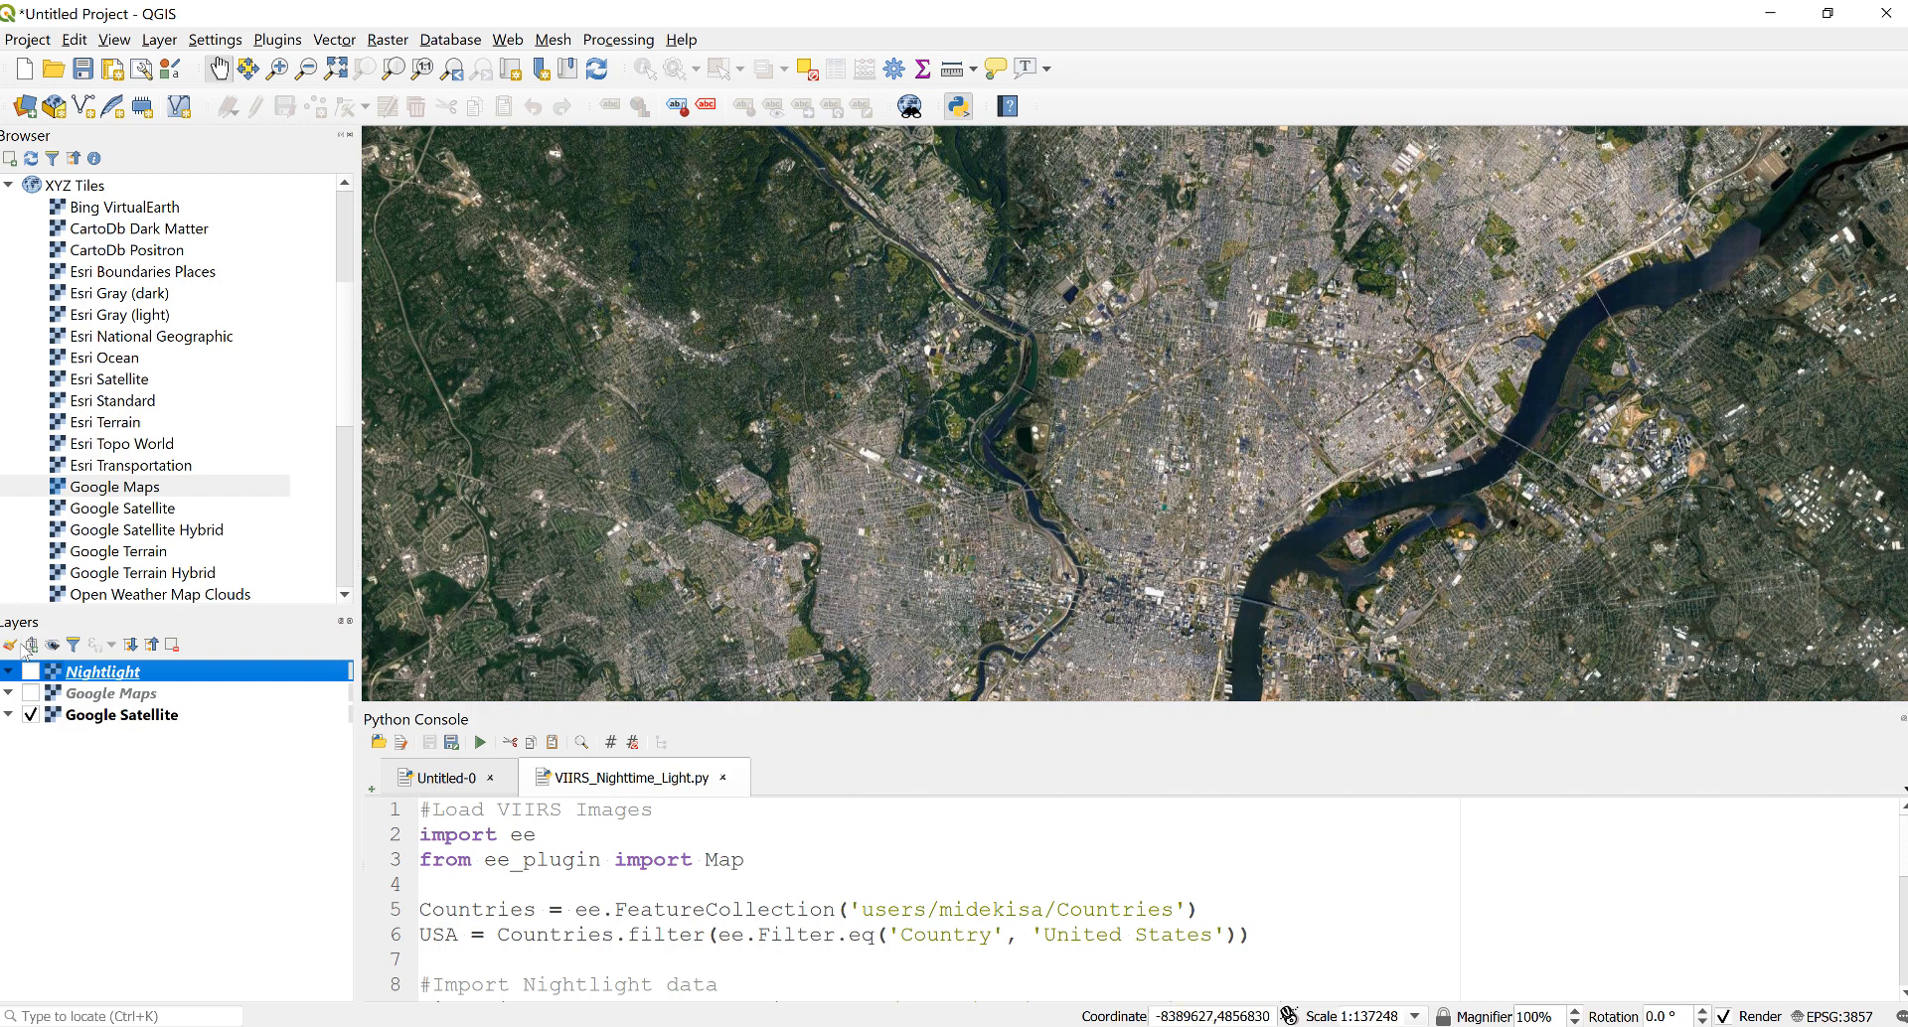
click(29, 672)
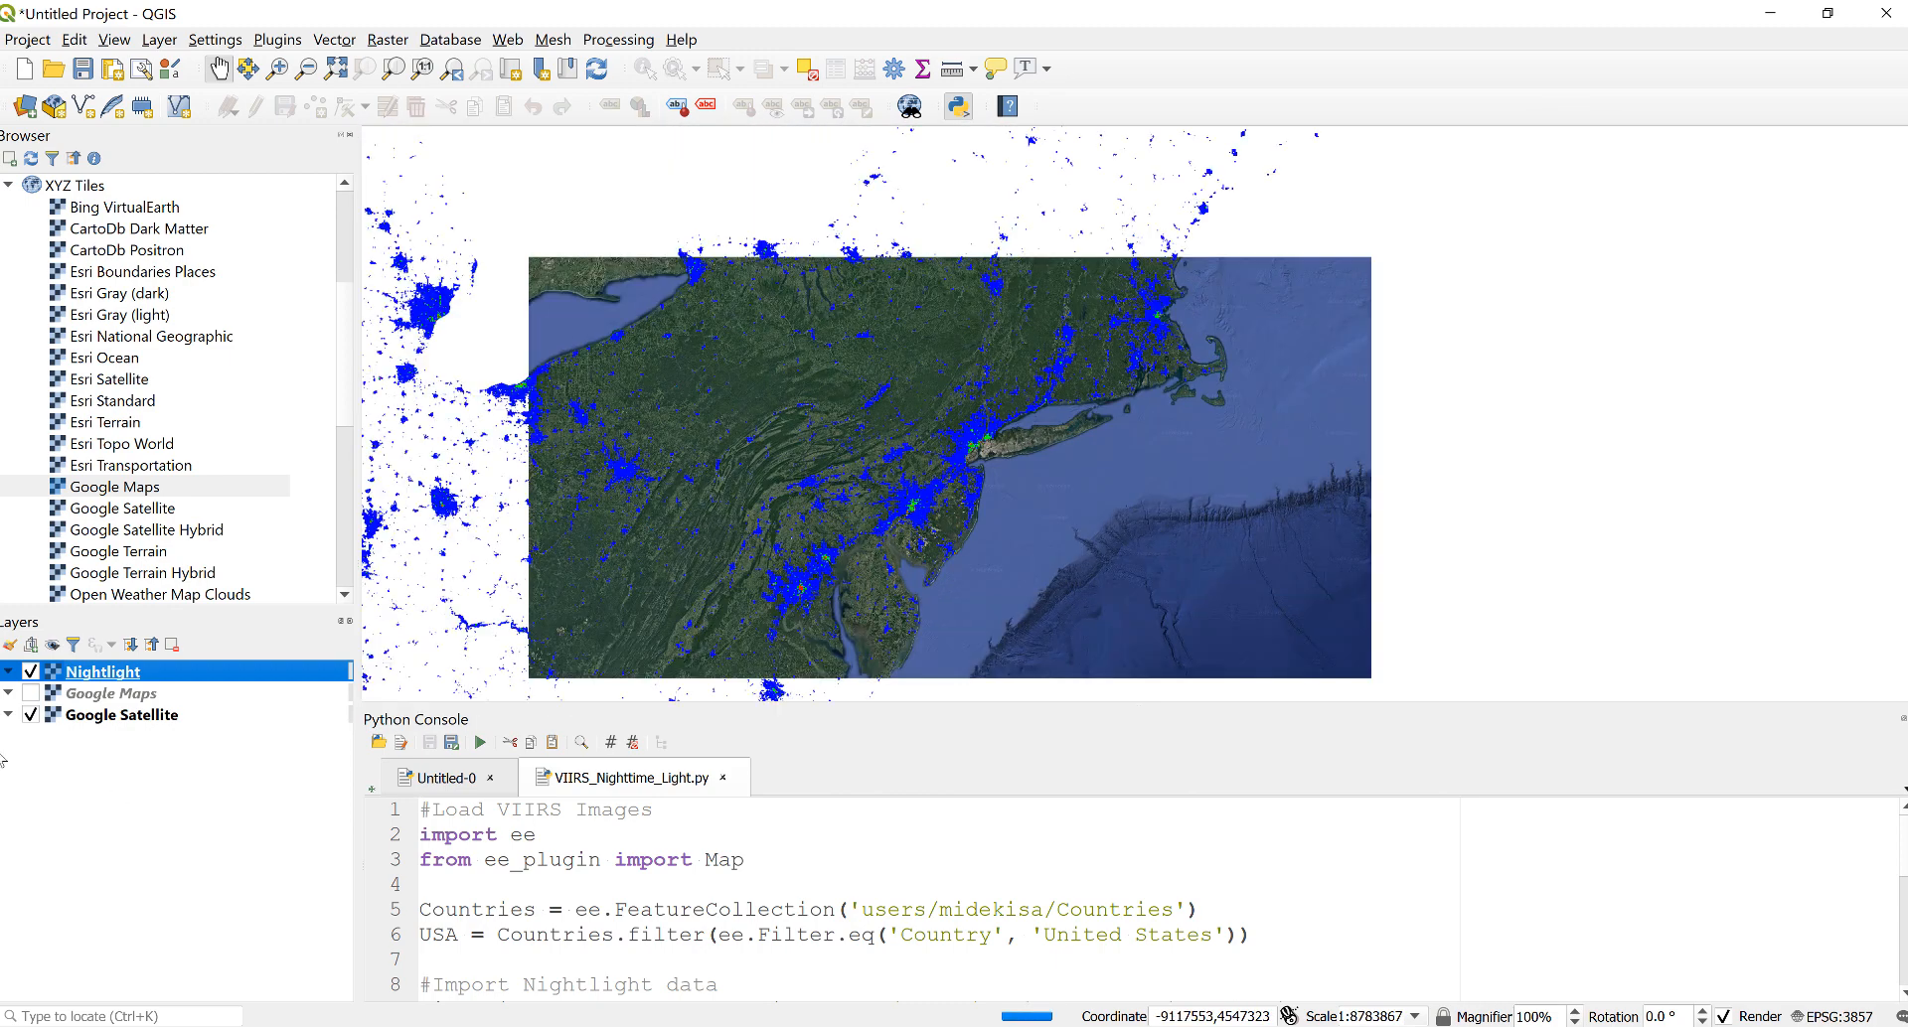
Step: Switch back to the Google Maps basemap and zoom out toward the whole USA
click(30, 696)
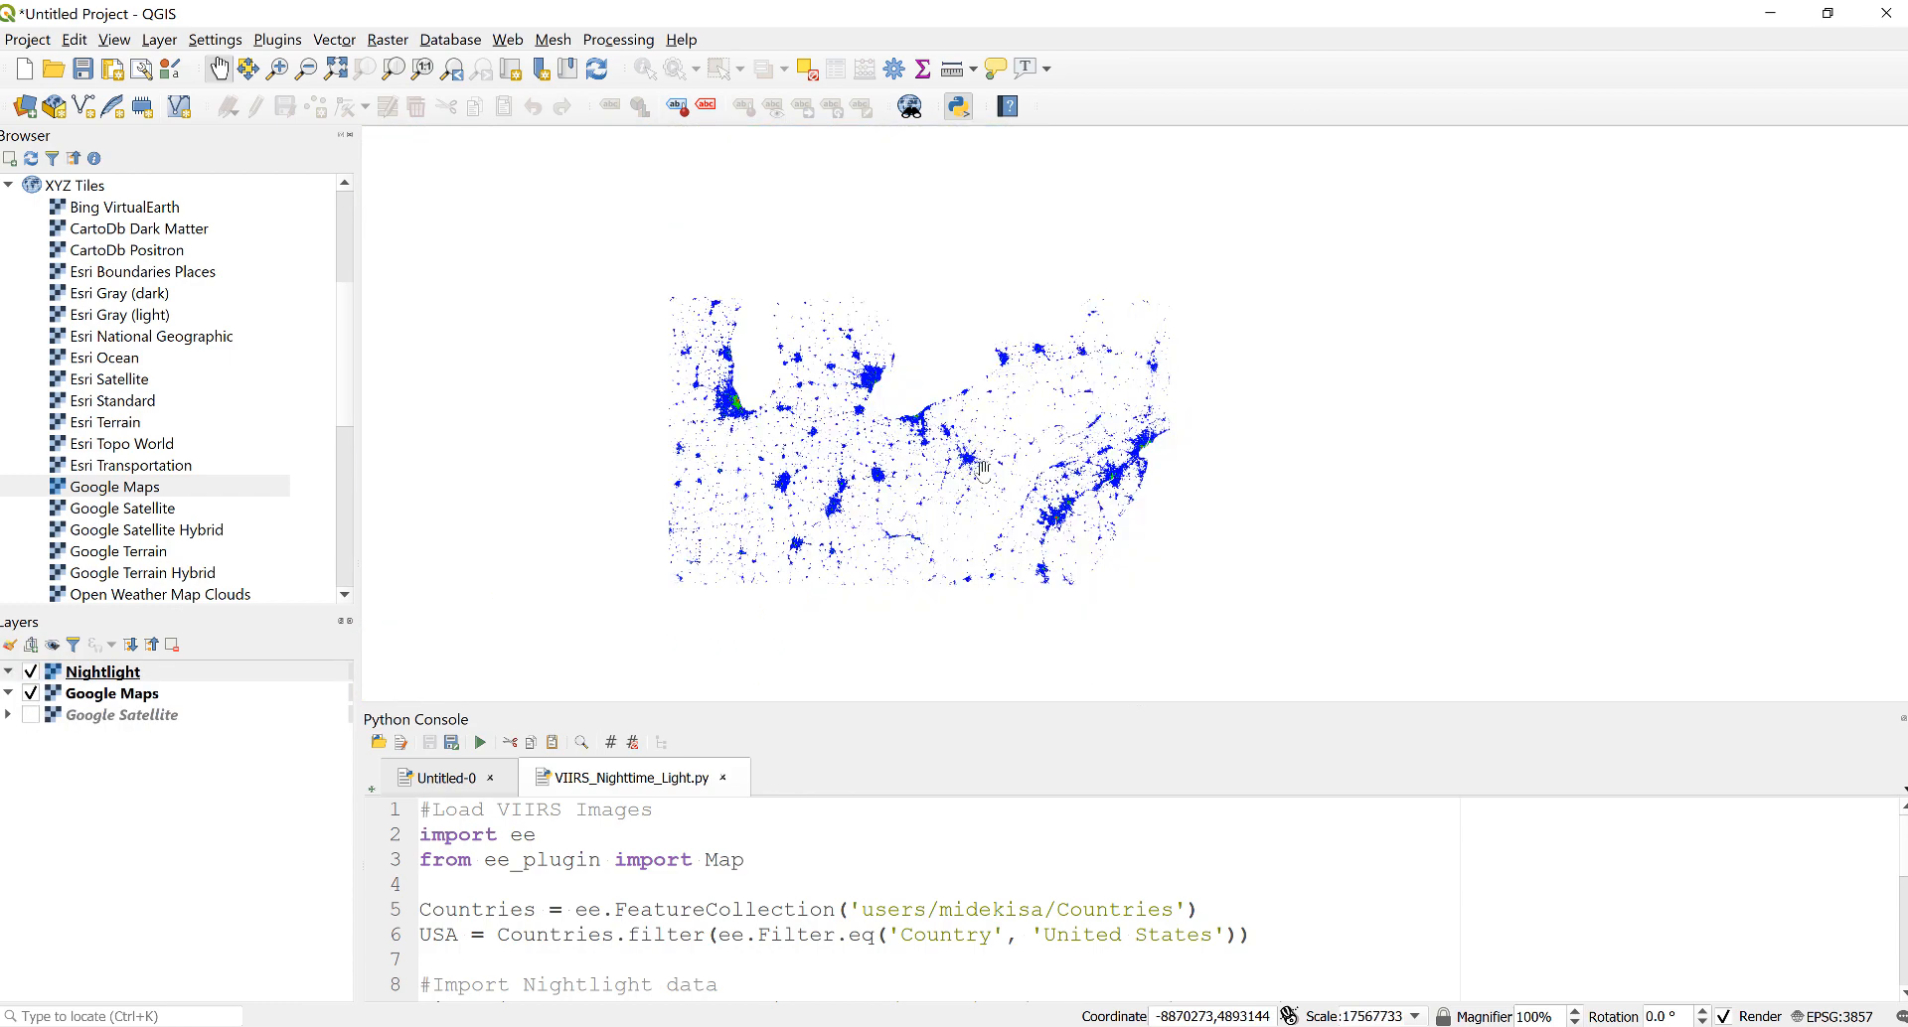
scroll(down, 3)
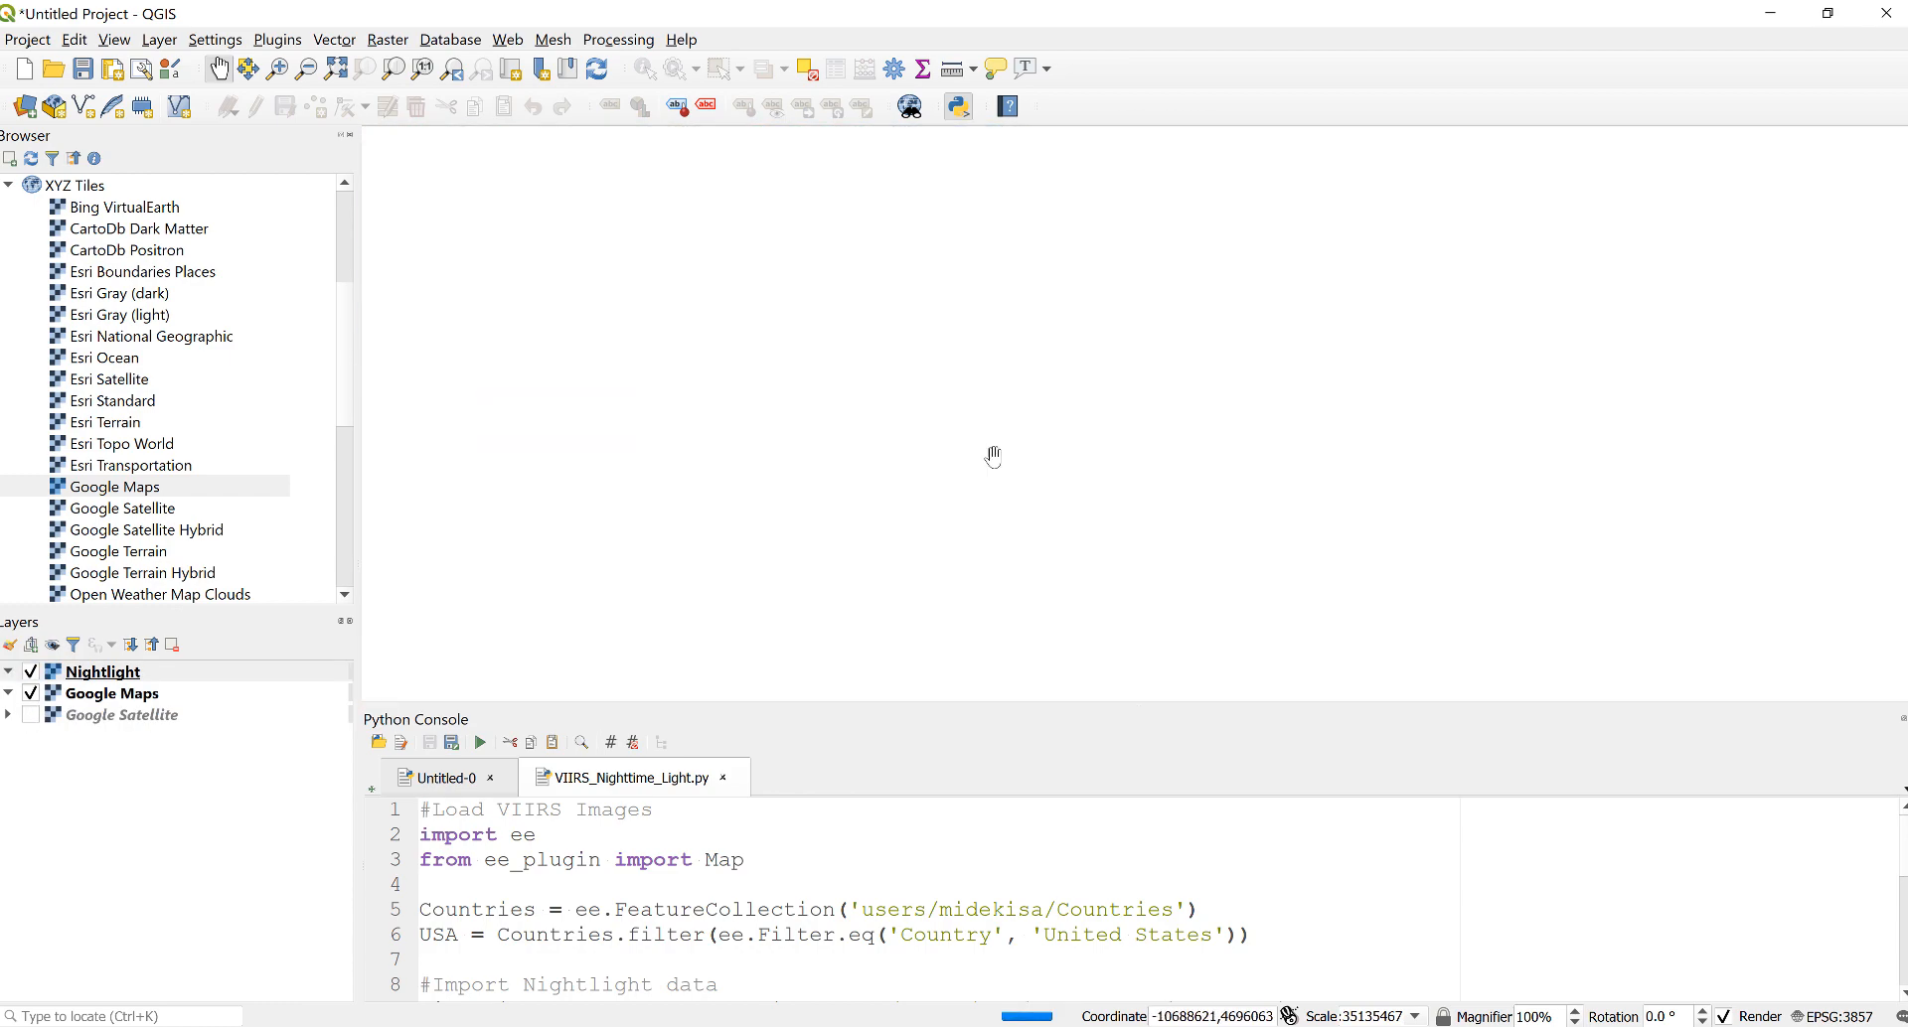